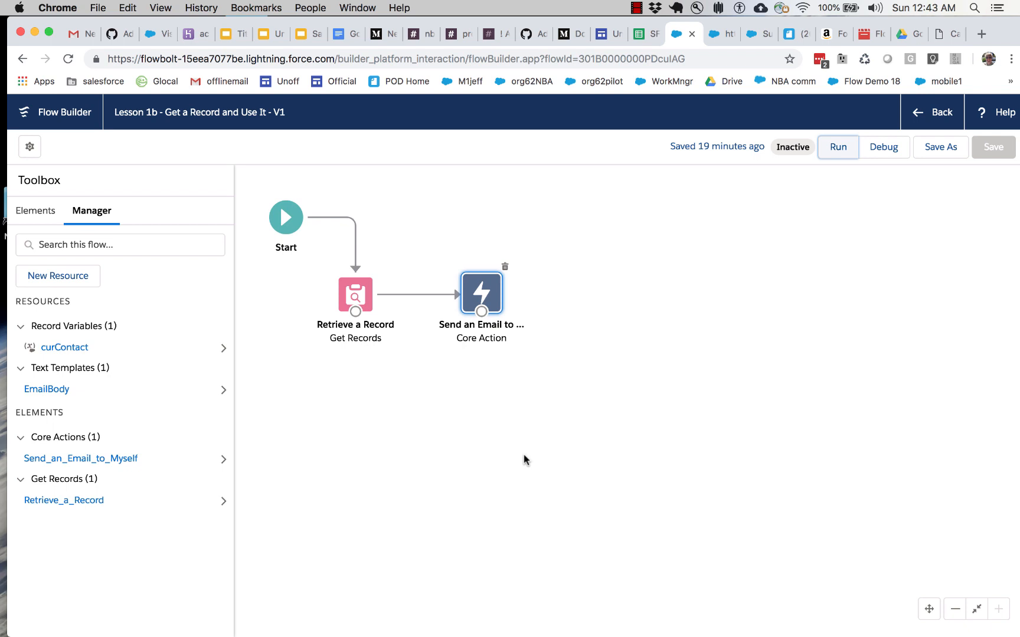
{"action": "mouse_move", "coordinate": [839, 312]}
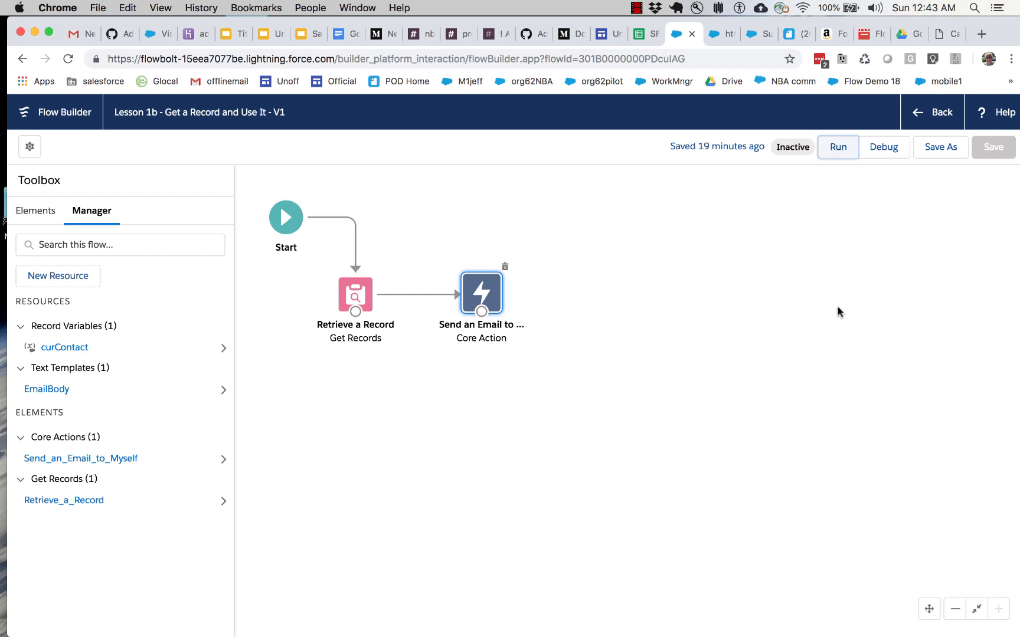
{"action": "mouse_move", "coordinate": [940, 147]}
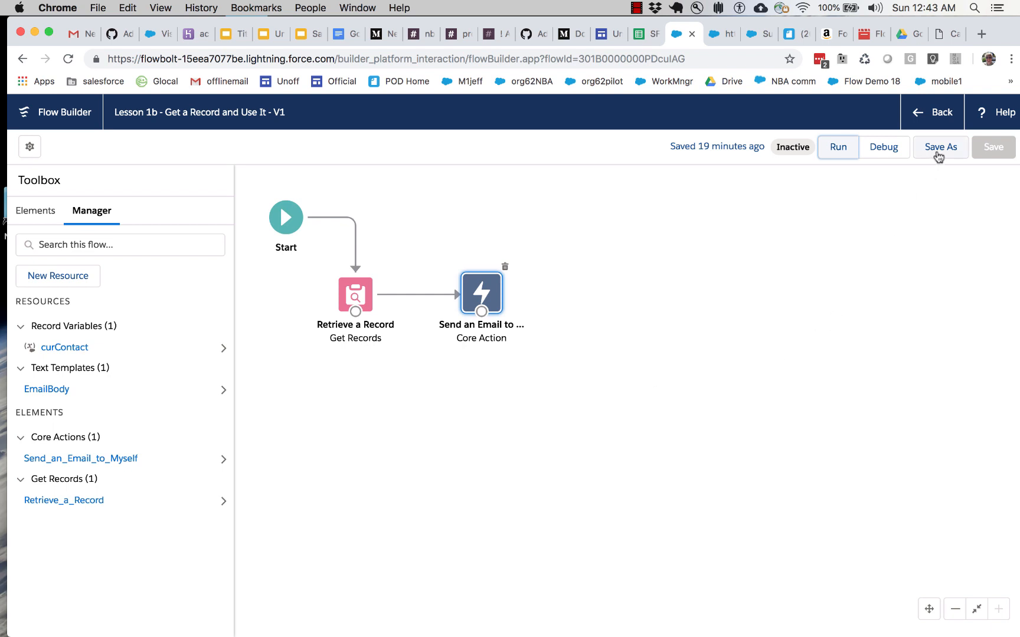
Save as a new flow labelled 'Lesson 1c - Working with Multiple Records and Loops' with a Flow Lessons description
{"action": "left_click", "coordinate": [939, 147]}
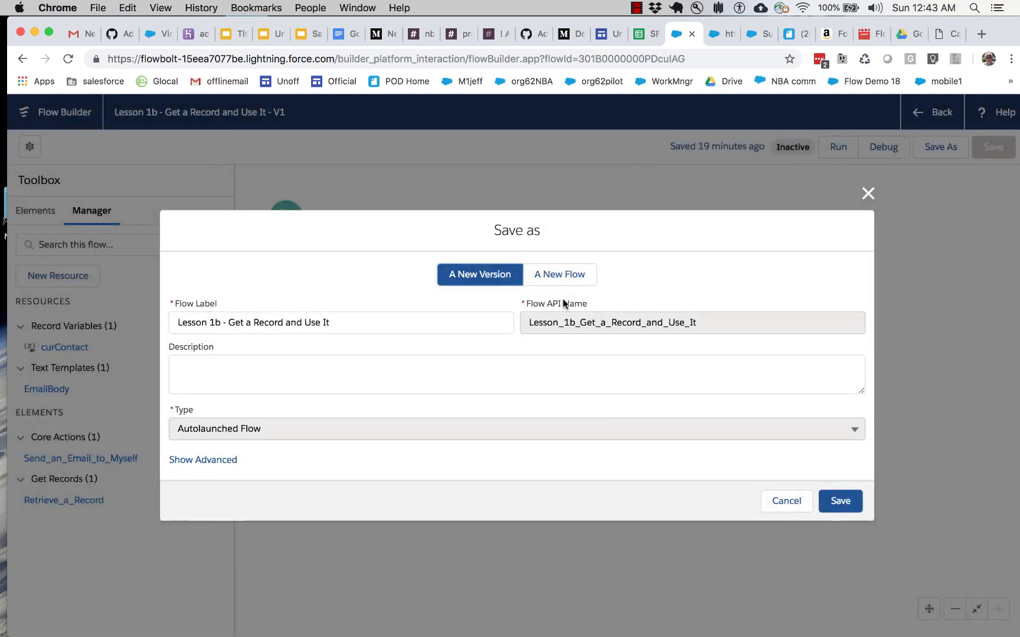
{"action": "left_click", "coordinate": [558, 274]}
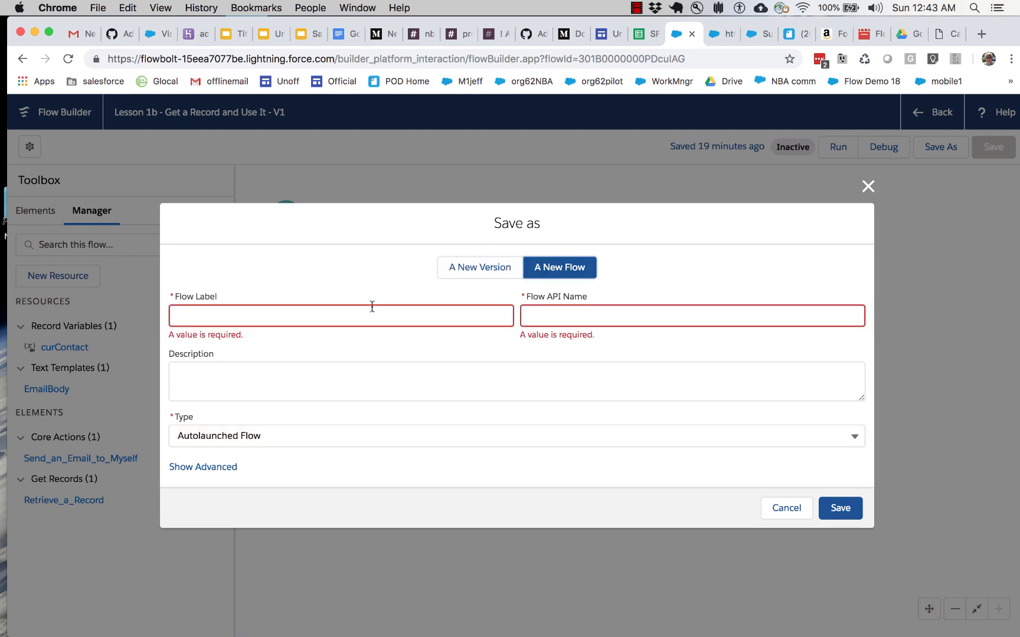
{"action": "mouse_move", "coordinate": [350, 227]}
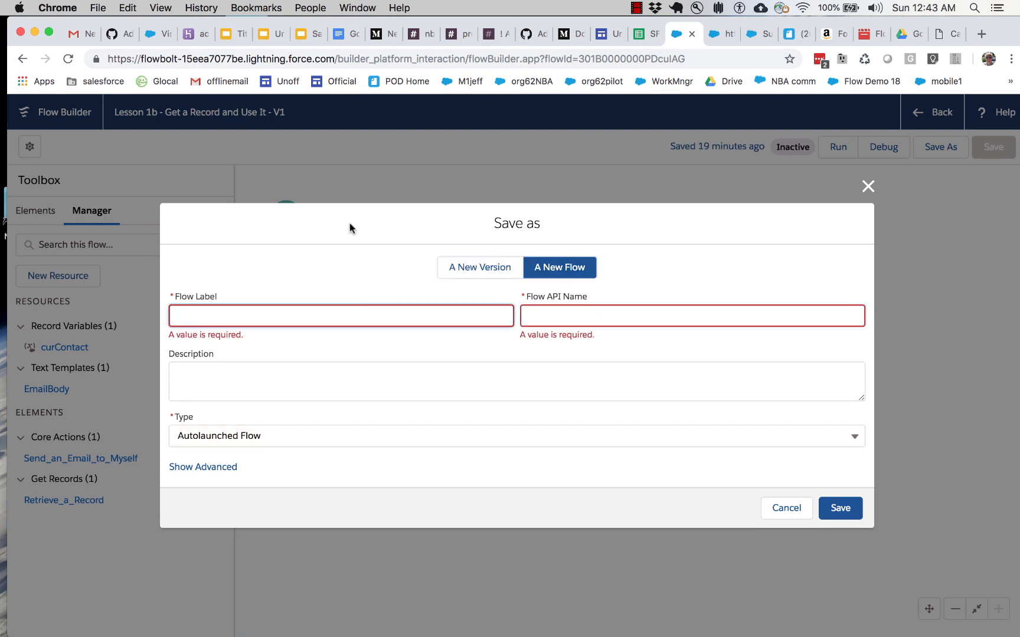
{"action": "type", "text": "Lesson 1c -"}
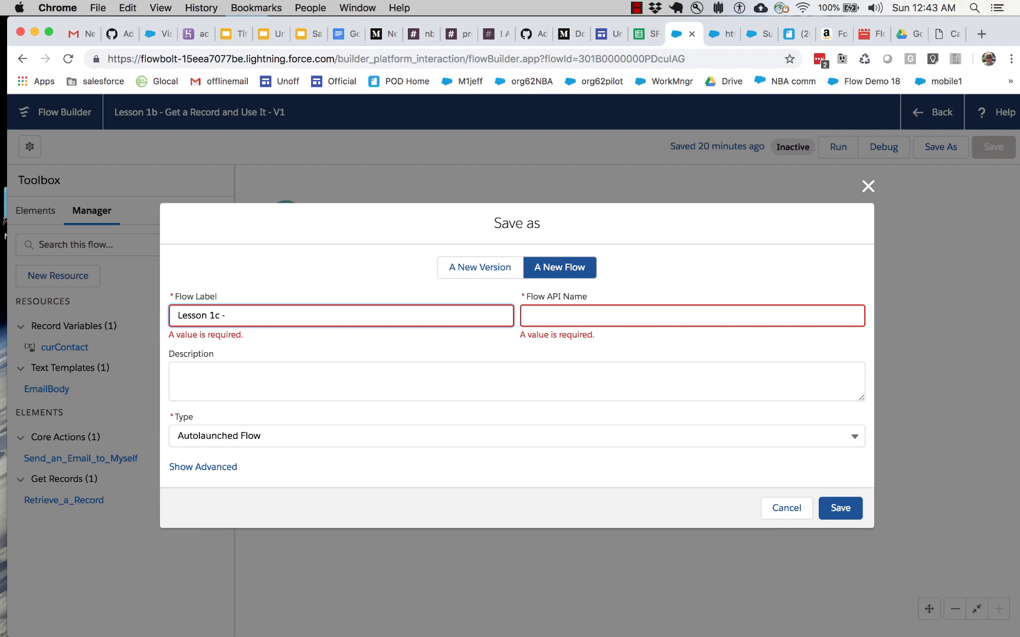
{"action": "mouse_move", "coordinate": [106, 368]}
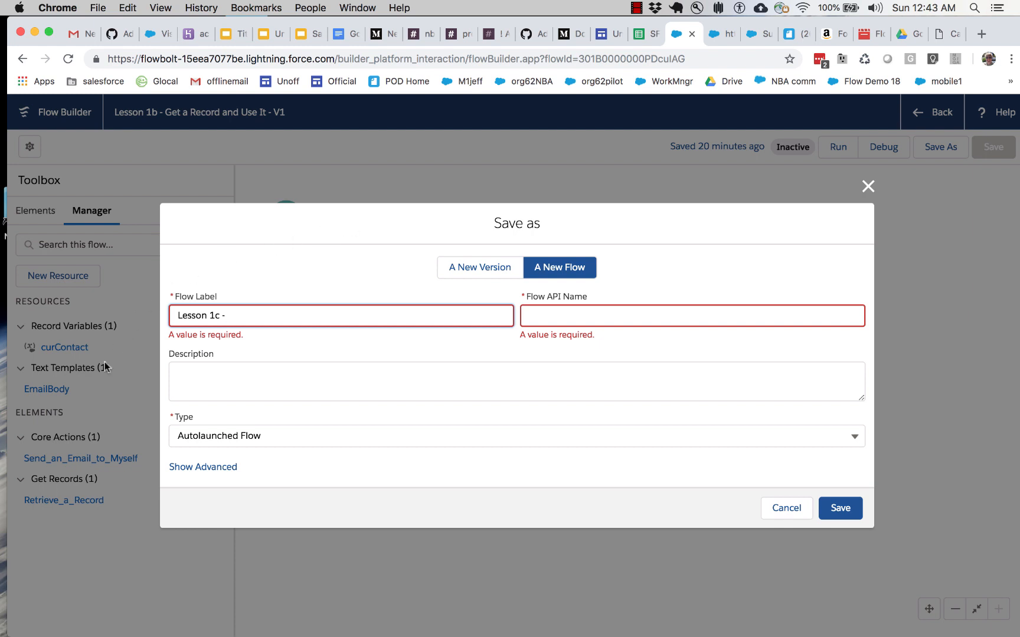
{"action": "mouse_move", "coordinate": [92, 413]}
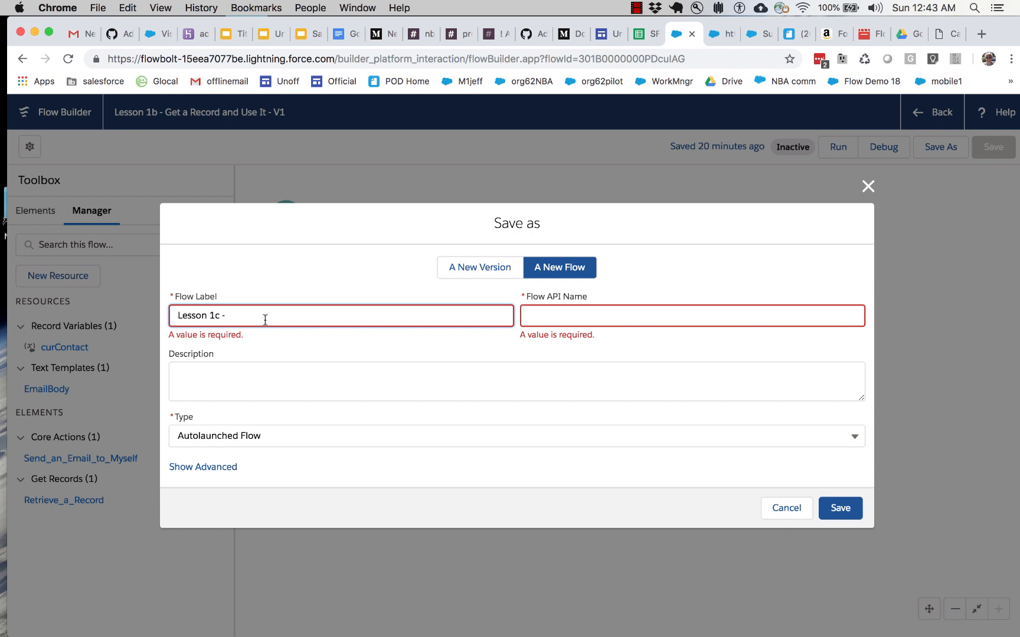
{"action": "type", "text": "Working with Multiple"}
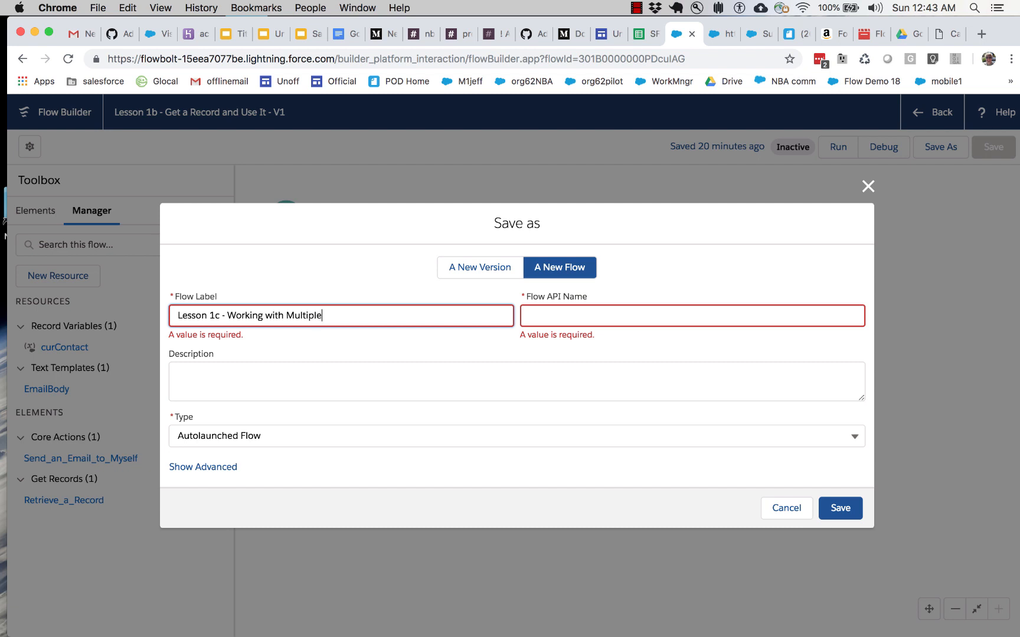
{"action": "type", "text": "Records and Lo"}
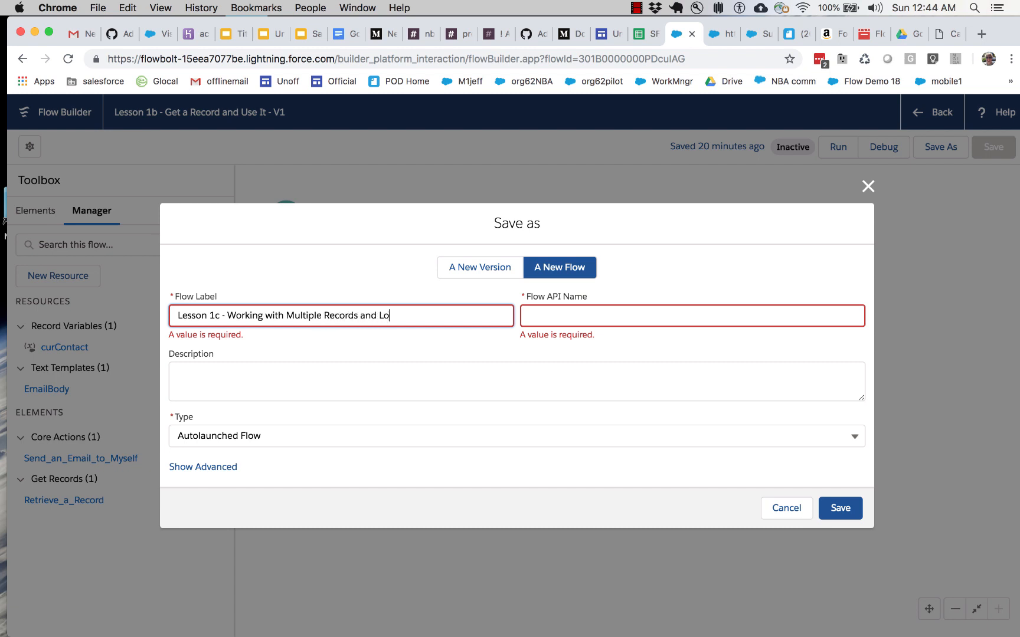
{"action": "left_click", "coordinate": [516, 380]}
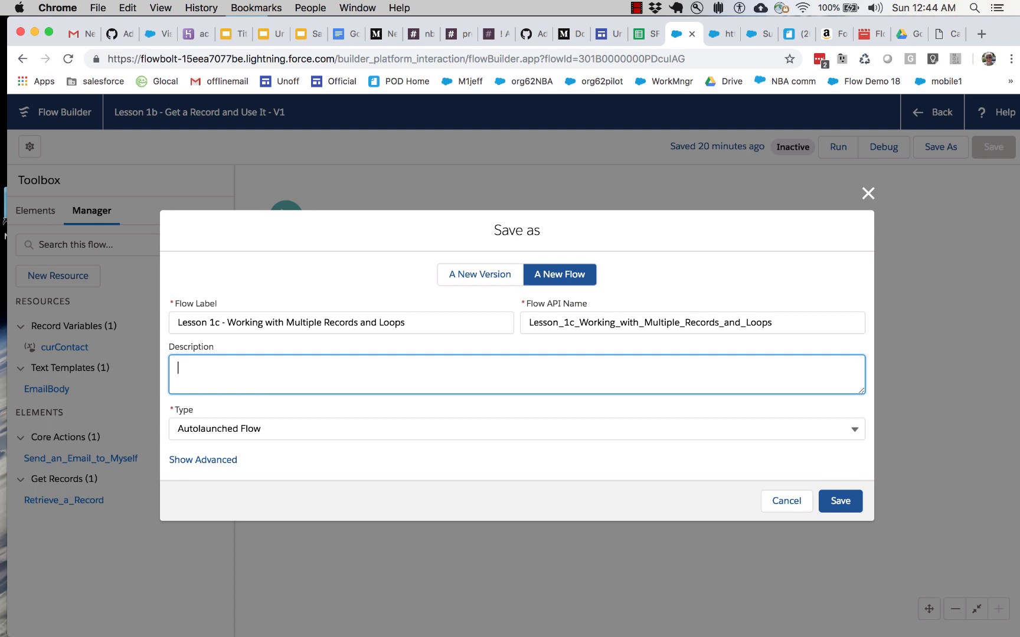
{"action": "type", "text": "Part of a"}
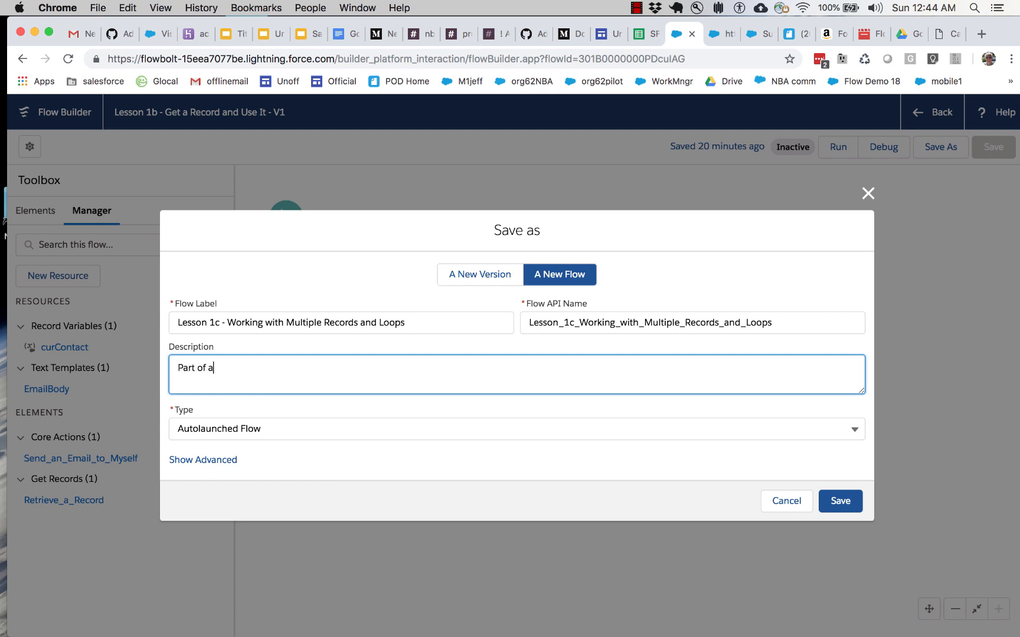
{"action": "type", "text": "lexed's Flow"}
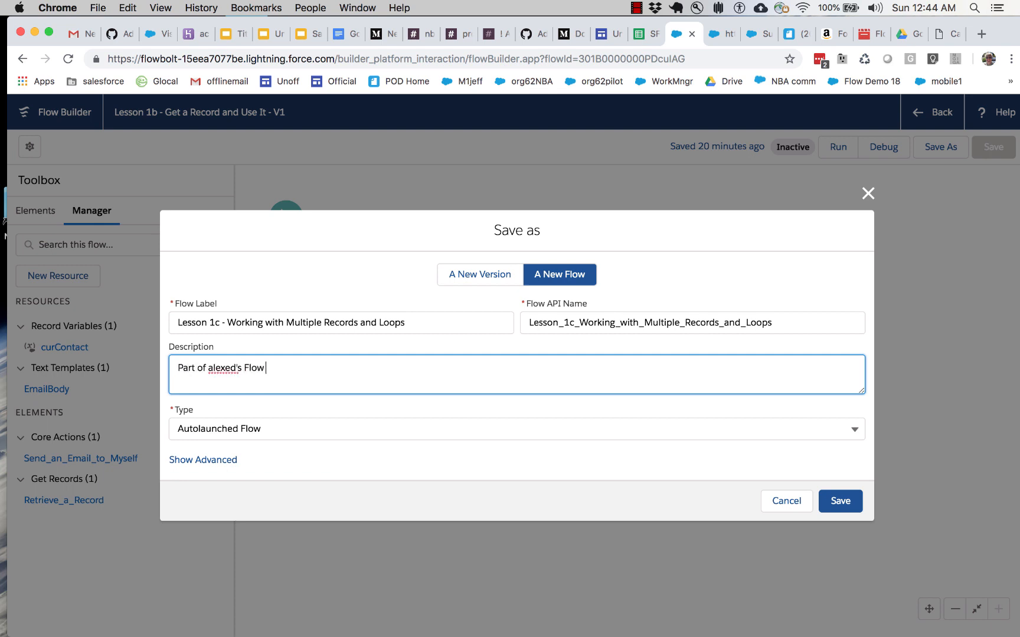
{"action": "type", "text": "Les"}
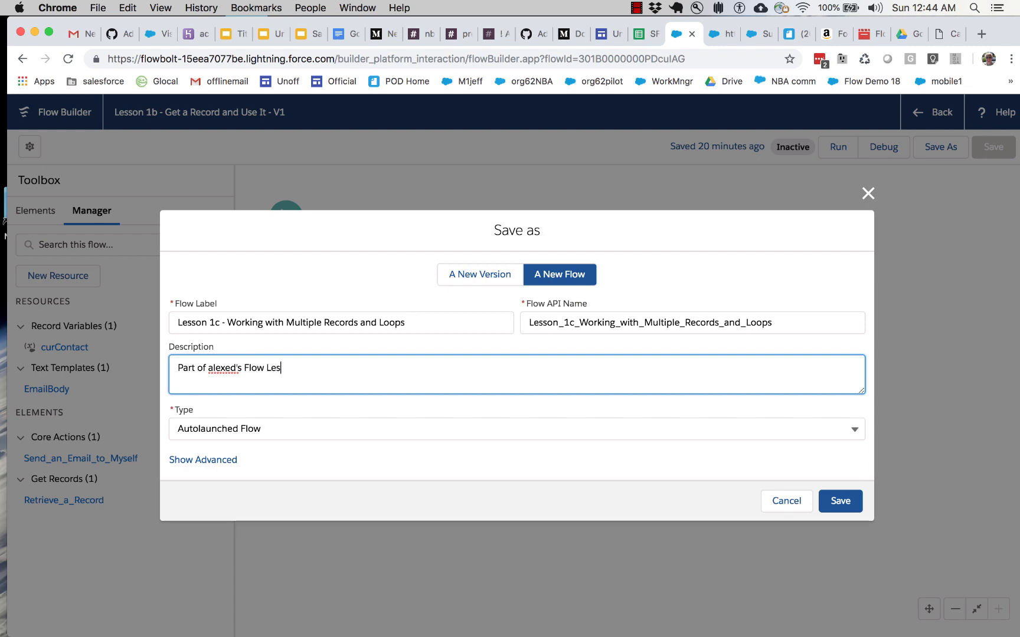
{"action": "type", "text": "sons"}
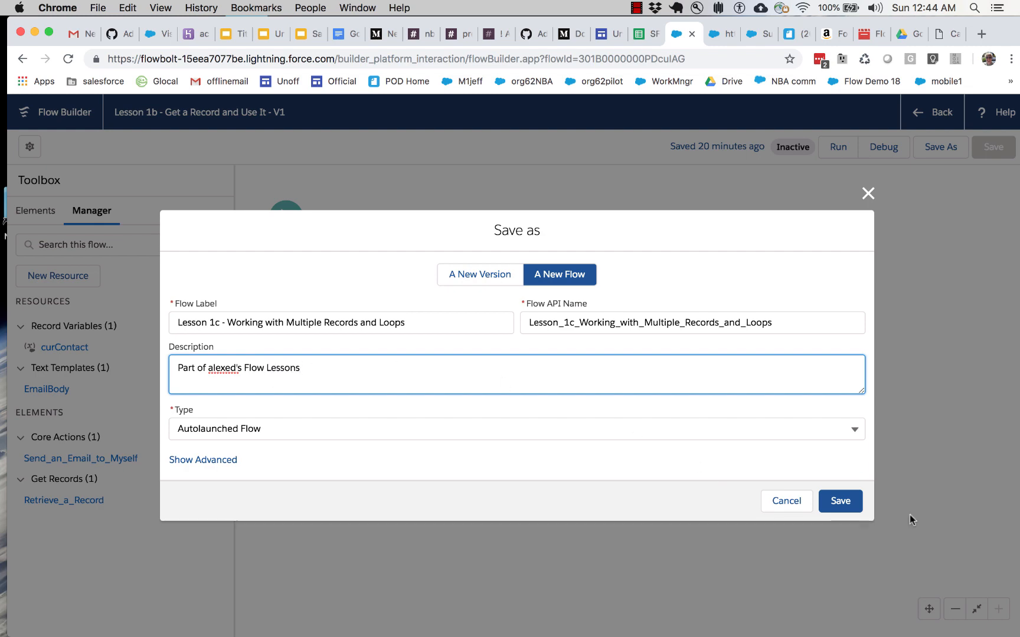
{"action": "left_click", "coordinate": [839, 501]}
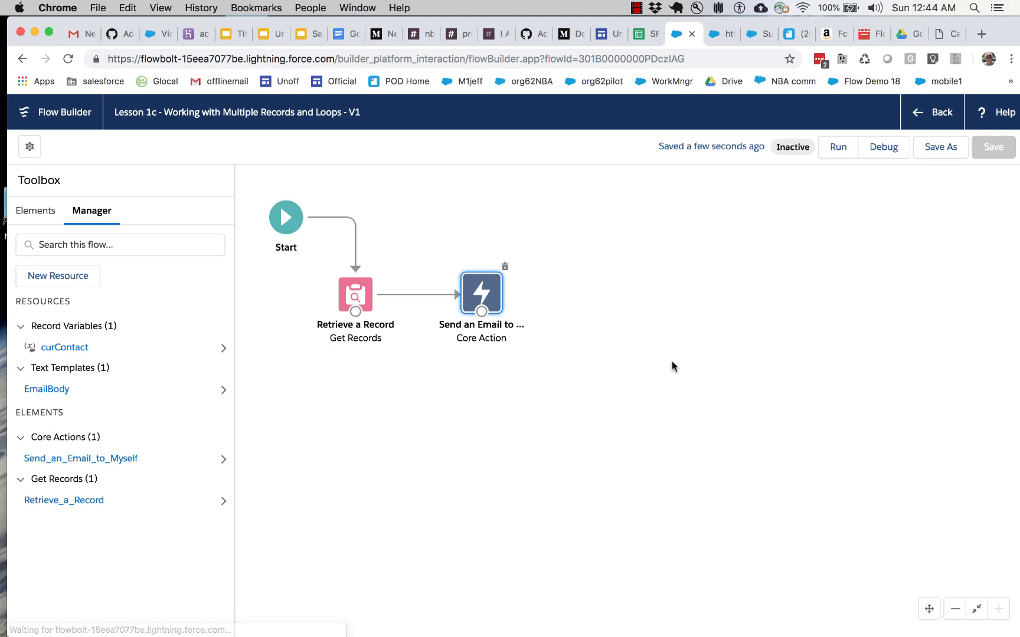
{"action": "mouse_move", "coordinate": [465, 419]}
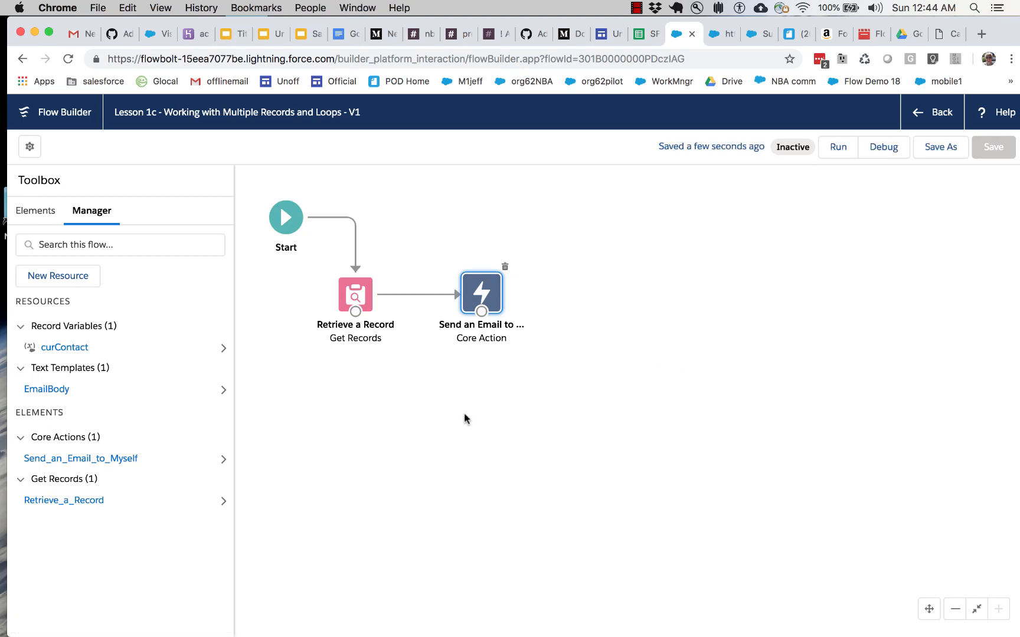
{"action": "mouse_move", "coordinate": [376, 308]}
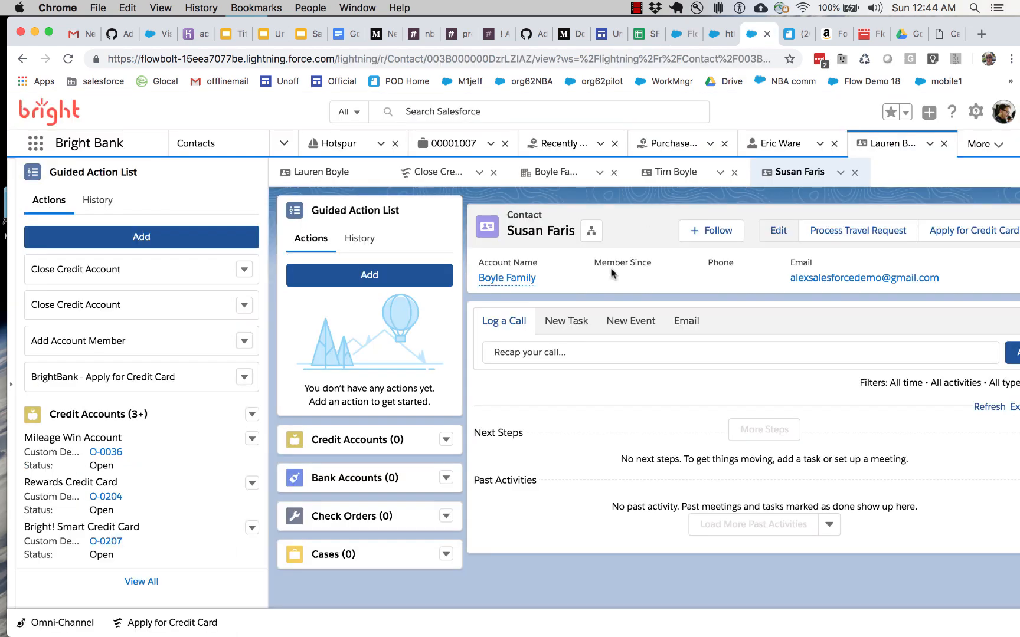
{"action": "mouse_move", "coordinate": [528, 249]}
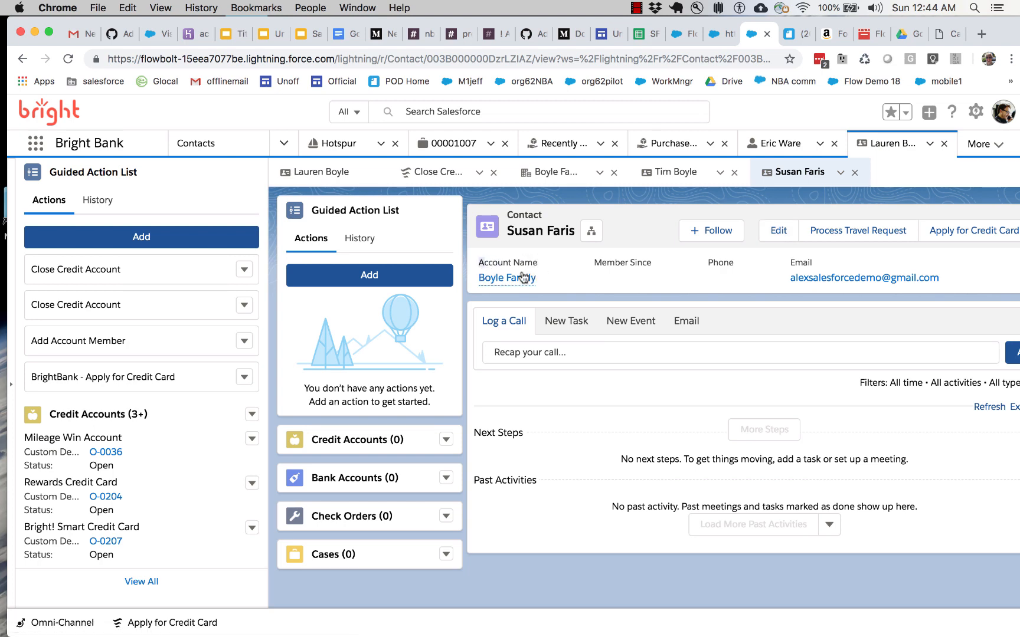
{"action": "left_click", "coordinate": [506, 278]}
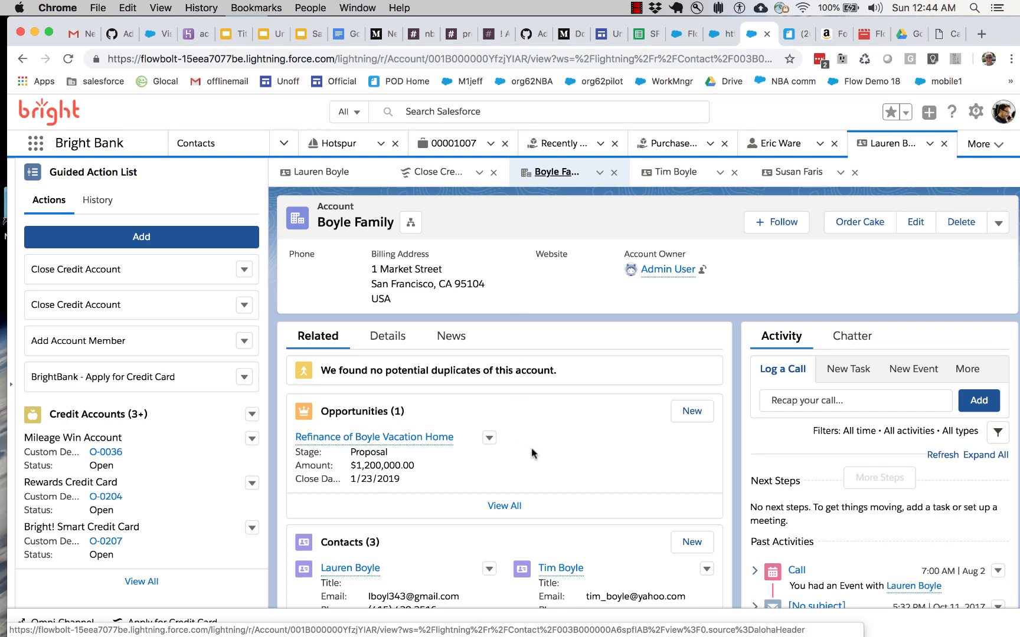
{"action": "scroll", "scroll_direction": "down", "scroll_amount": 3}
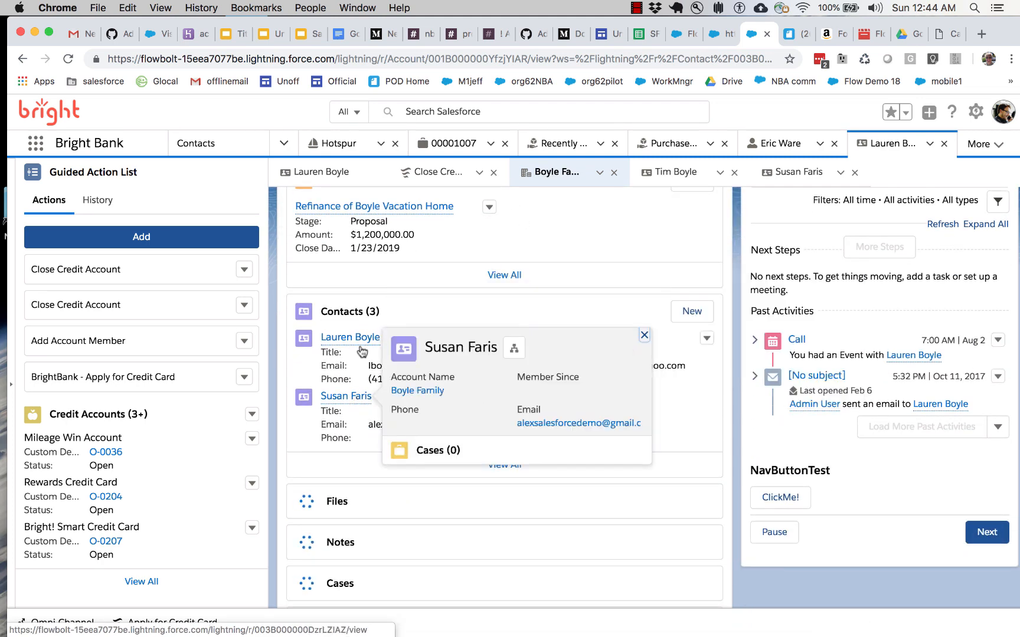
{"action": "left_click", "coordinate": [643, 335]}
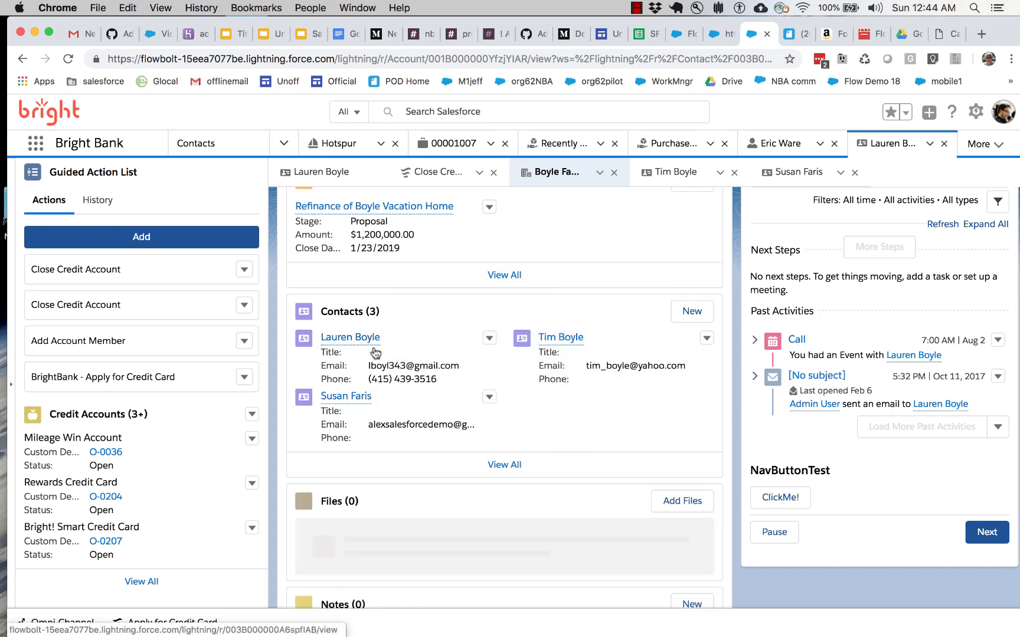
{"action": "mouse_move", "coordinate": [346, 396]}
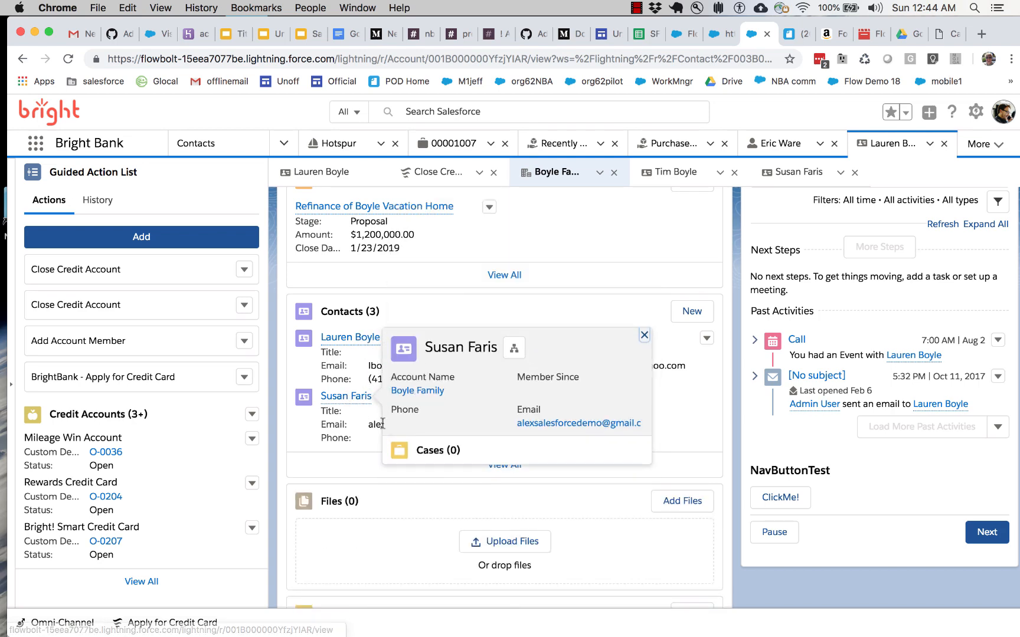
{"action": "left_click", "coordinate": [645, 335]}
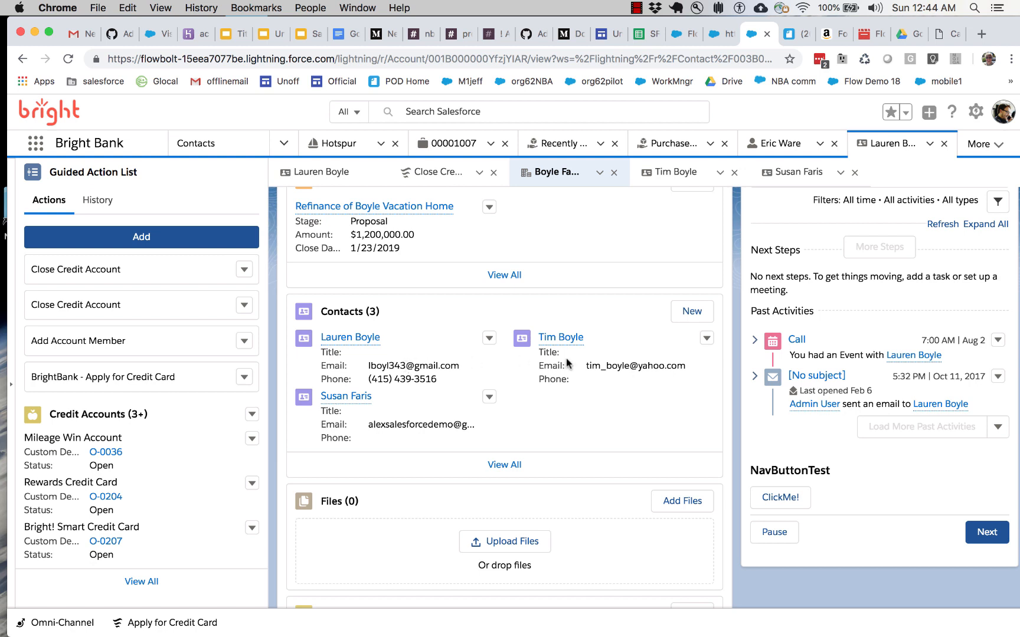
{"action": "mouse_move", "coordinate": [621, 362]}
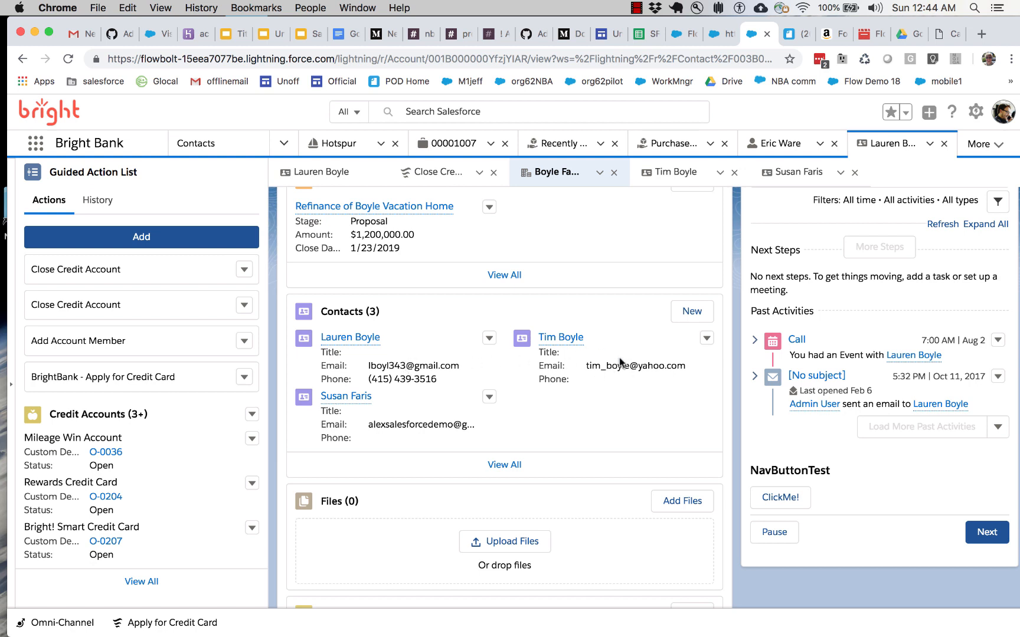
{"action": "mouse_move", "coordinate": [488, 359]}
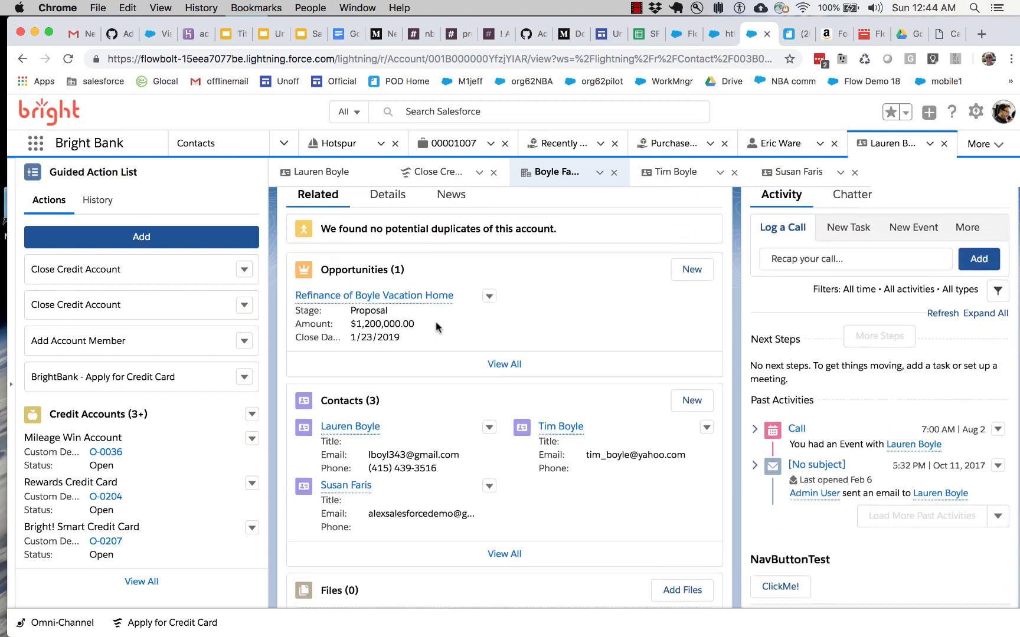
{"action": "left_click", "coordinate": [553, 171]}
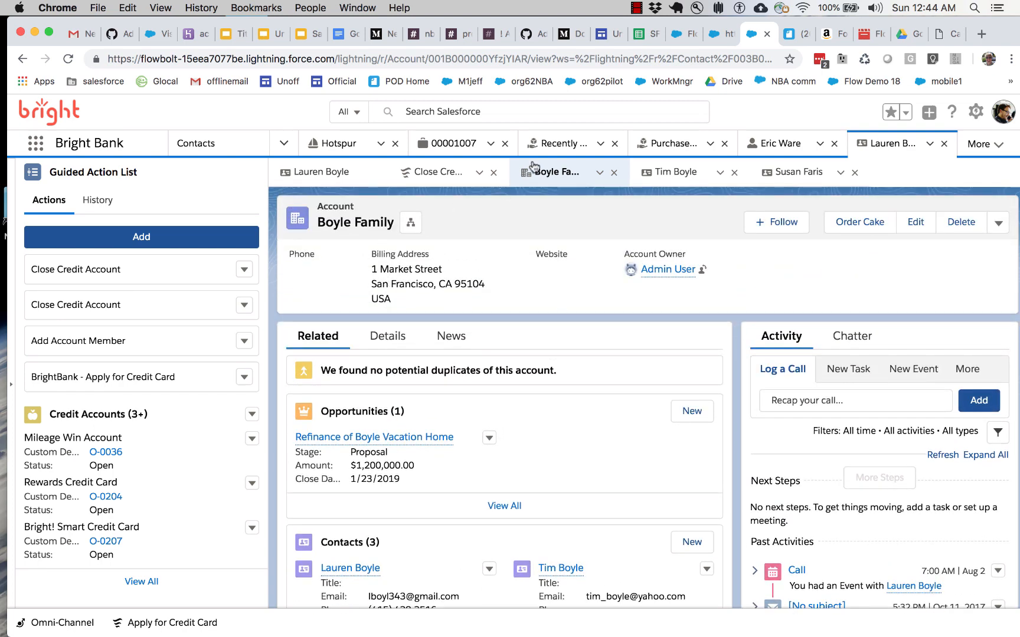
{"action": "mouse_move", "coordinate": [569, 498]}
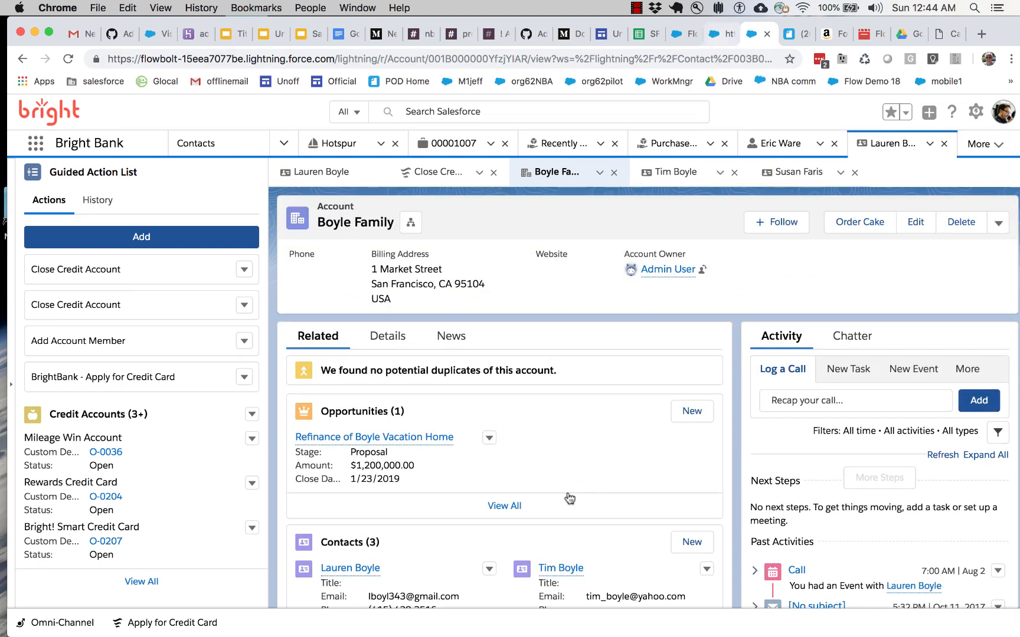
{"action": "scroll", "scroll_direction": "down", "scroll_amount": 3}
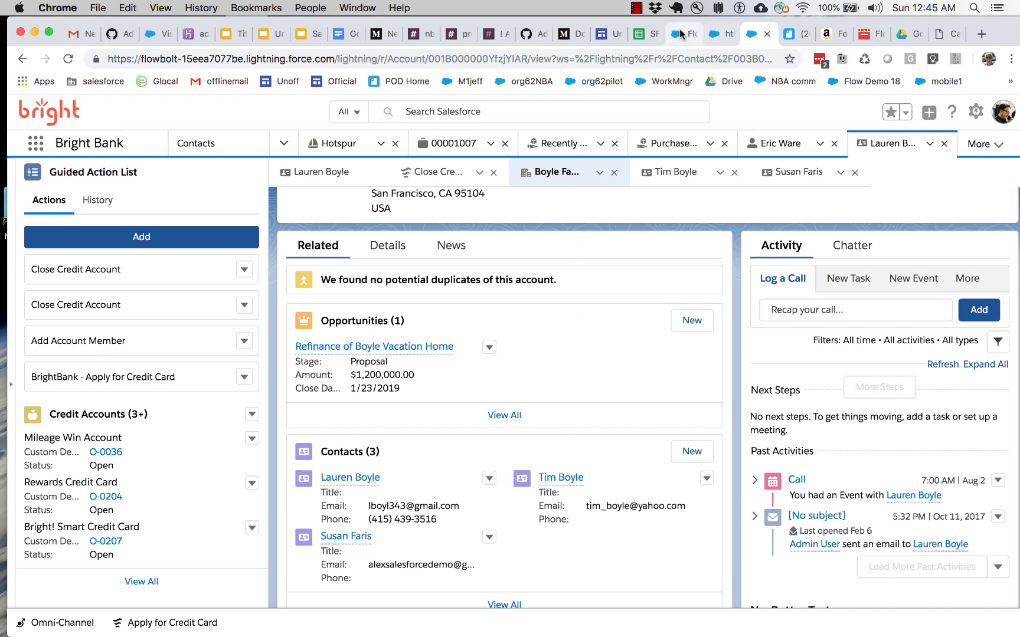
Return to Flow Builder and open the Retrieve a Record step in Edit Get Records
{"action": "left_click", "coordinate": [683, 34]}
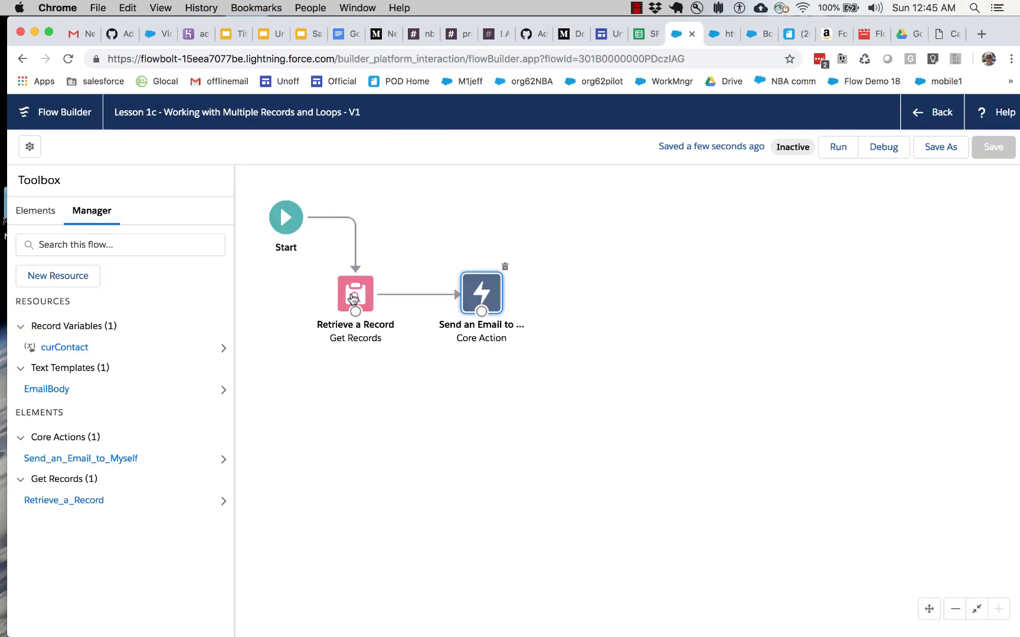
{"action": "left_click", "coordinate": [355, 292]}
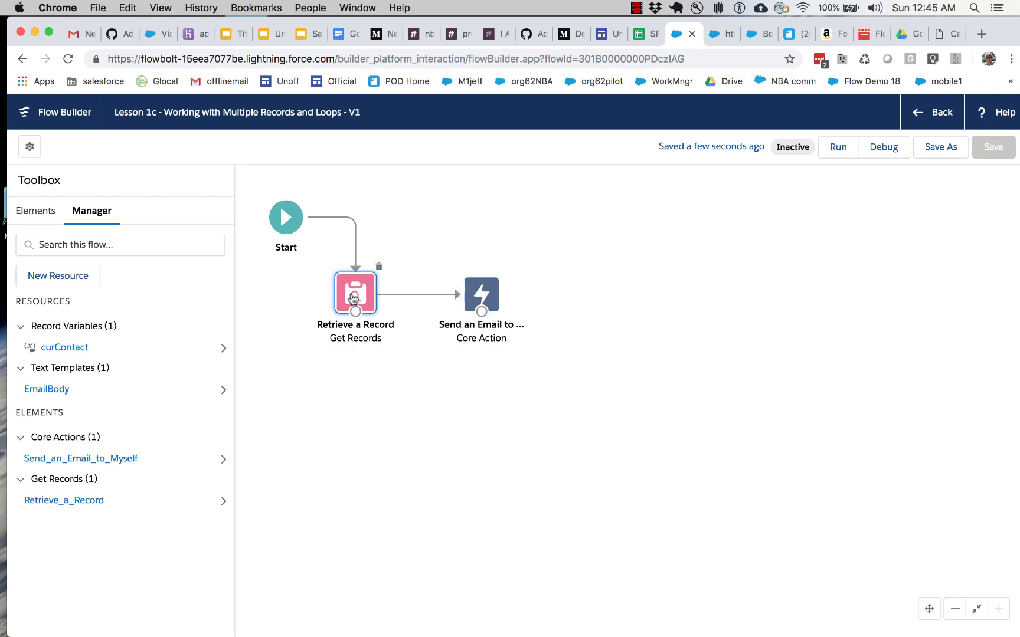
{"action": "double_click", "coordinate": [355, 292]}
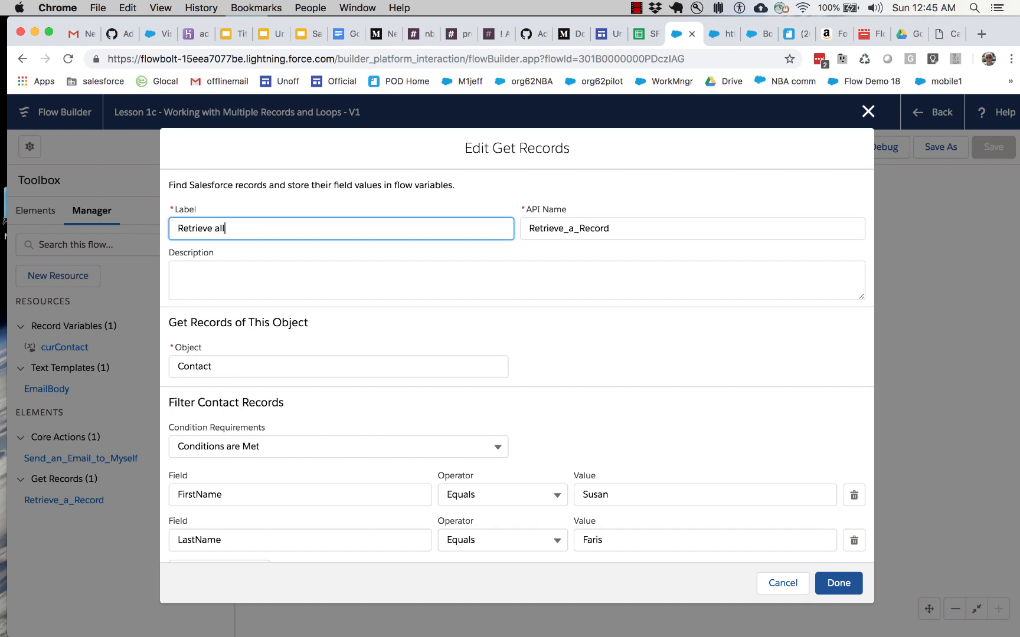
Try changing the label, object and condition requirements, then cancel without saving
{"action": "type", "text": "Retrieve All Contacts for an Account"}
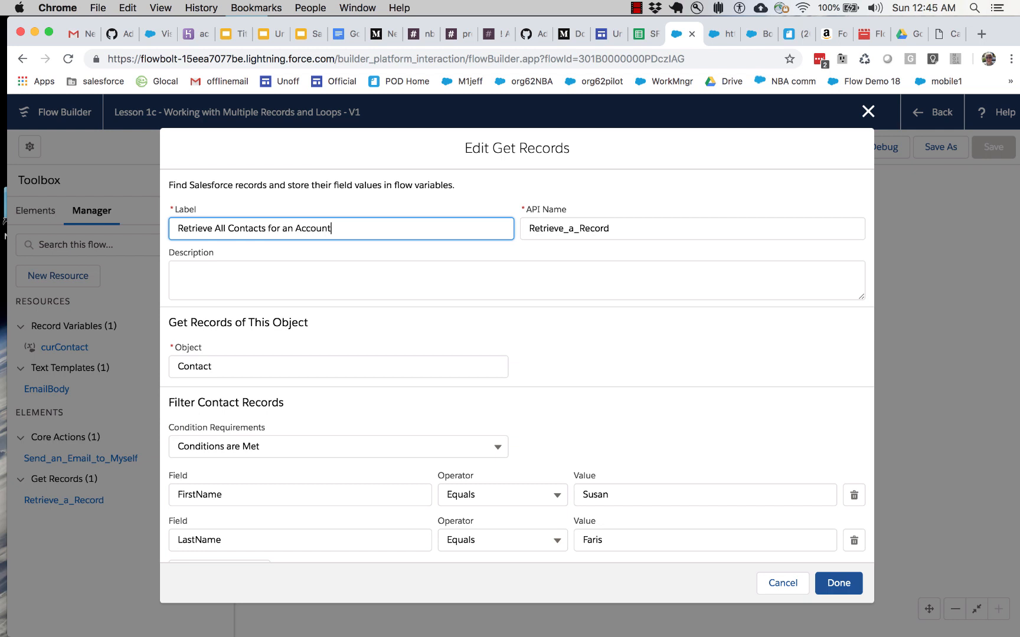
{"action": "left_click", "coordinate": [337, 366]}
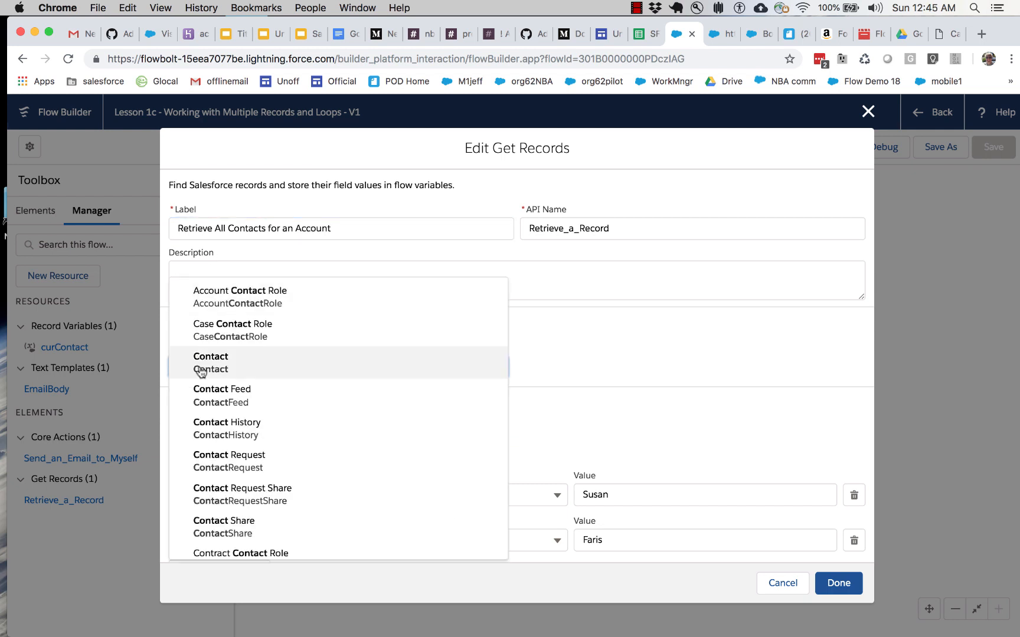
{"action": "mouse_move", "coordinate": [233, 295]}
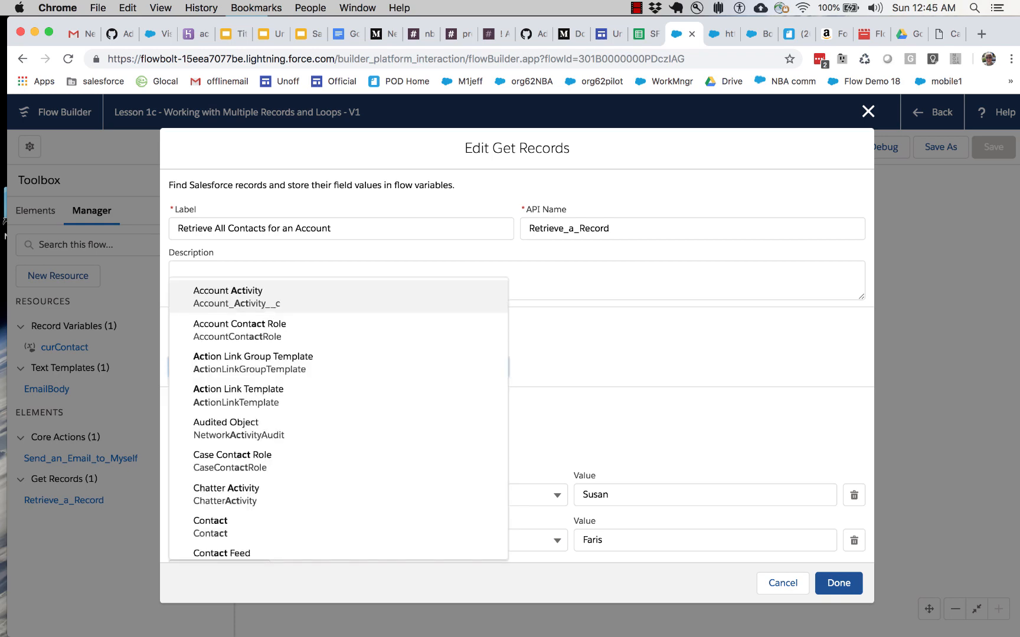
{"action": "type", "text": "act\\"}
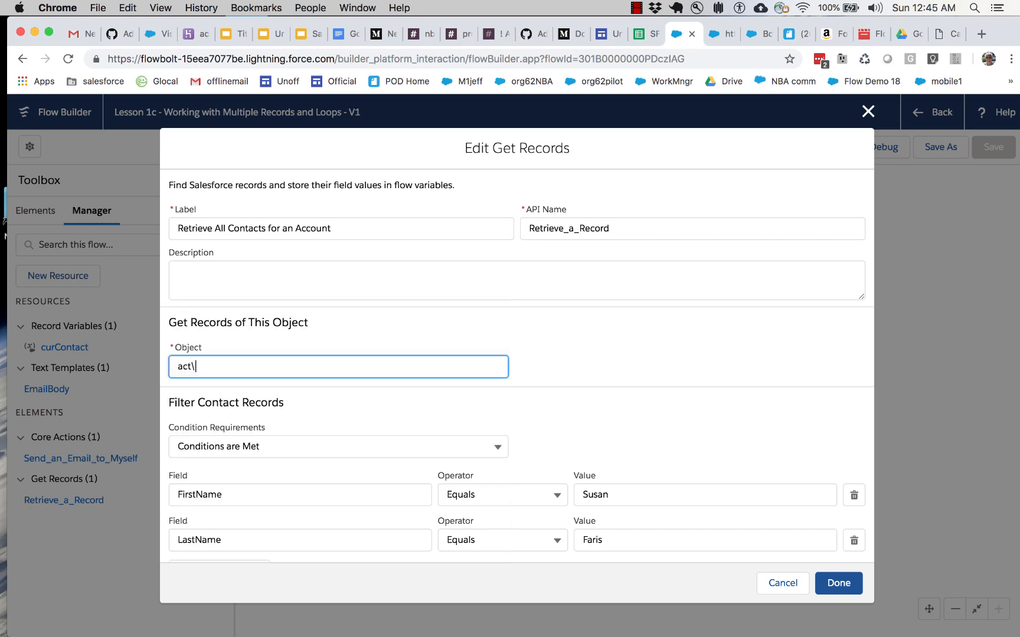
{"action": "left_click", "coordinate": [338, 366]}
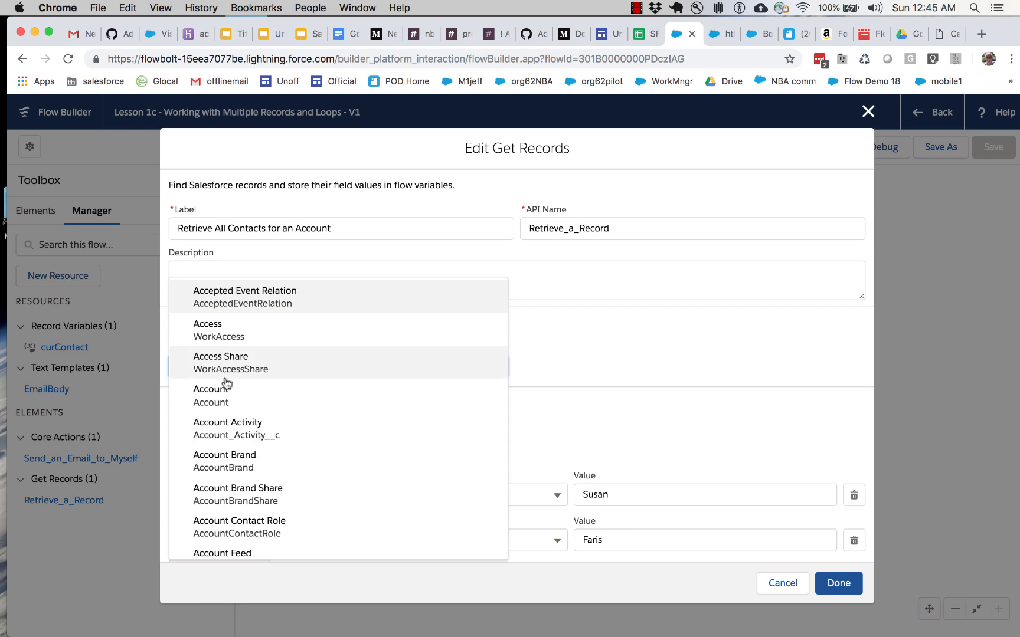
{"action": "mouse_move", "coordinate": [211, 395]}
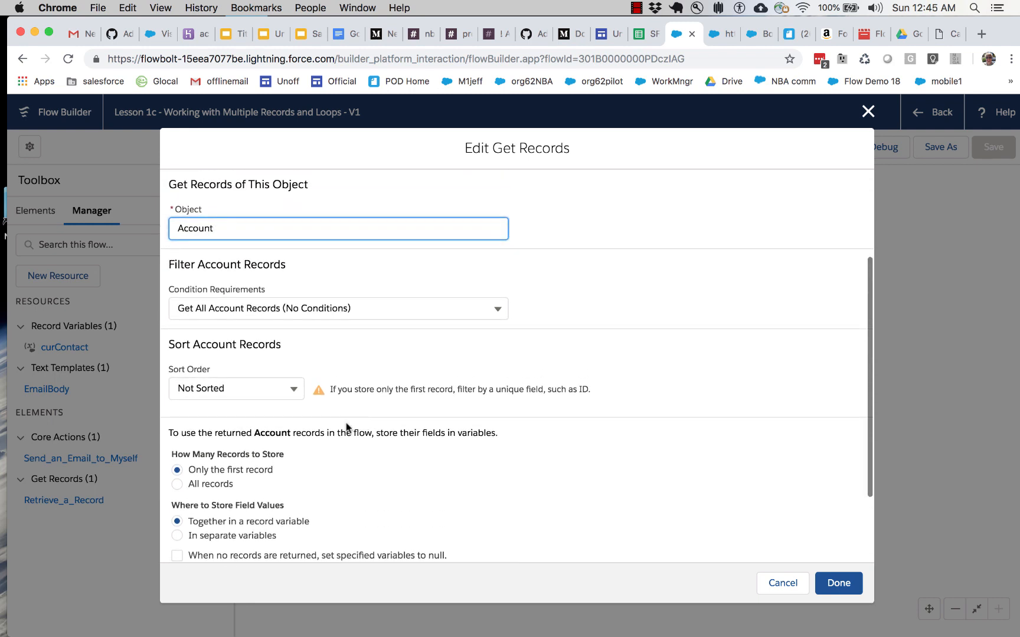
{"action": "left_click", "coordinate": [338, 308]}
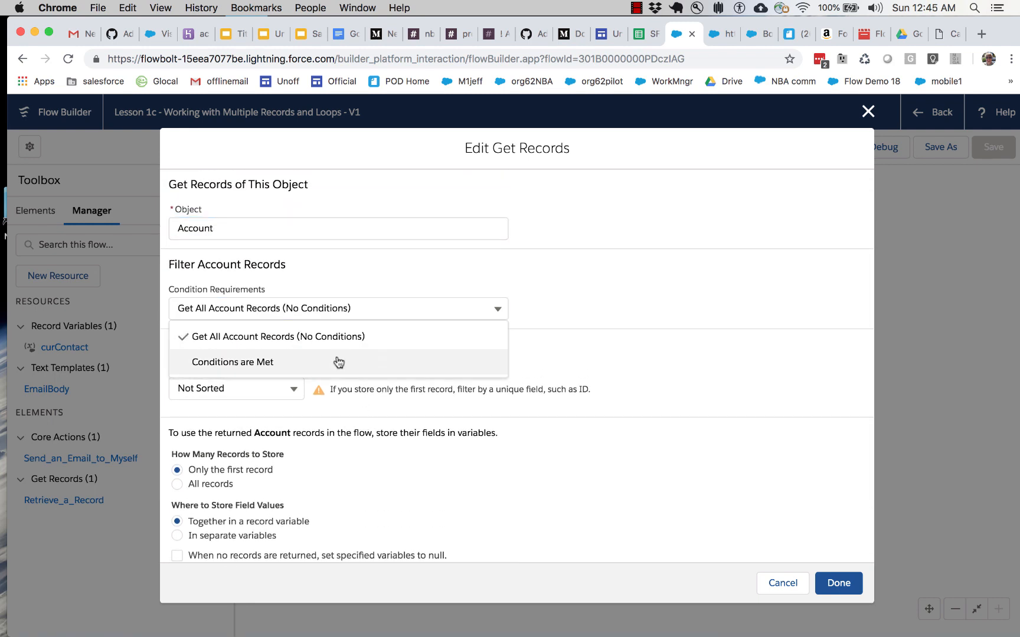
{"action": "left_click", "coordinate": [232, 363]}
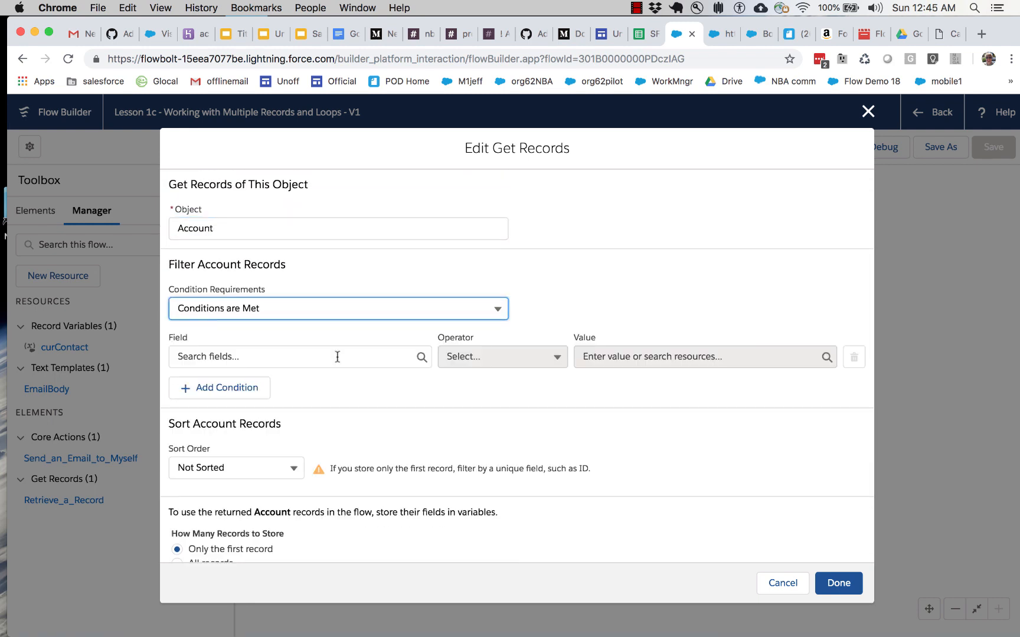
{"action": "mouse_move", "coordinate": [362, 285]}
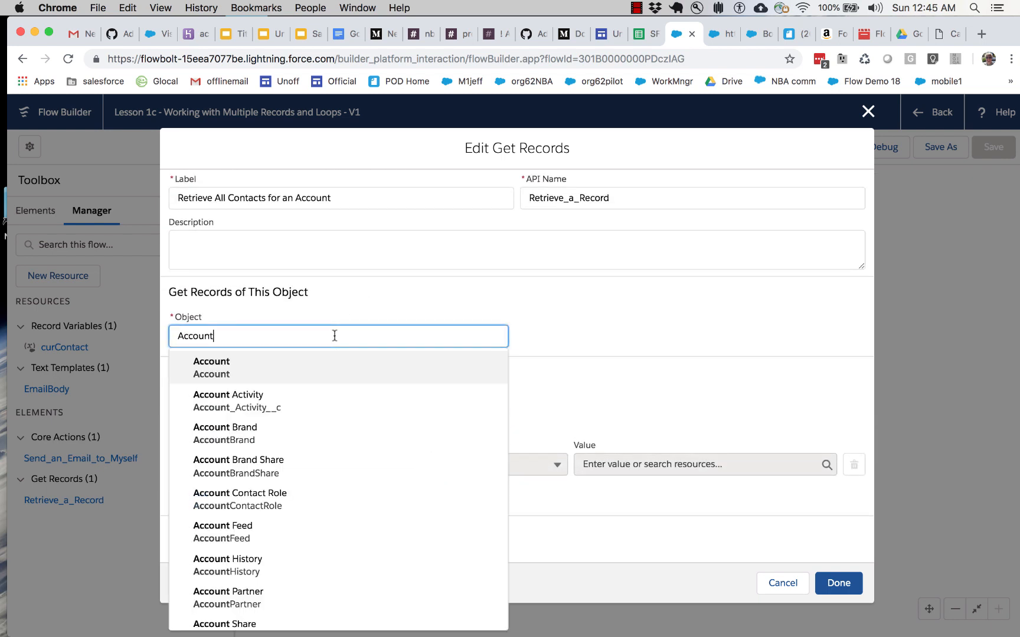
{"action": "left_click", "coordinate": [211, 368]}
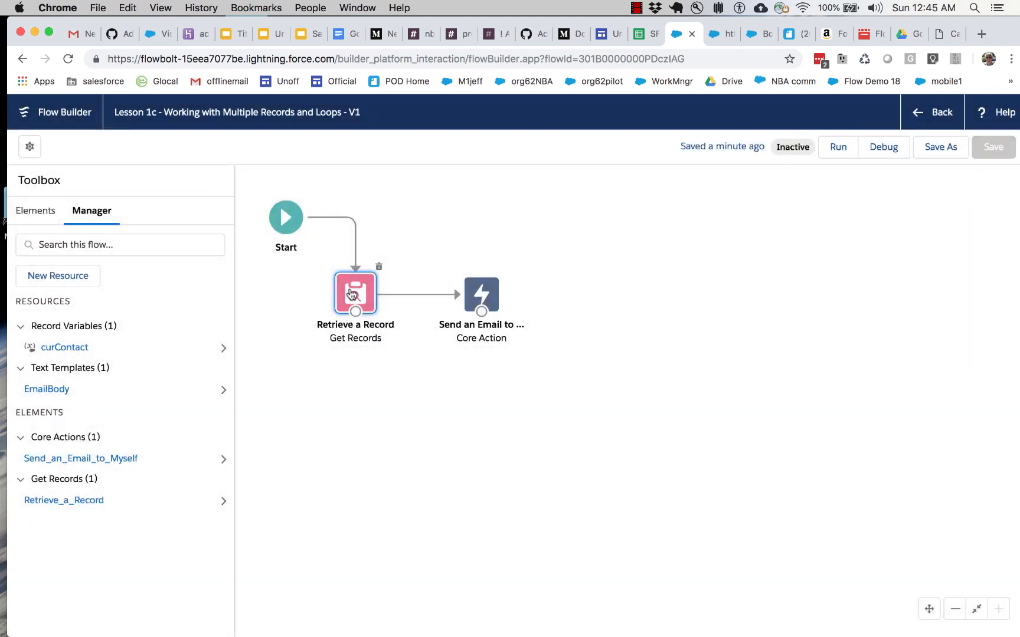
Relabel the step 'Retrieve Multiple Contacts for an Account', delete LastName condition, and filter on AccountId
{"action": "double_click", "coordinate": [355, 293]}
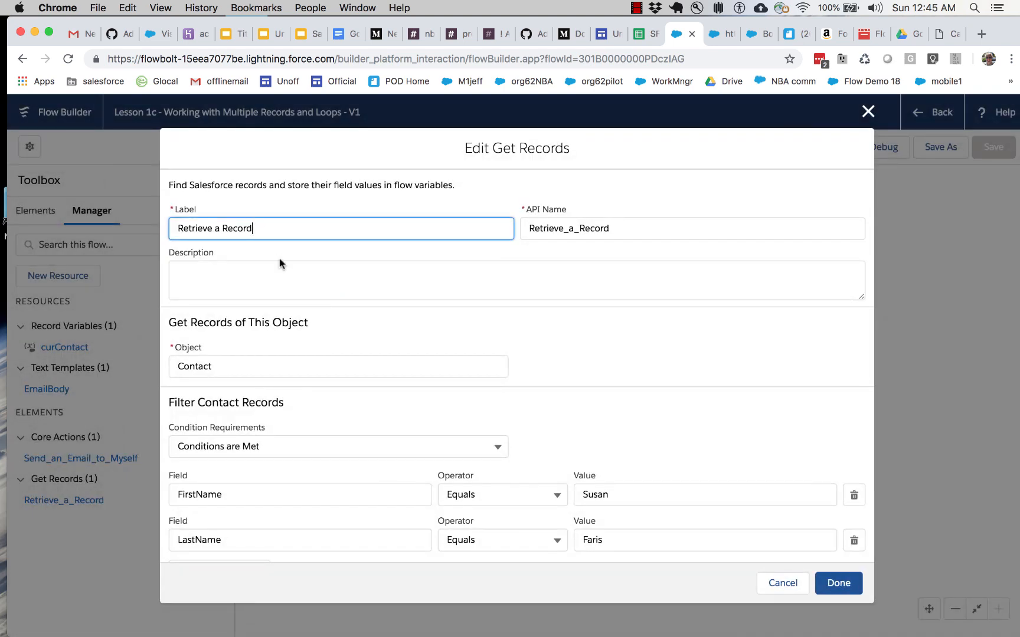
{"action": "double_click", "coordinate": [234, 228]}
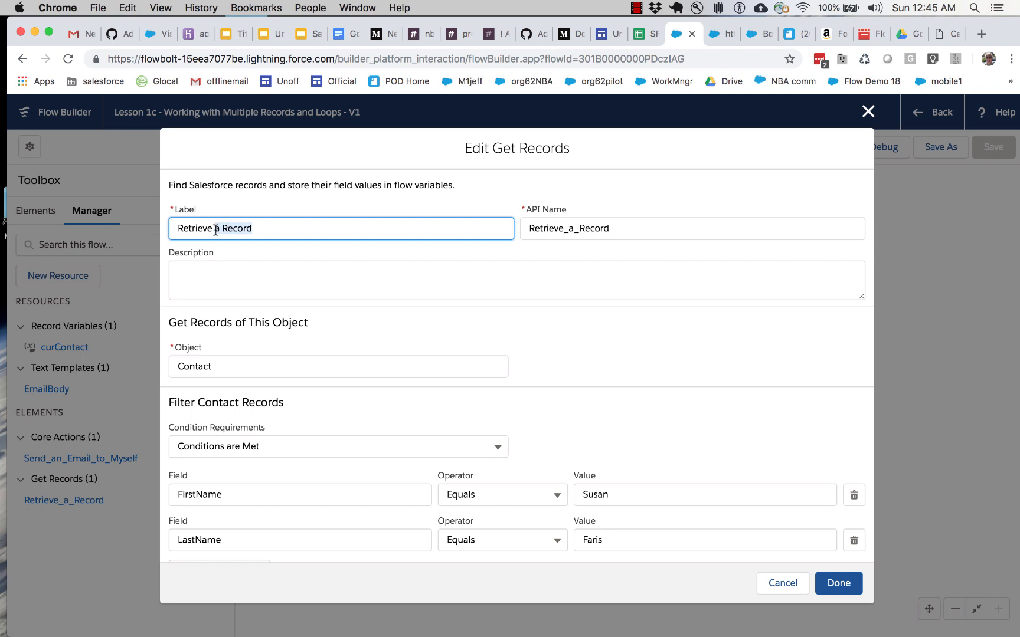
{"action": "type", "text": "Retrieve Multiple Contacts"}
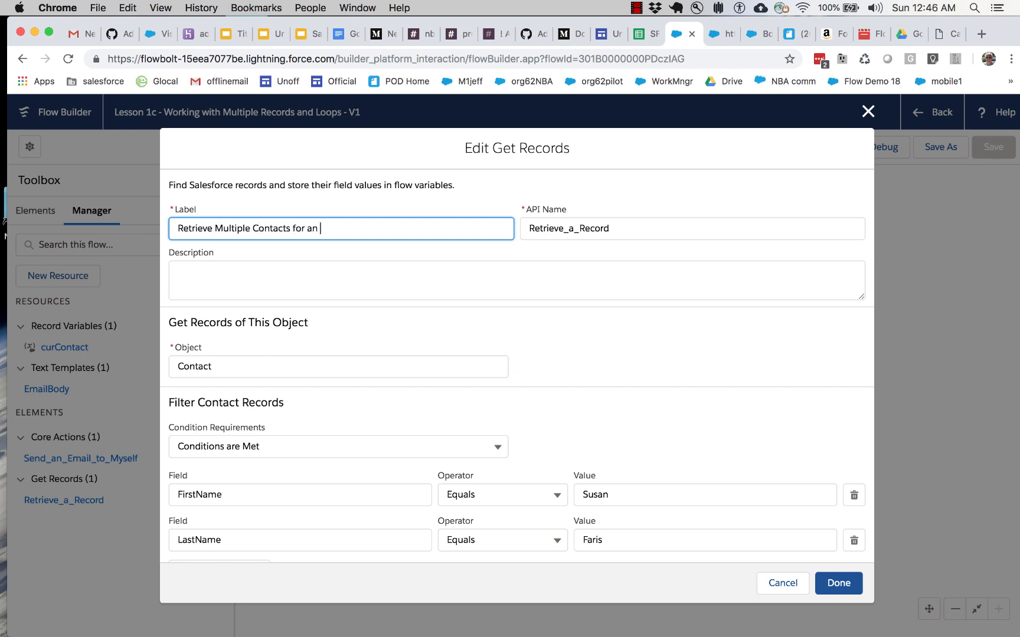
{"action": "type", "text": "Account"}
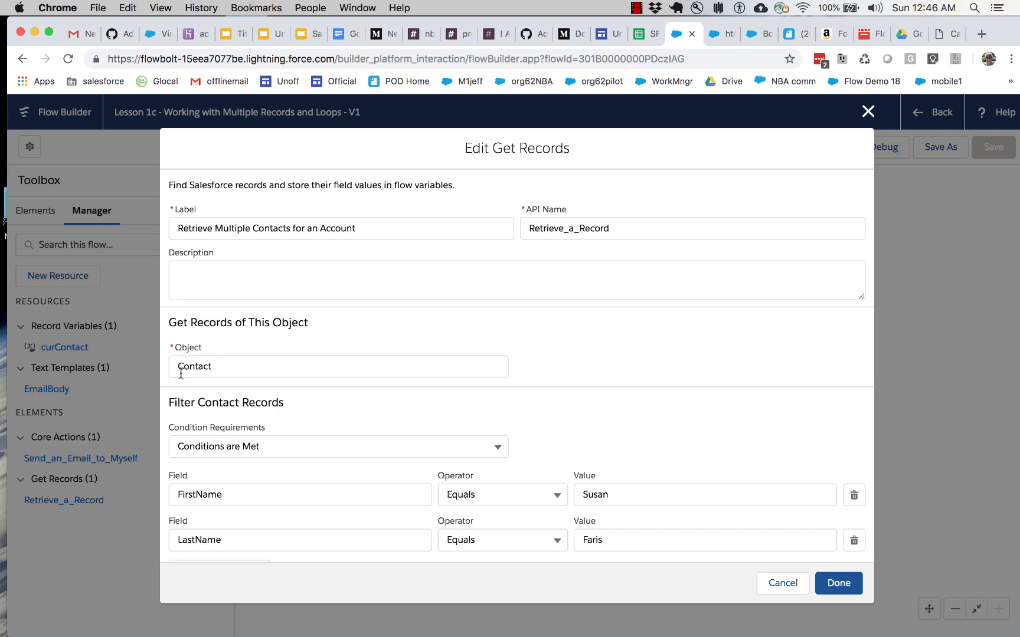
{"action": "scroll", "scroll_direction": "down", "scroll_amount": 3}
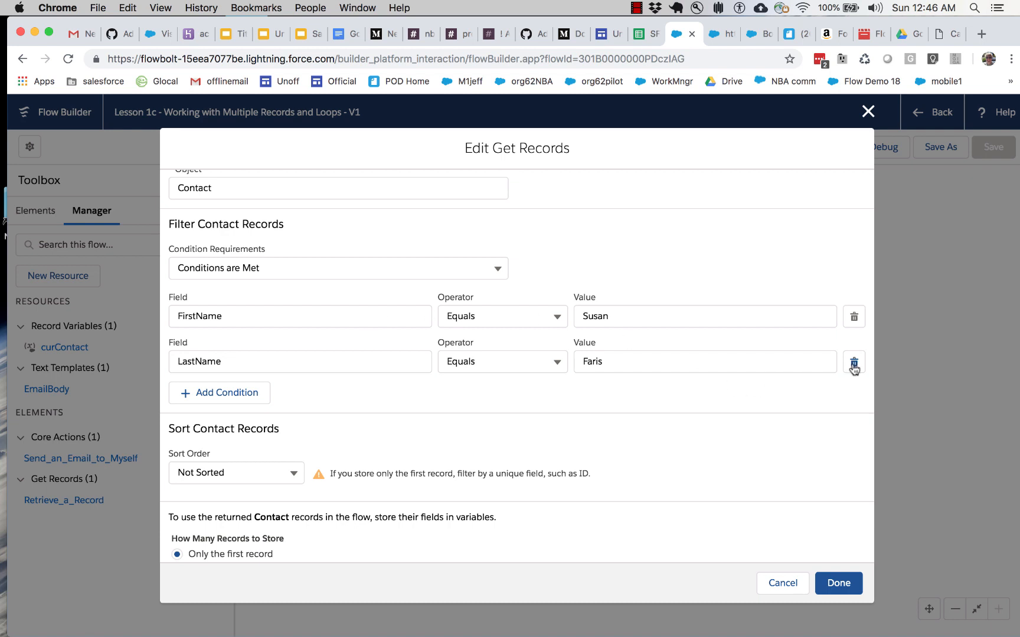
{"action": "left_click", "coordinate": [853, 362]}
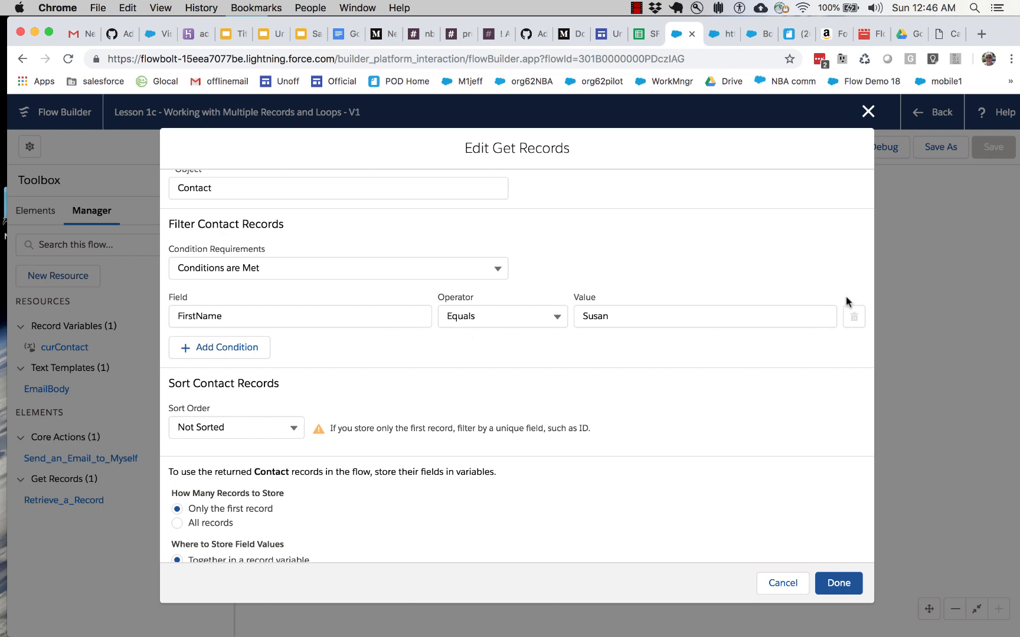
{"action": "left_click", "coordinate": [299, 316]}
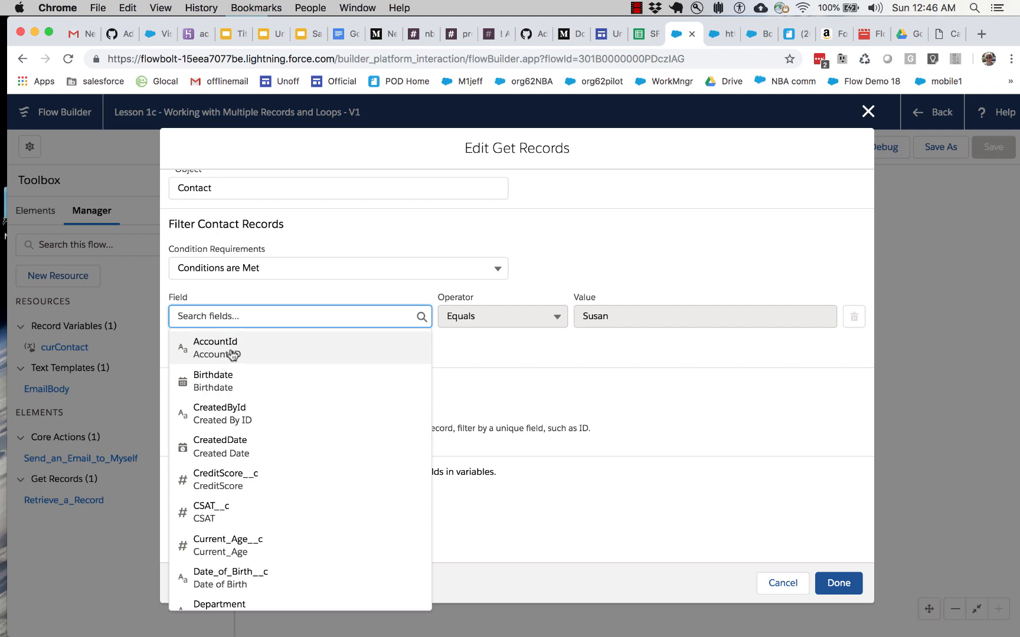
{"action": "left_click", "coordinate": [215, 349]}
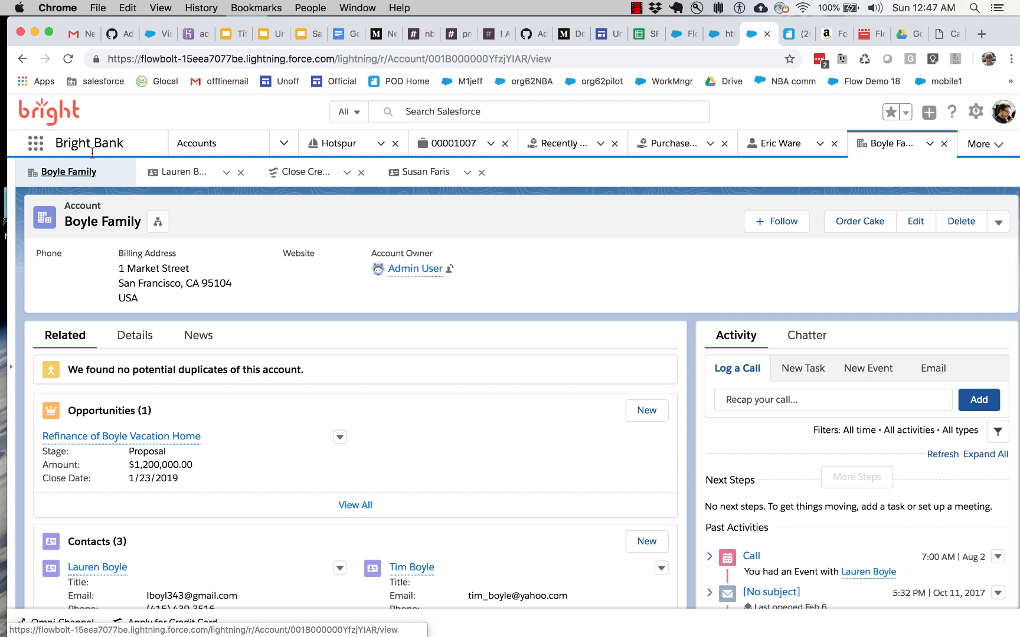
Select the Boyle Family account's record ID in the address bar
{"action": "left_click", "coordinate": [442, 58]}
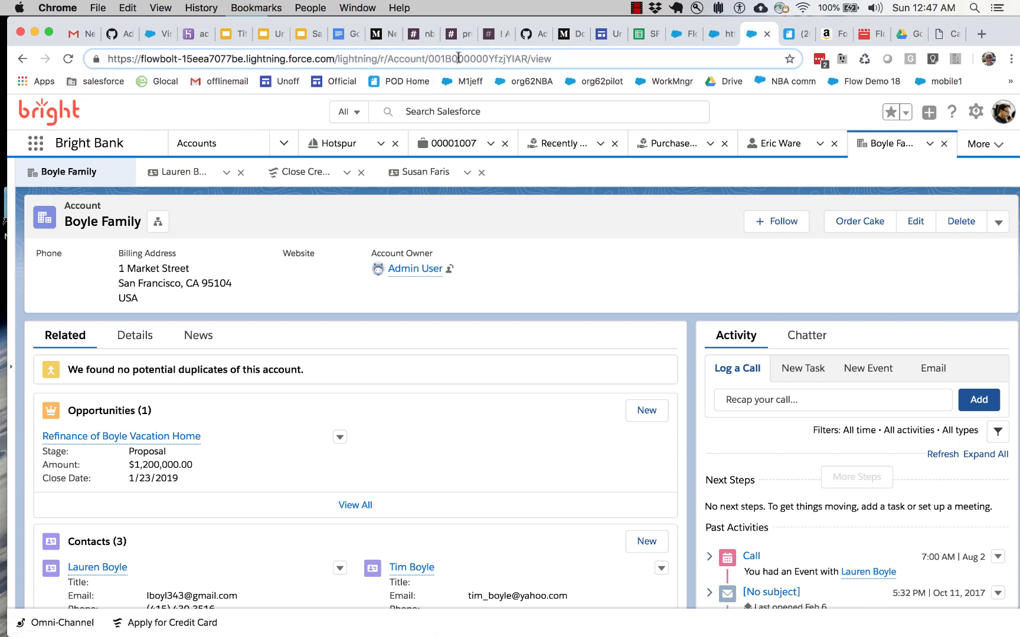
{"action": "double_click", "coordinate": [478, 58]}
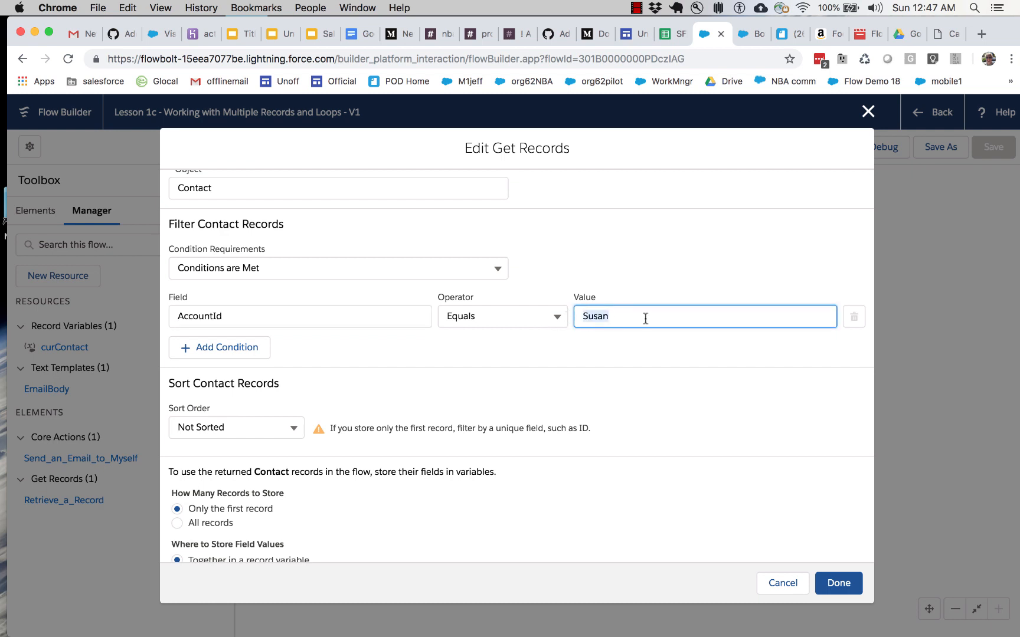
Set the AccountId filter value to 001B000000YfzjYIAR and scroll to record storage options
{"action": "type", "text": "001B000000YfzjYIAR"}
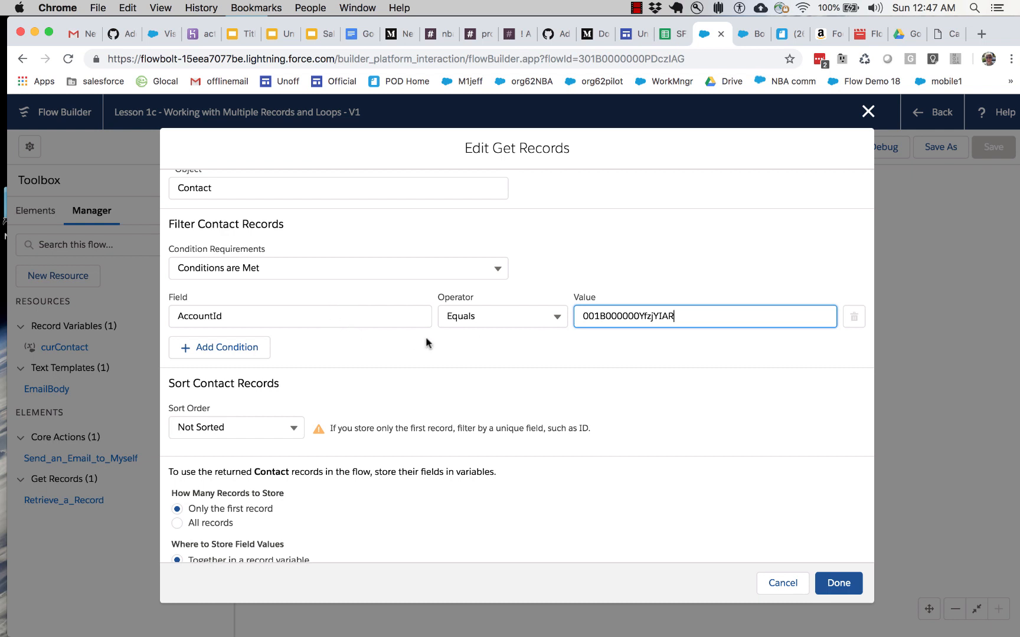
{"action": "mouse_move", "coordinate": [225, 295]}
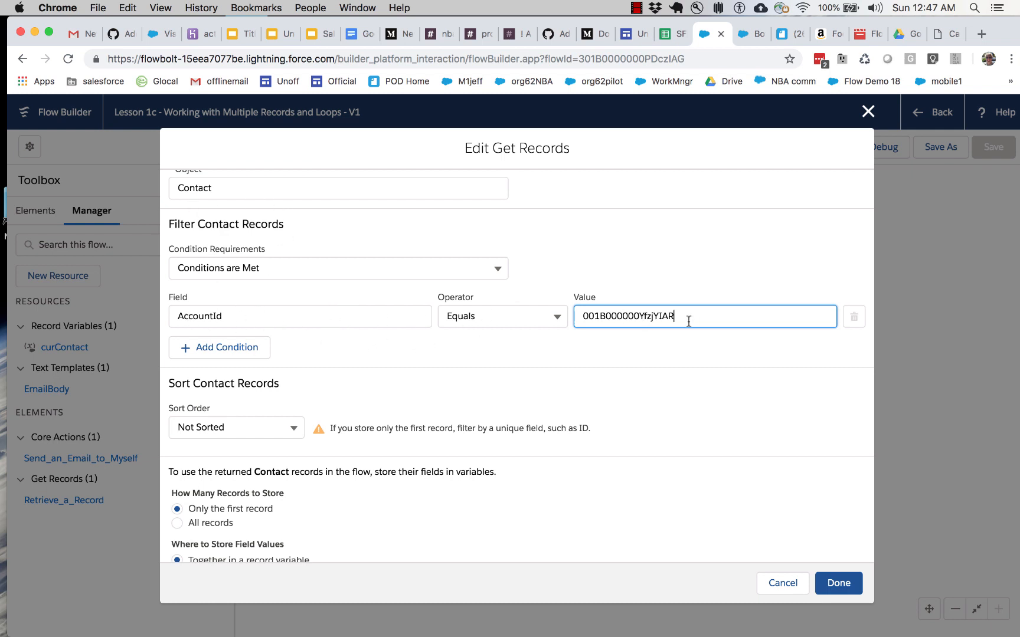
{"action": "scroll", "scroll_direction": "down", "scroll_amount": 3}
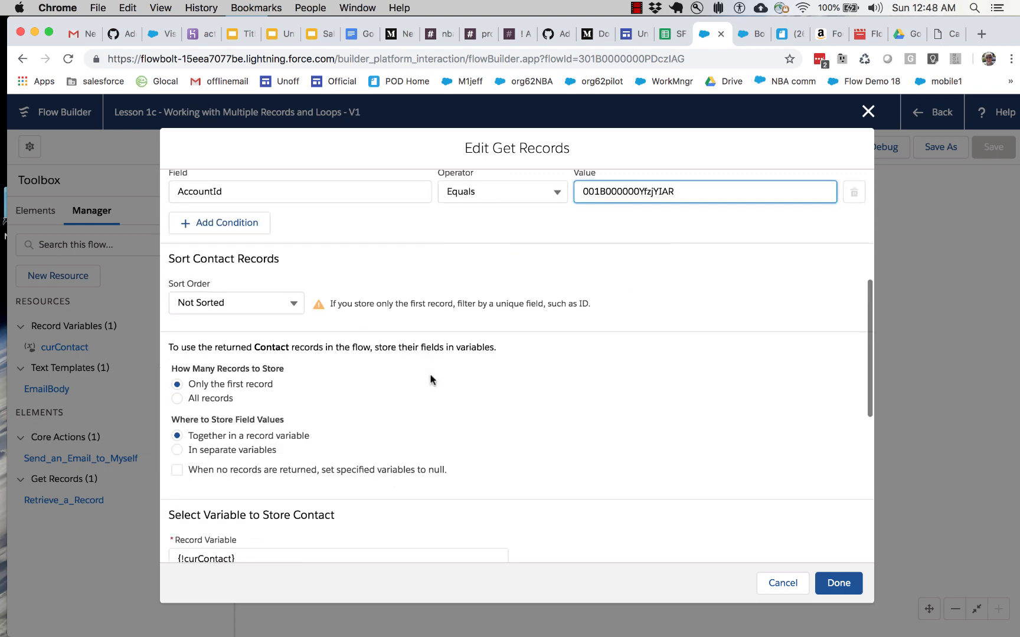
{"action": "scroll", "scroll_direction": "down", "scroll_amount": 3}
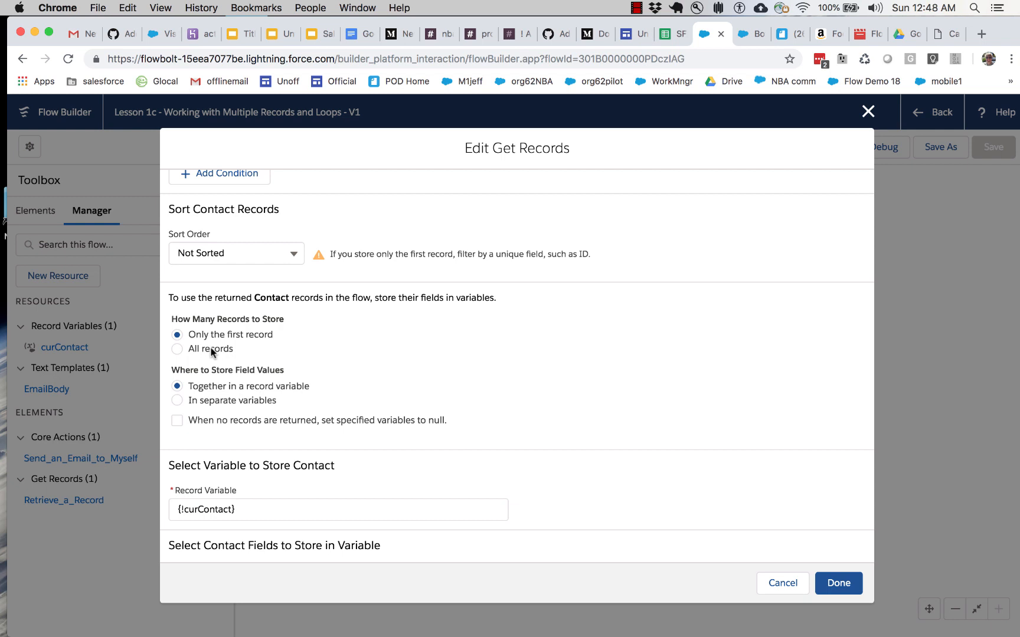
Choose 'All records' and list variables available to hold the contacts
{"action": "left_click", "coordinate": [177, 348]}
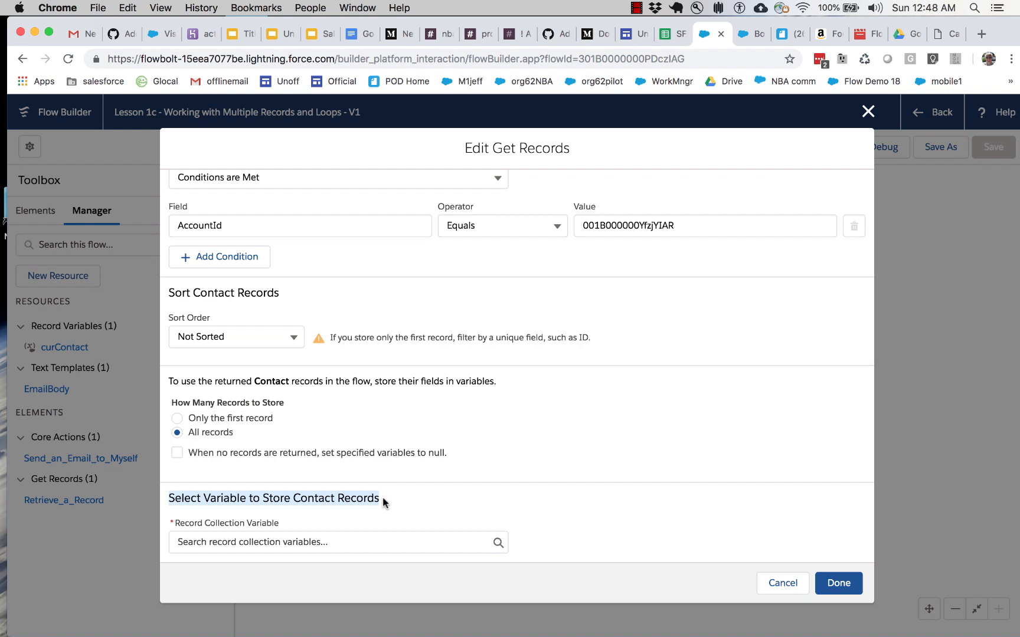
{"action": "mouse_move", "coordinate": [258, 523]}
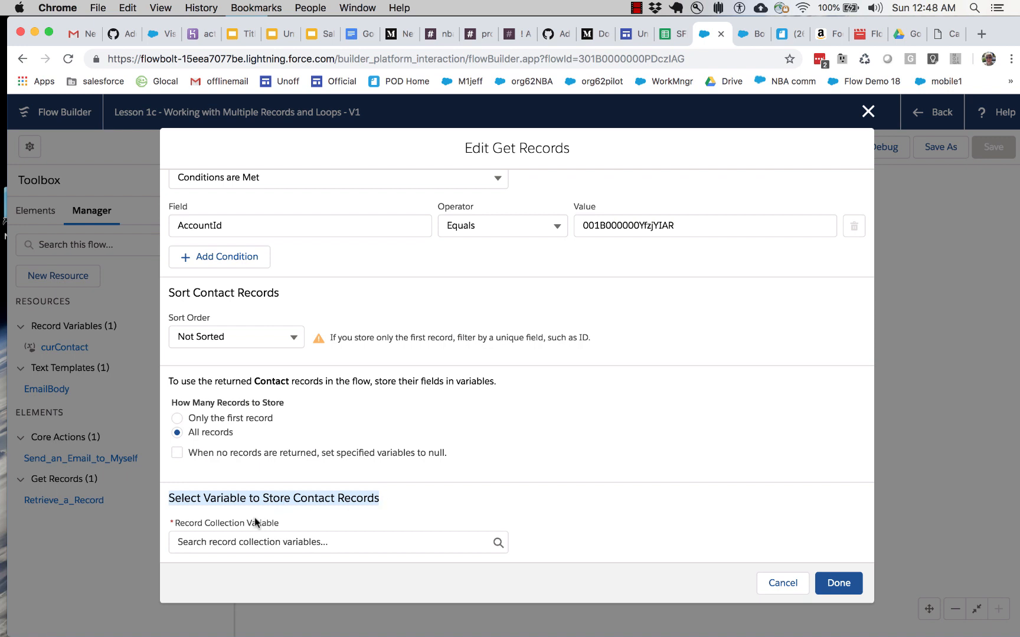
{"action": "left_click", "coordinate": [337, 542]}
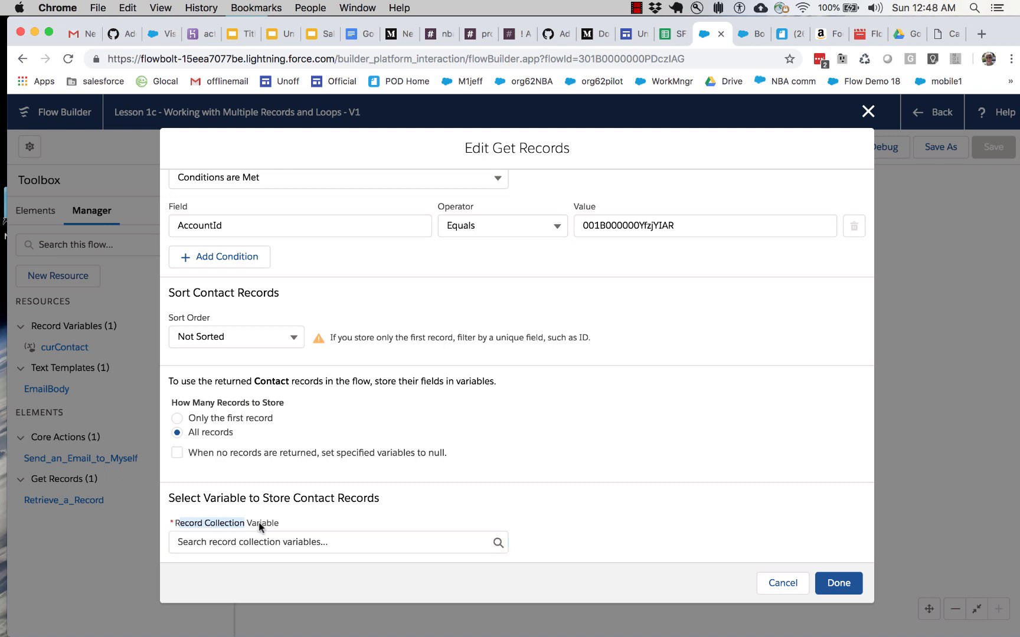
{"action": "mouse_move", "coordinate": [197, 533]}
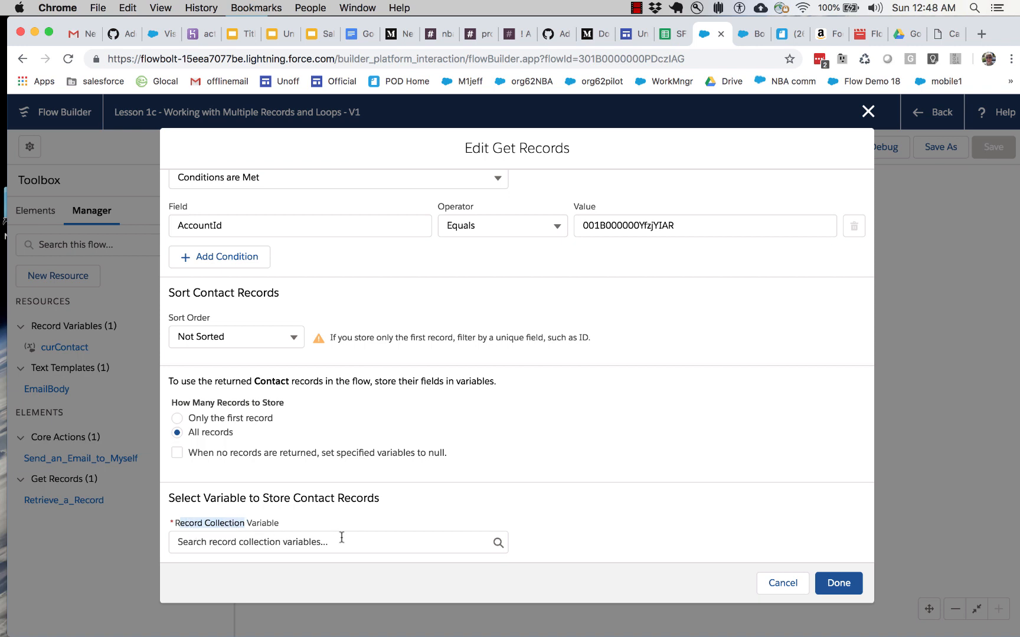
{"action": "mouse_move", "coordinate": [67, 468]}
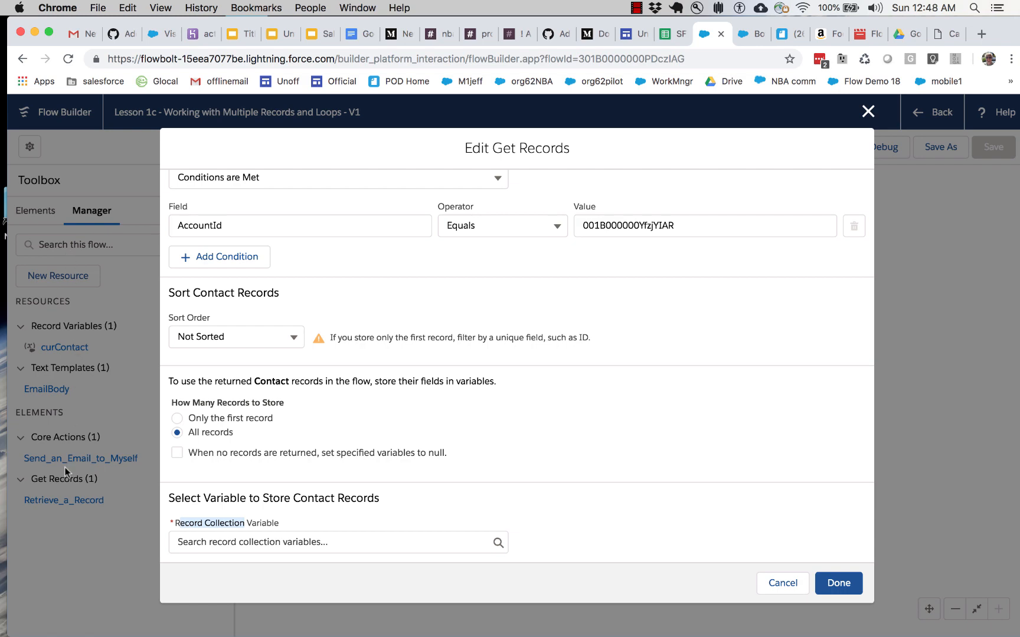
{"action": "left_click", "coordinate": [338, 542]}
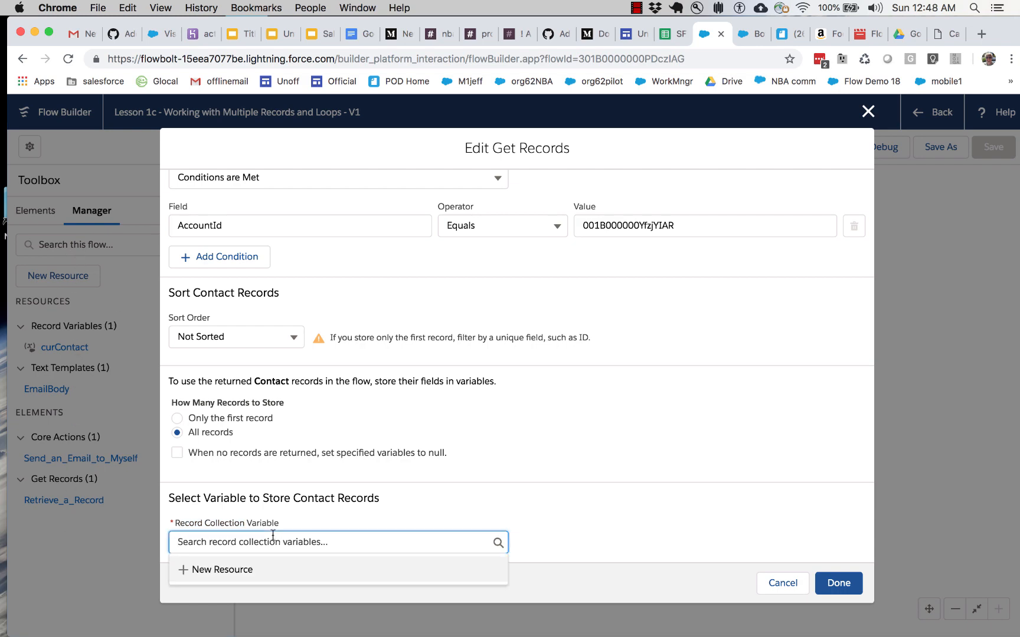
Create variable curContacts of data type Record, object Contact, allowing multiple values
{"action": "left_click", "coordinate": [222, 570]}
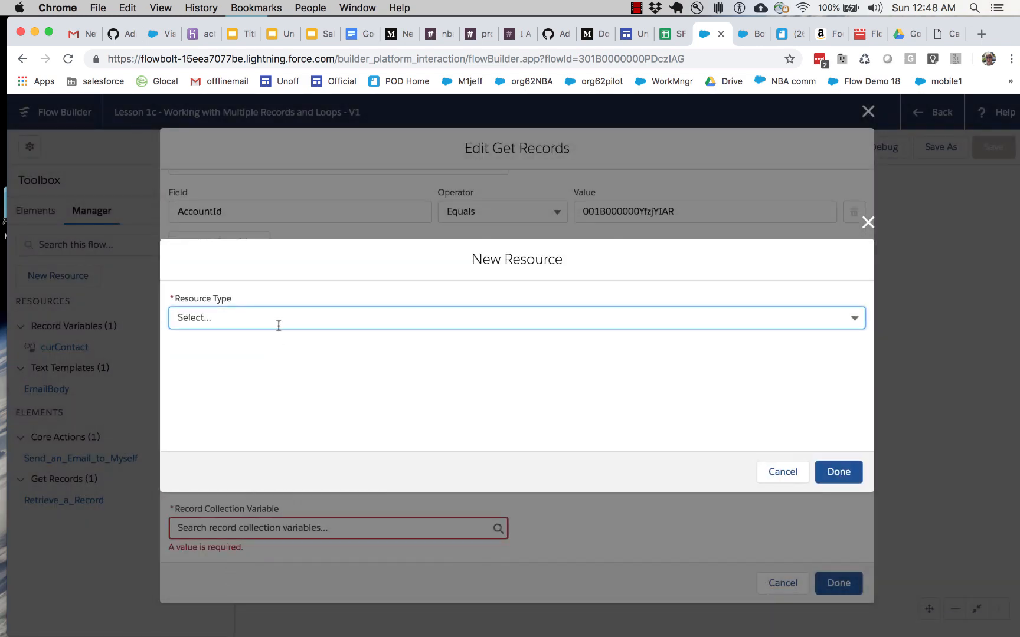
{"action": "left_click", "coordinate": [516, 318]}
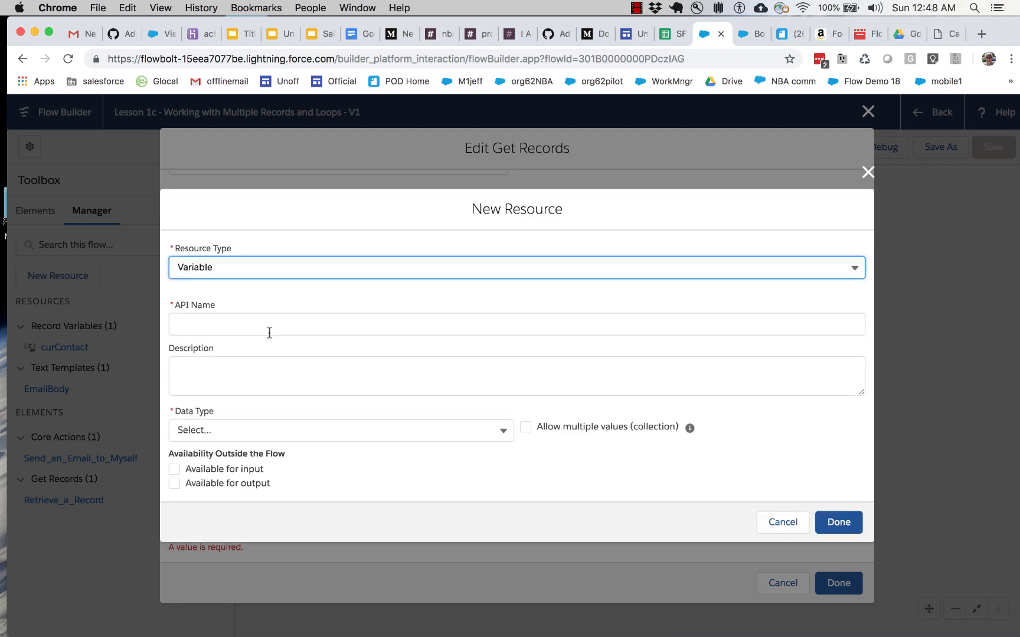
{"action": "type", "text": "curContacts"}
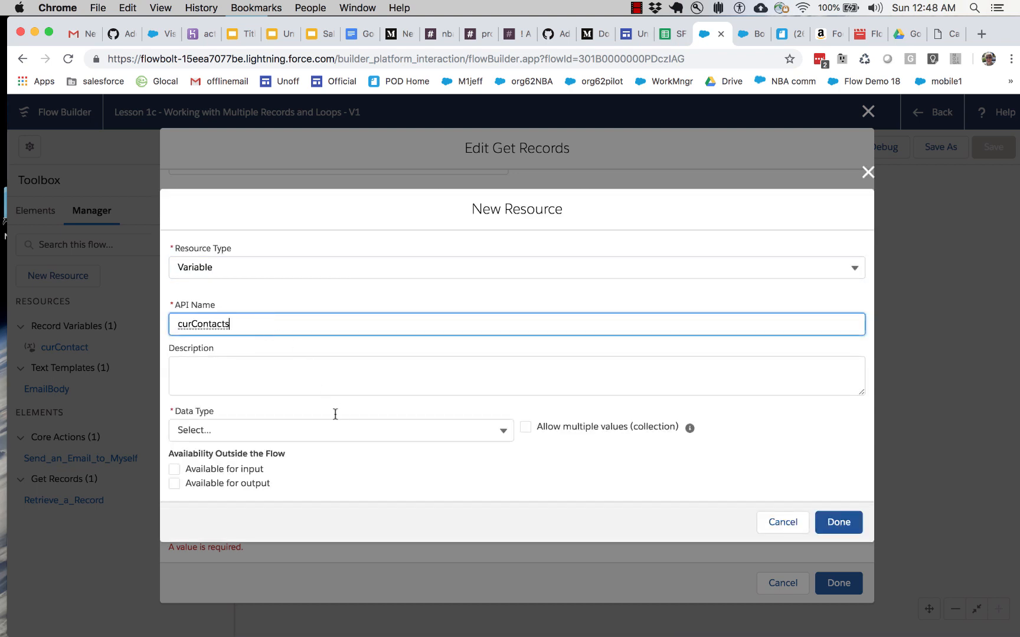
{"action": "left_click", "coordinate": [339, 429]}
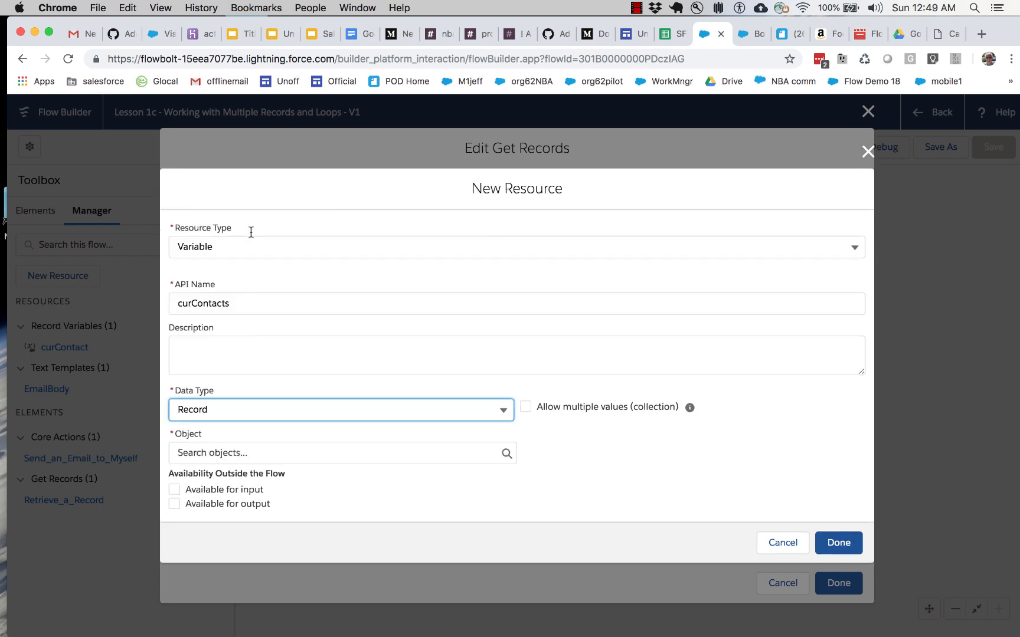
{"action": "left_click", "coordinate": [342, 452]}
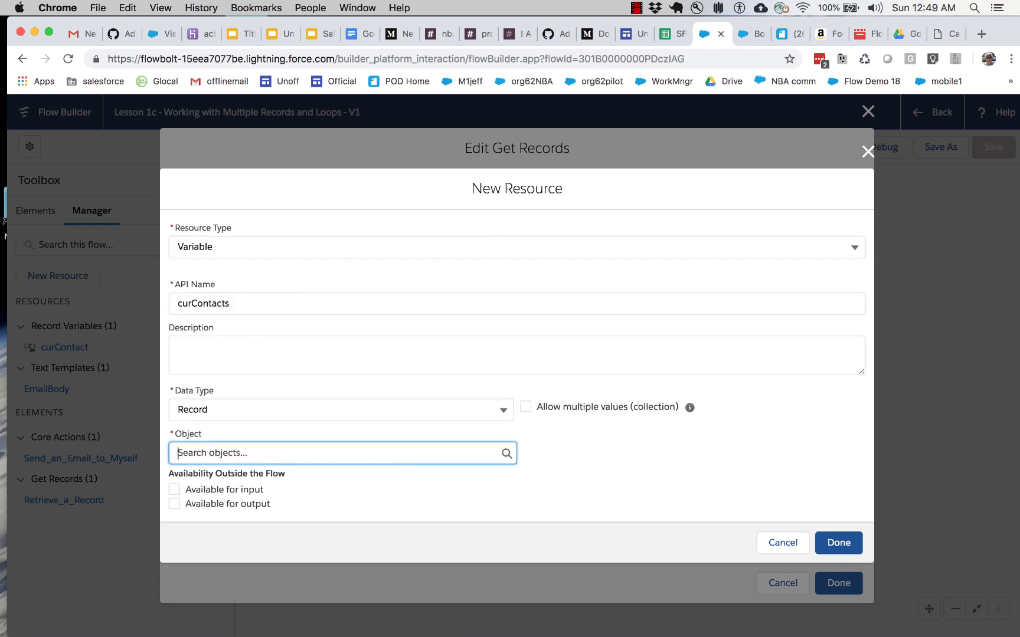
{"action": "type", "text": "contact"}
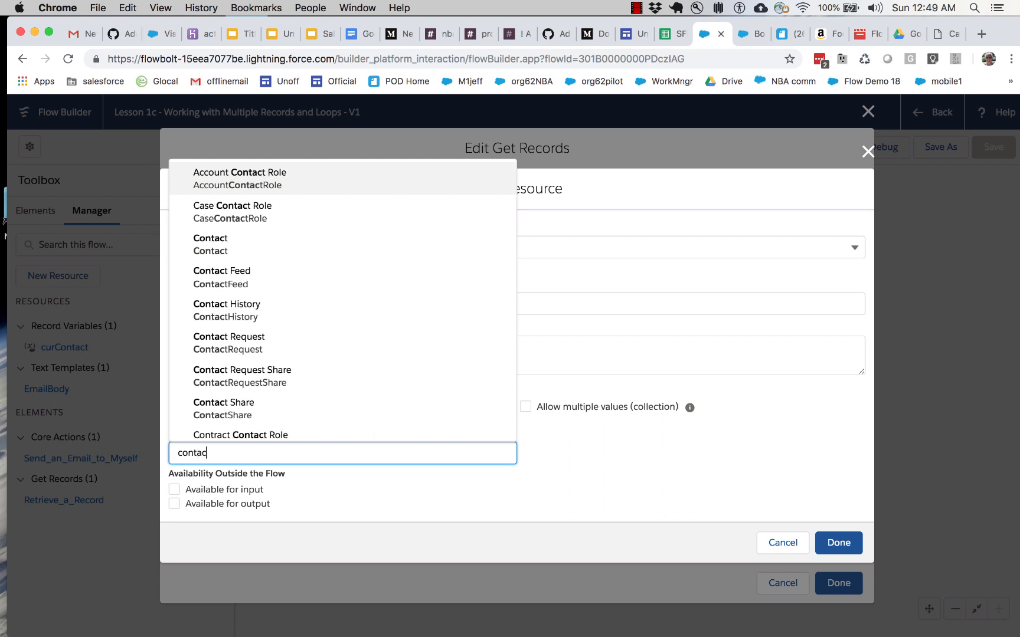
{"action": "left_click", "coordinate": [210, 238]}
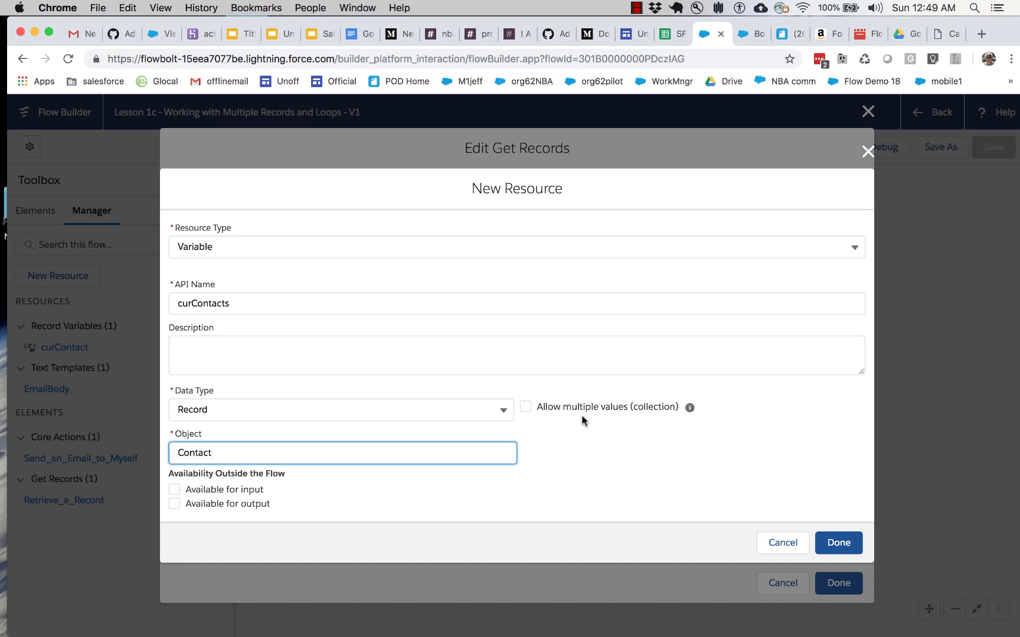
{"action": "left_click", "coordinate": [526, 407]}
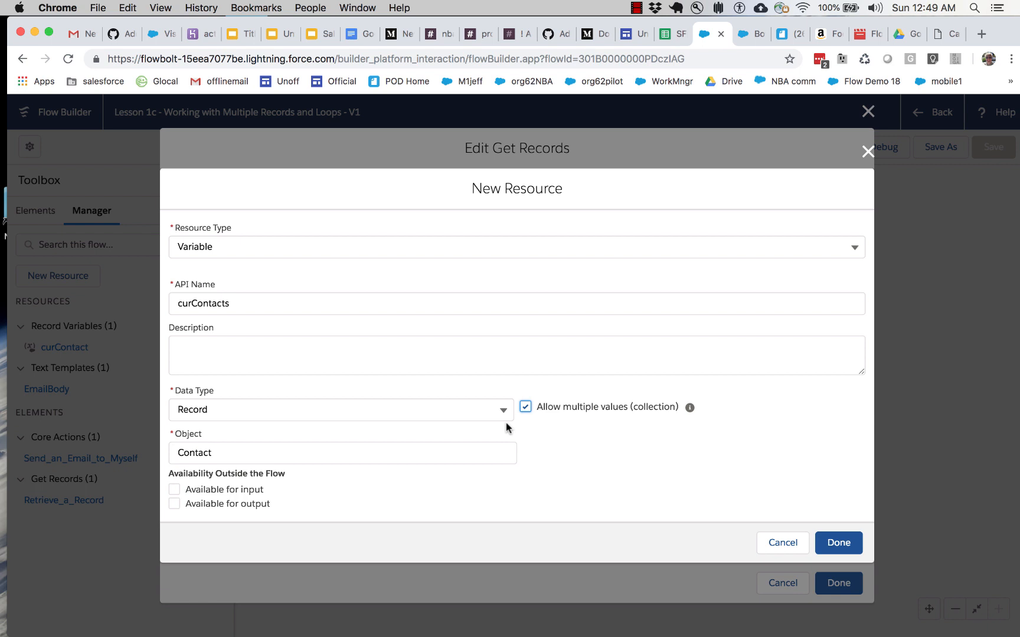
{"action": "mouse_move", "coordinate": [535, 406]}
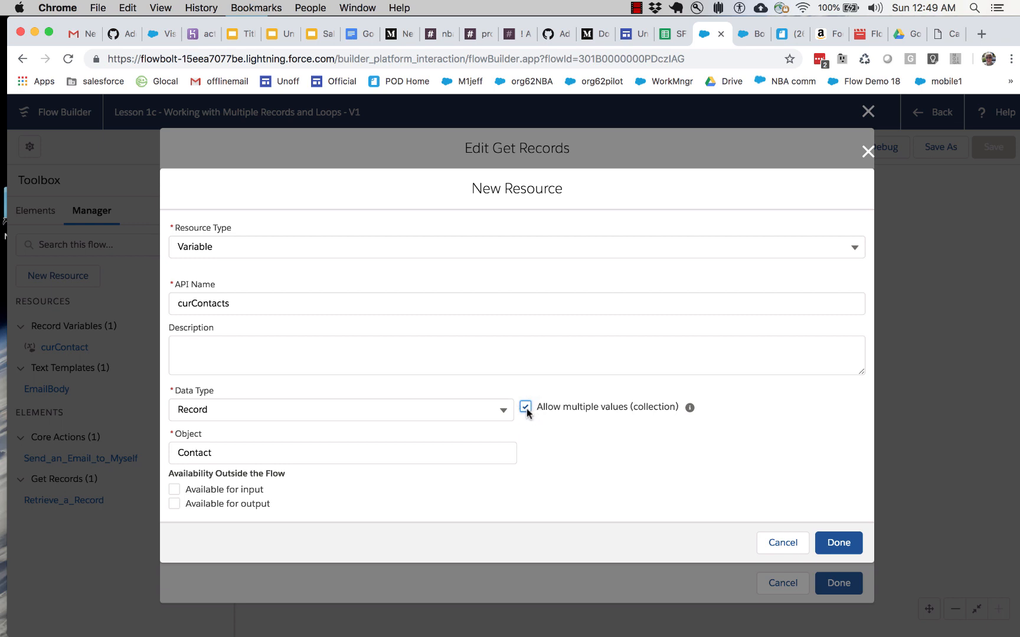
{"action": "mouse_move", "coordinate": [645, 420]}
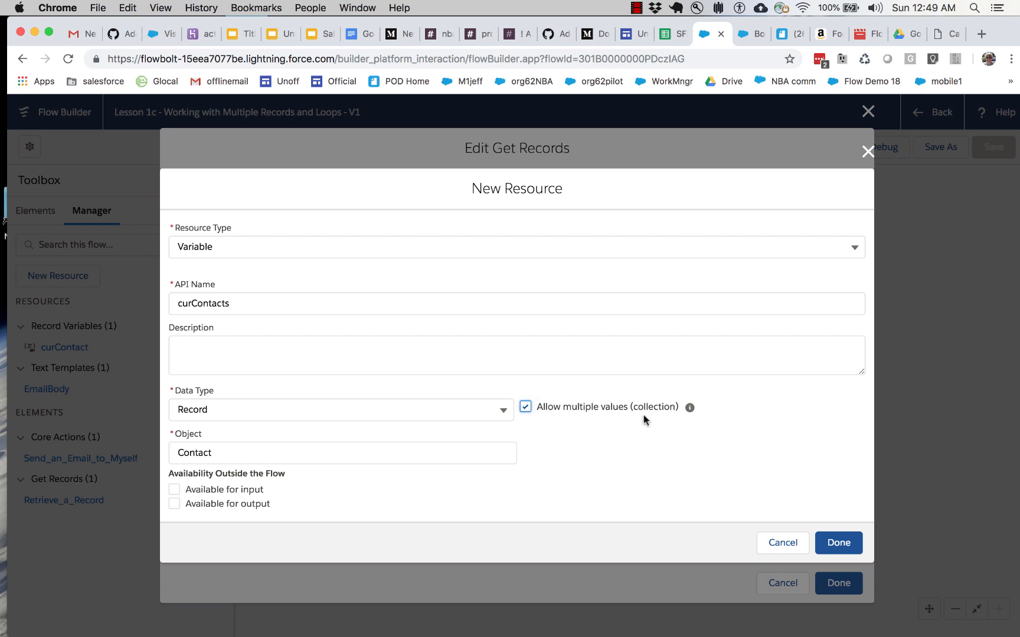
{"action": "left_click", "coordinate": [837, 542]}
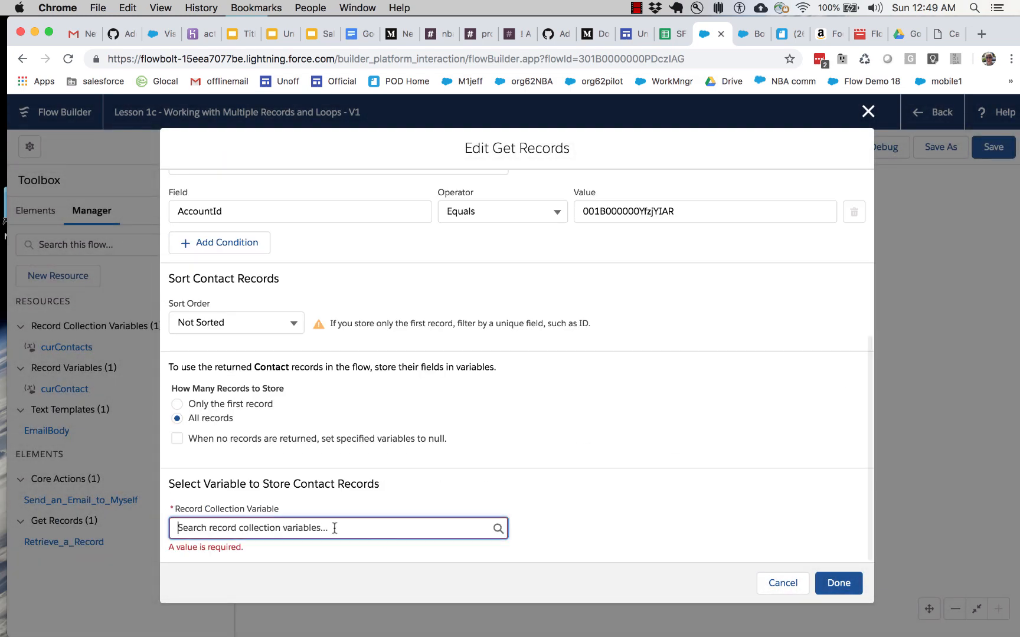
Store the retrieved contacts in the curContacts collection variable
{"action": "left_click", "coordinate": [337, 527]}
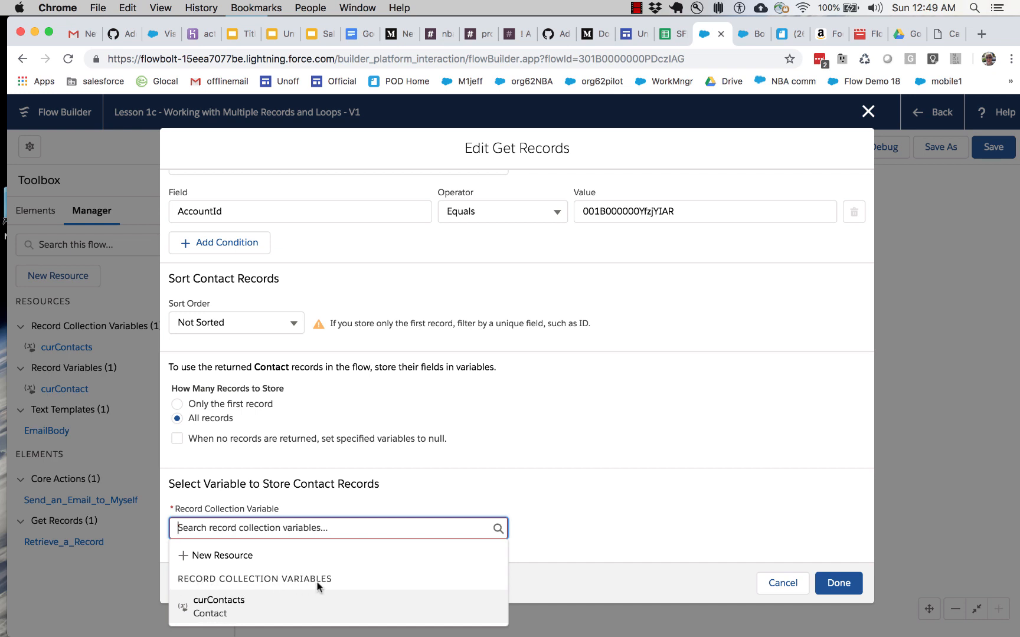
{"action": "left_click", "coordinate": [219, 599]}
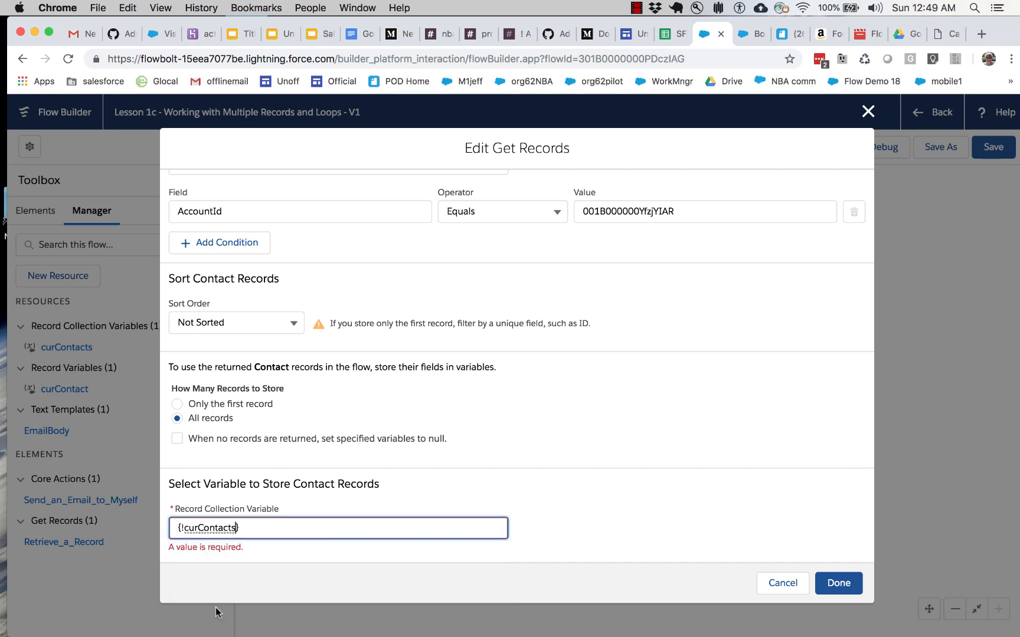
{"action": "scroll", "scroll_direction": "down", "scroll_amount": 3}
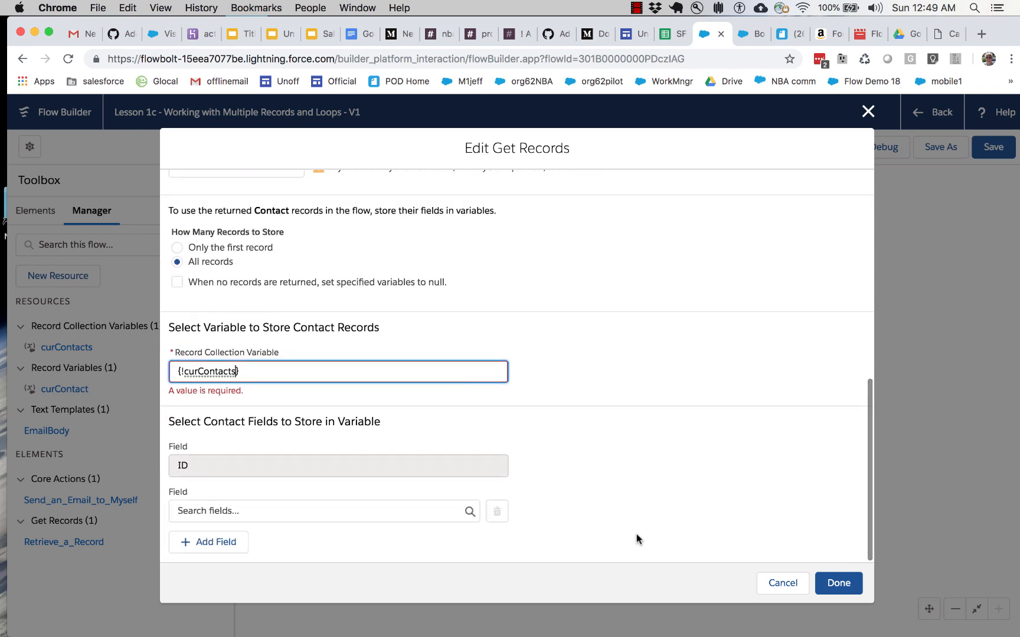
Add Vote_for_Winter_20_Icon__c, On_Call_Available__c, Most_Expert_Product__c and Email as stored fields, then confirm
{"action": "left_click", "coordinate": [324, 510]}
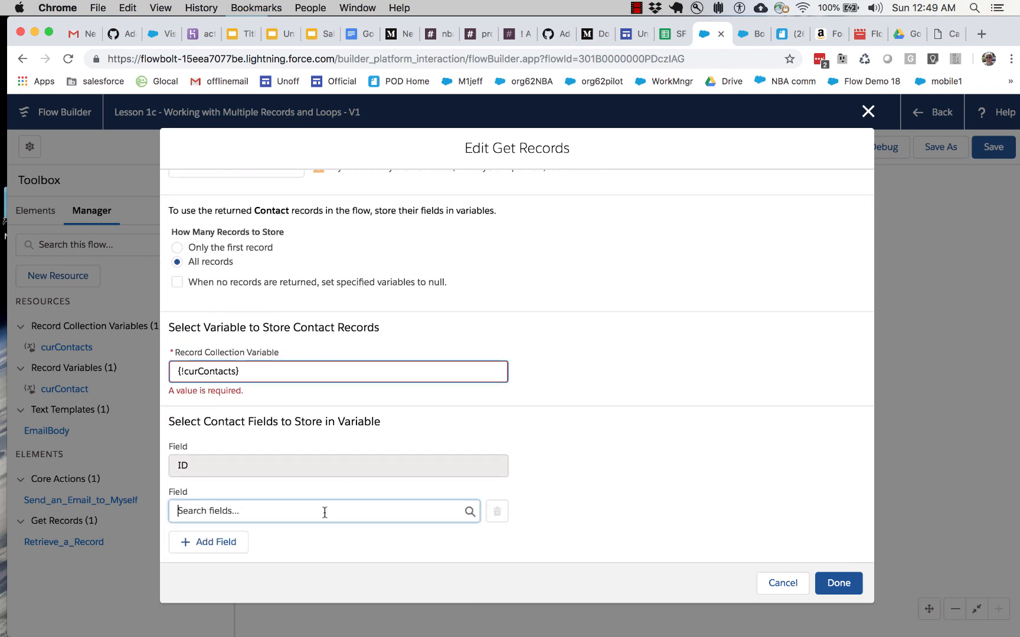
{"action": "left_click", "coordinate": [324, 510]}
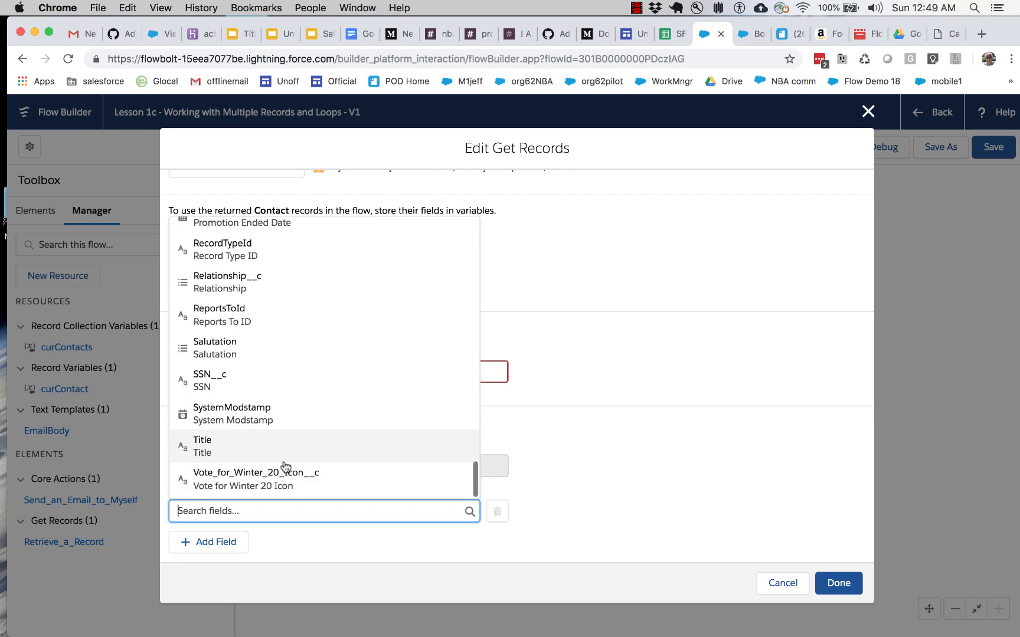
{"action": "left_click", "coordinate": [255, 473]}
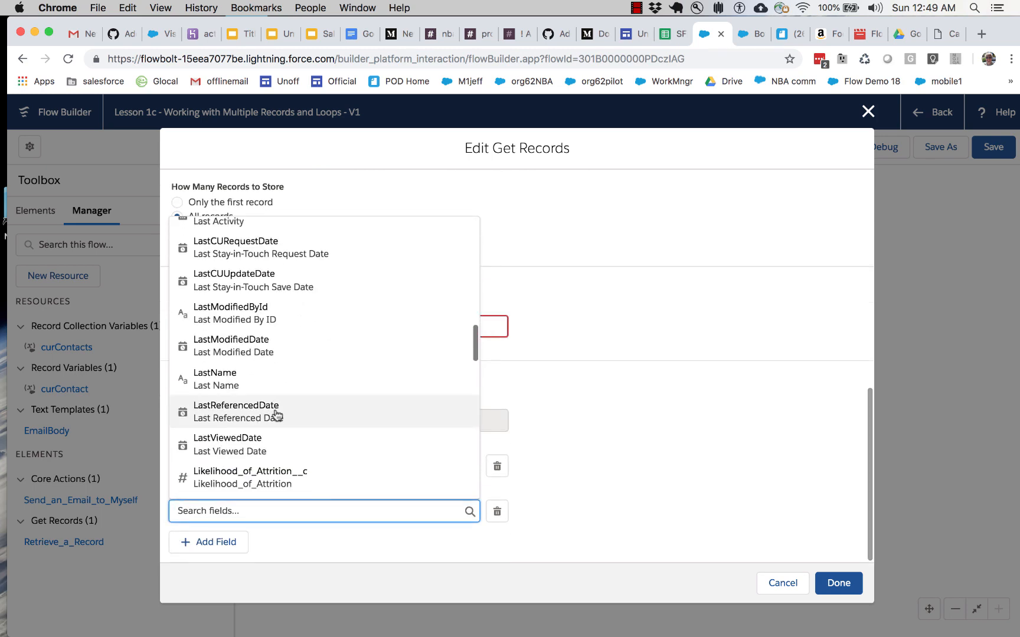
{"action": "scroll", "scroll_direction": "down", "scroll_amount": 3}
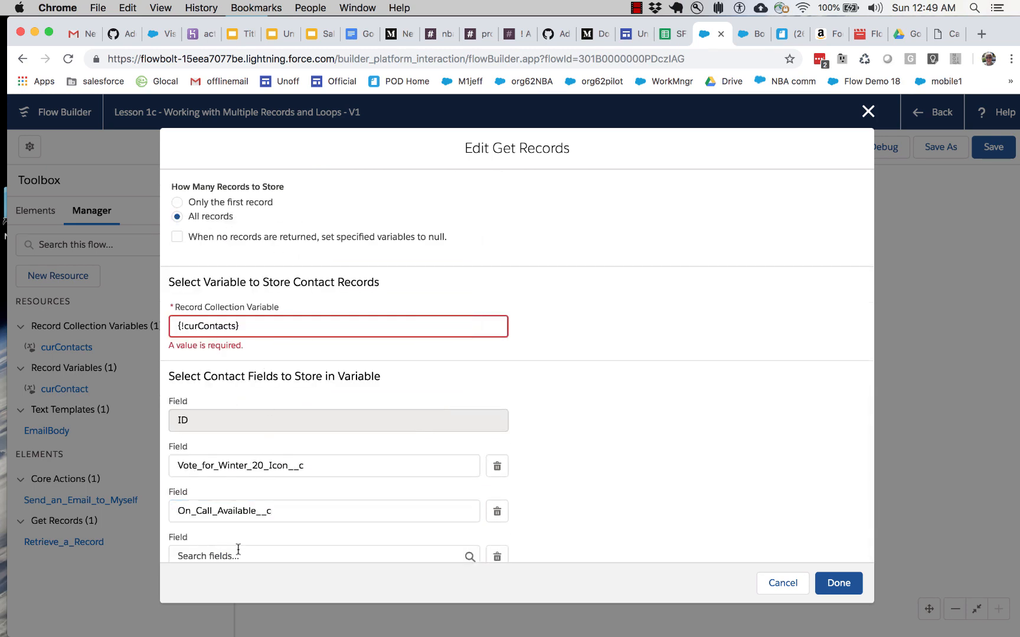
{"action": "left_click", "coordinate": [324, 555]}
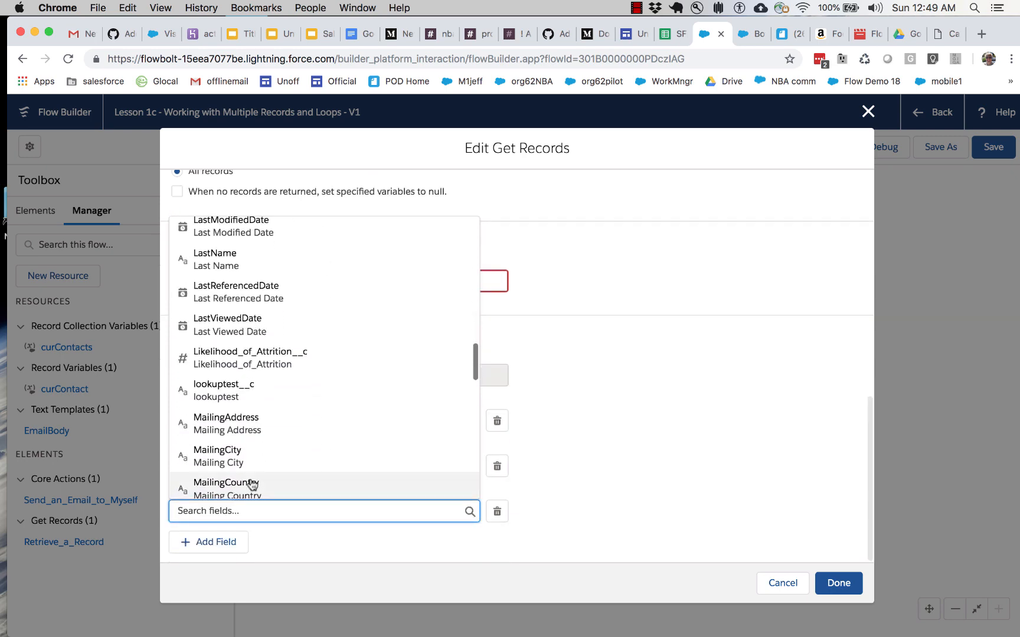
{"action": "scroll", "scroll_direction": "down", "scroll_amount": 3}
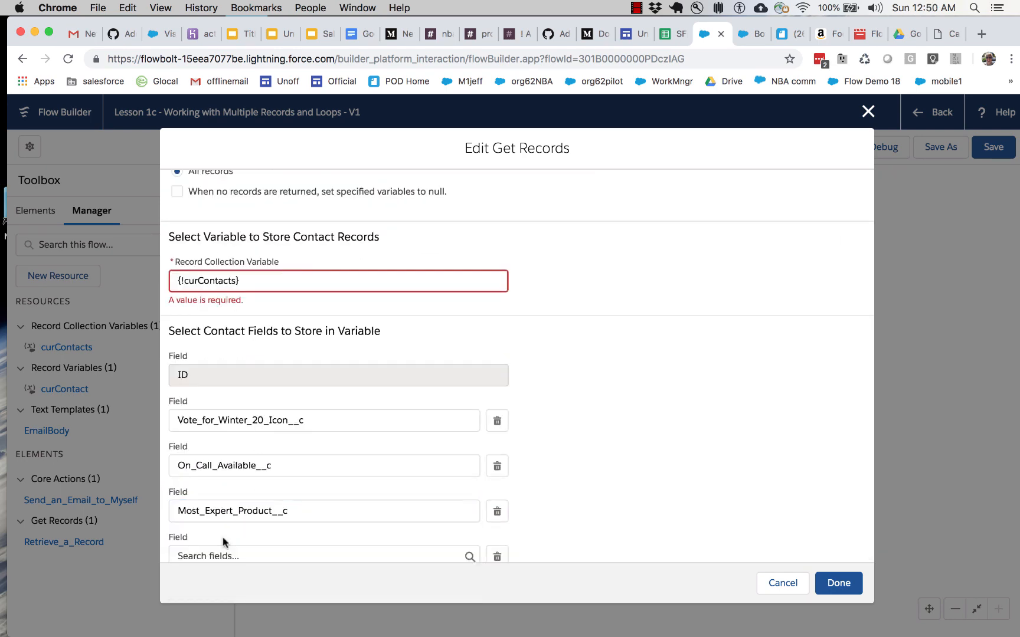
{"action": "left_click", "coordinate": [323, 555]}
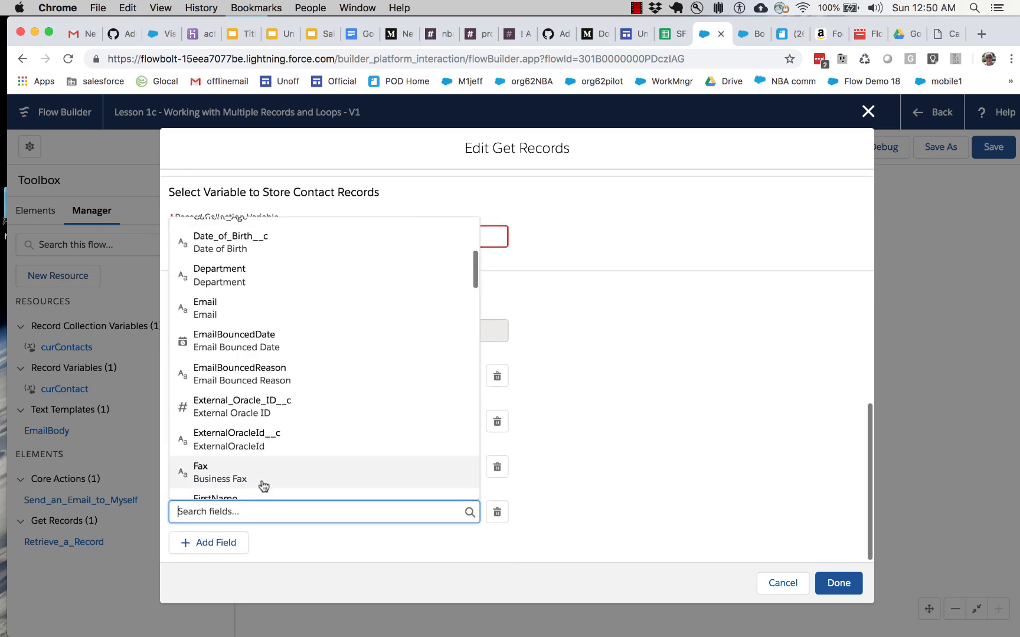
{"action": "left_click", "coordinate": [205, 301]}
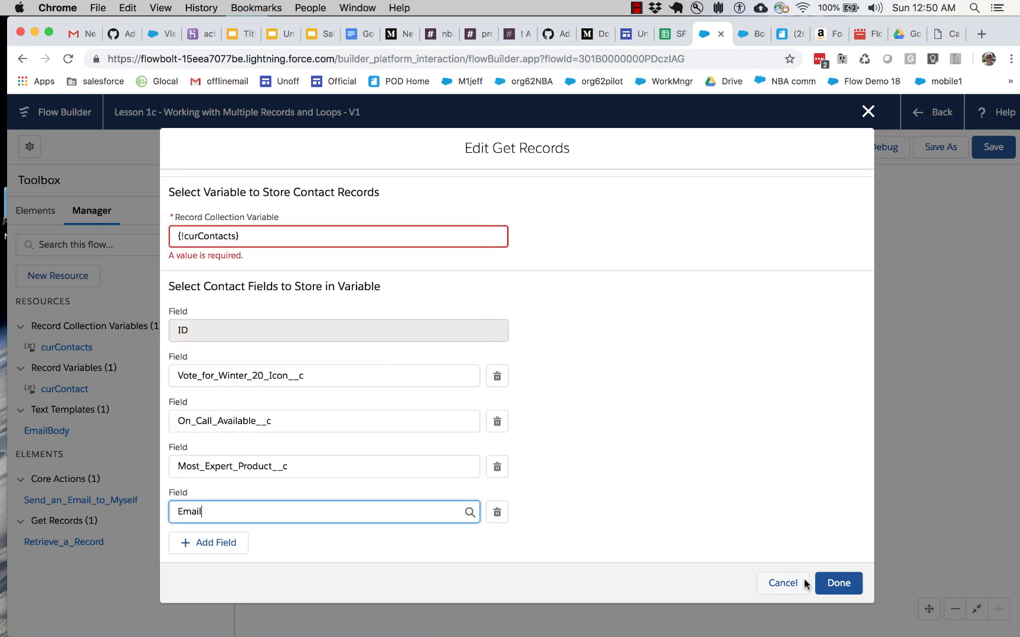
Close the Retrieve Multiple Contacts settings and return to the two-element canvas
{"action": "left_click", "coordinate": [783, 582]}
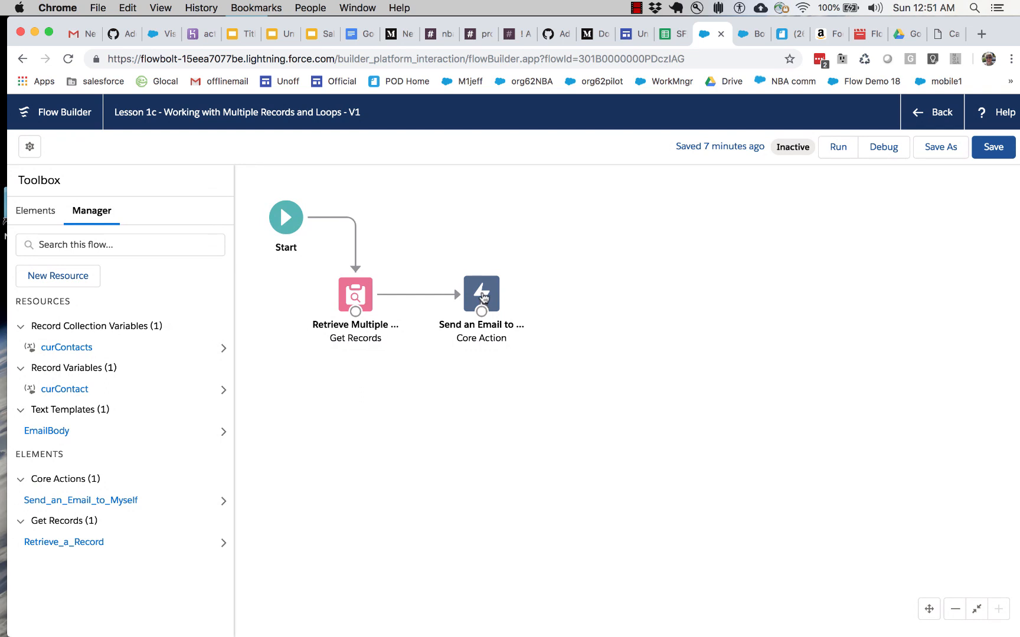
{"action": "mouse_move", "coordinate": [480, 293]}
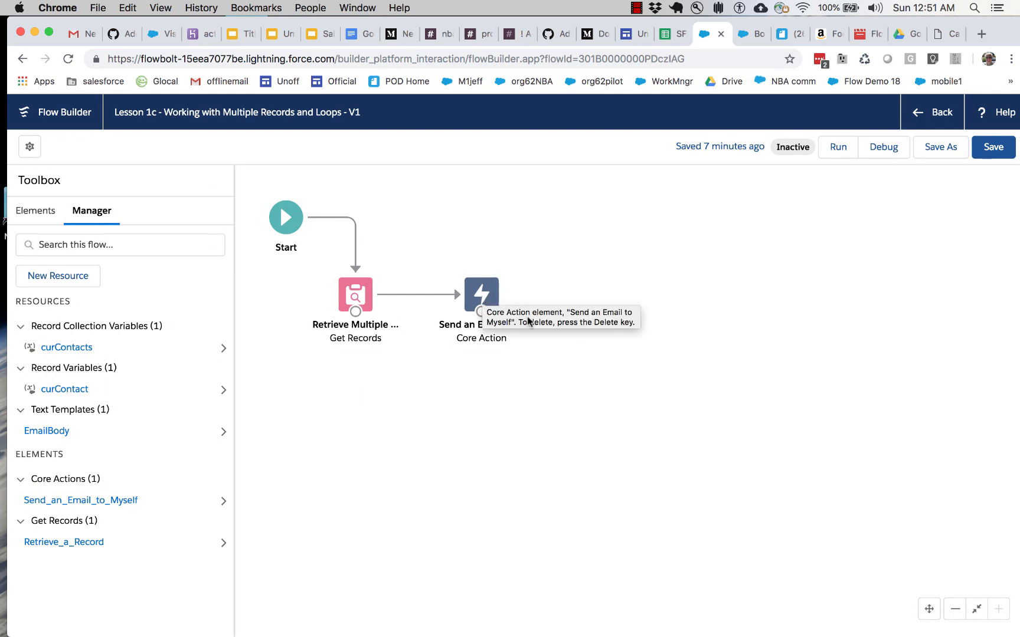
{"action": "mouse_move", "coordinate": [409, 386]}
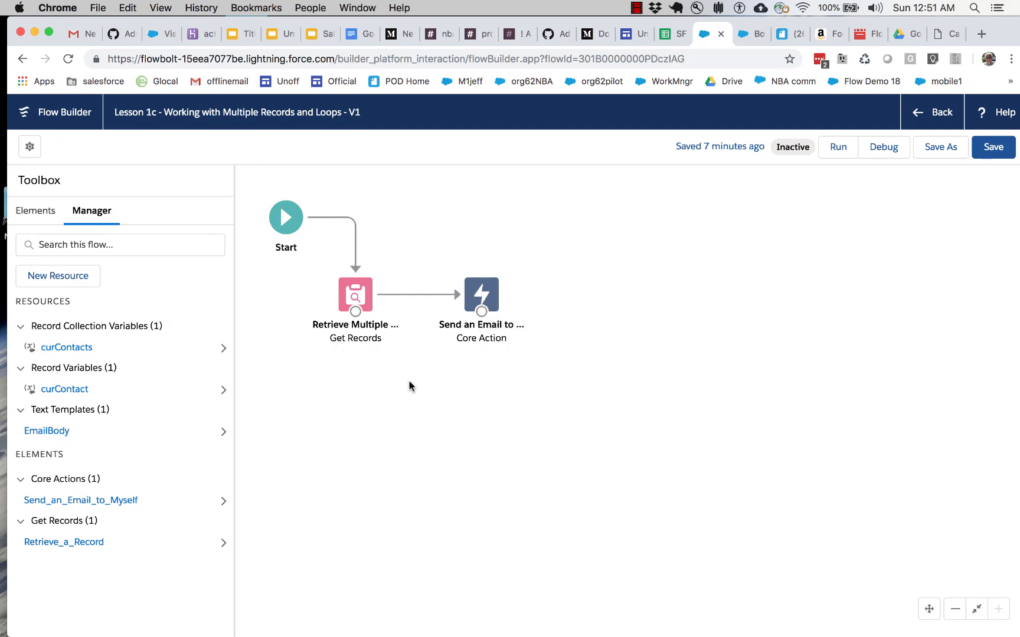
{"action": "mouse_move", "coordinate": [308, 357]}
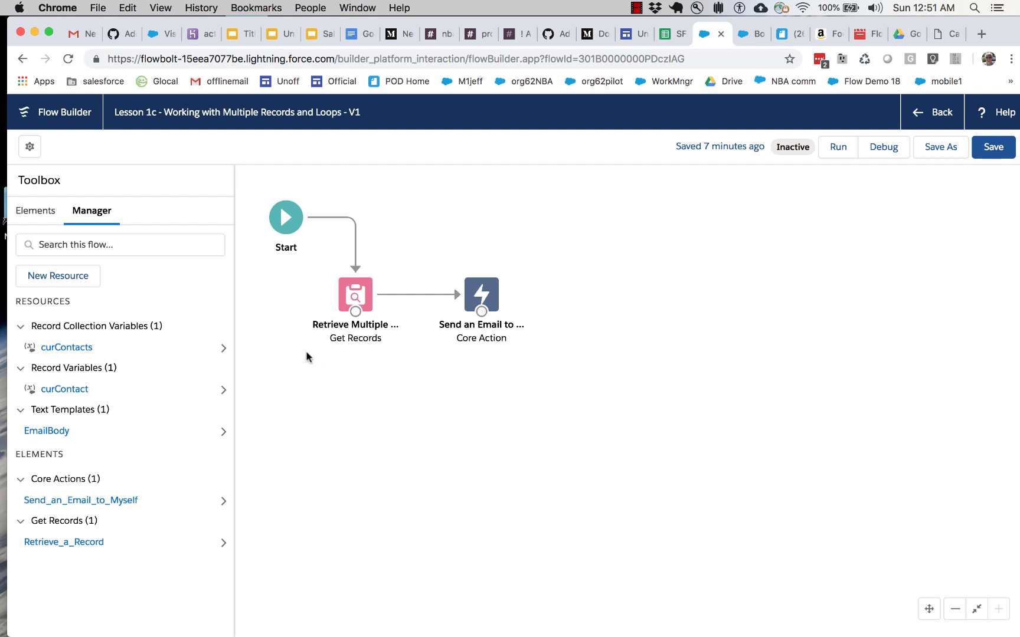
{"action": "mouse_move", "coordinate": [370, 376]}
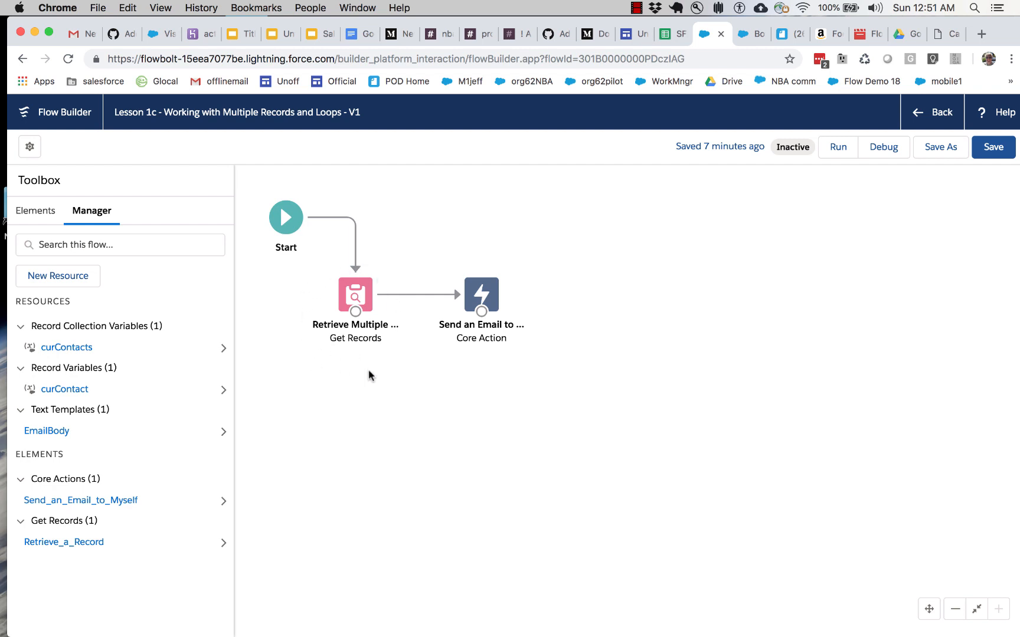
{"action": "mouse_move", "coordinate": [388, 305]}
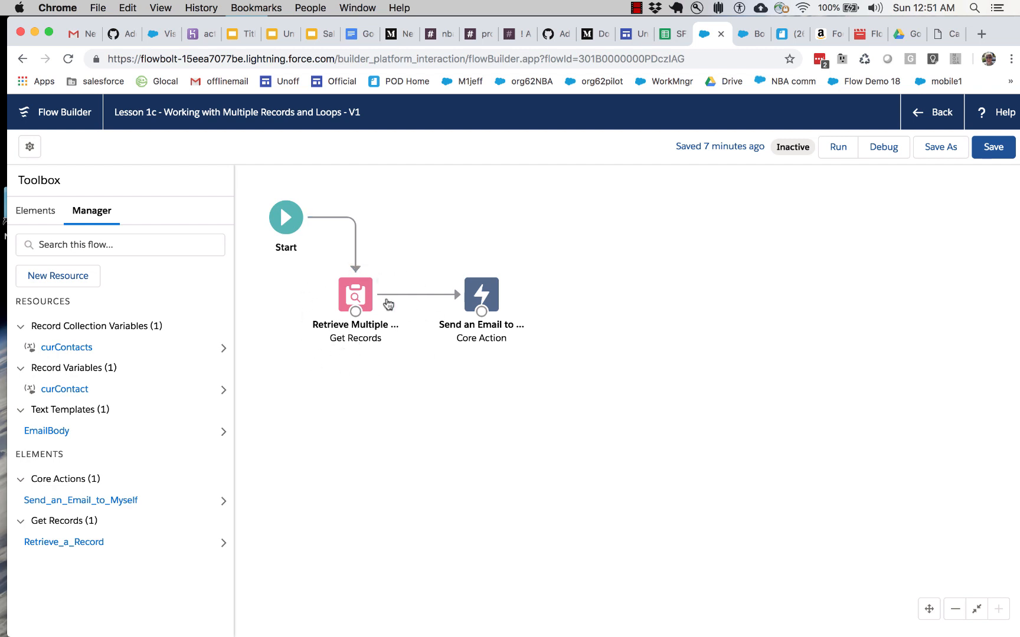
{"action": "mouse_move", "coordinate": [362, 337]}
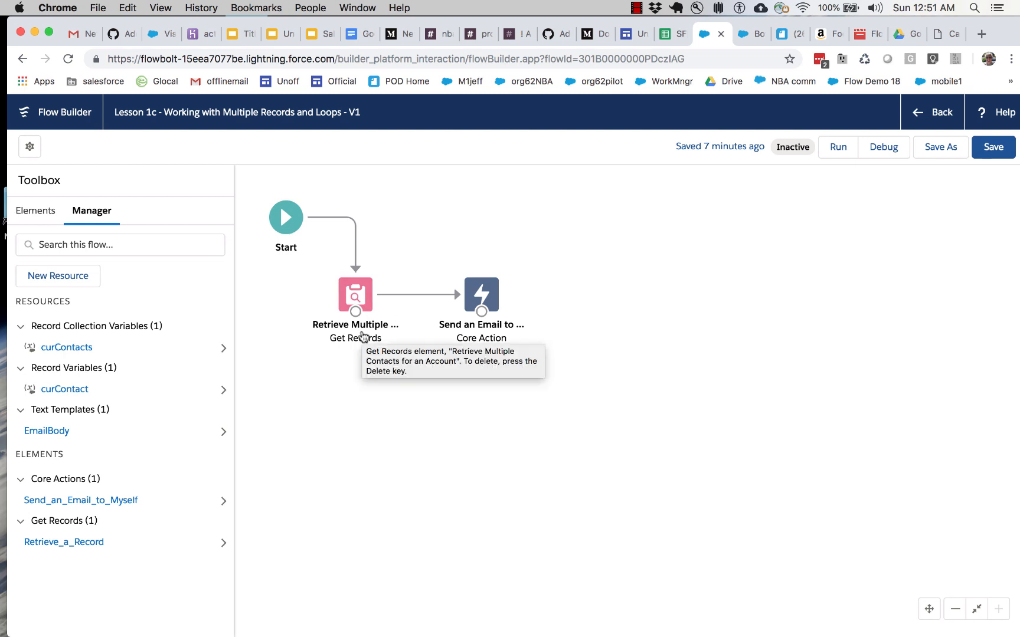
{"action": "mouse_move", "coordinate": [412, 350]}
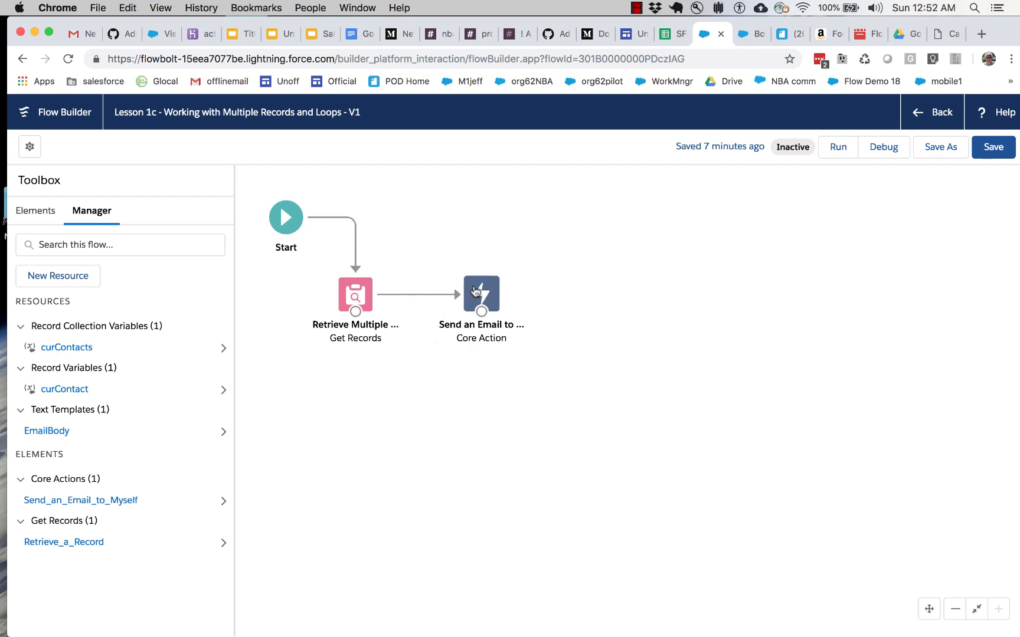
{"action": "mouse_move", "coordinate": [481, 296]}
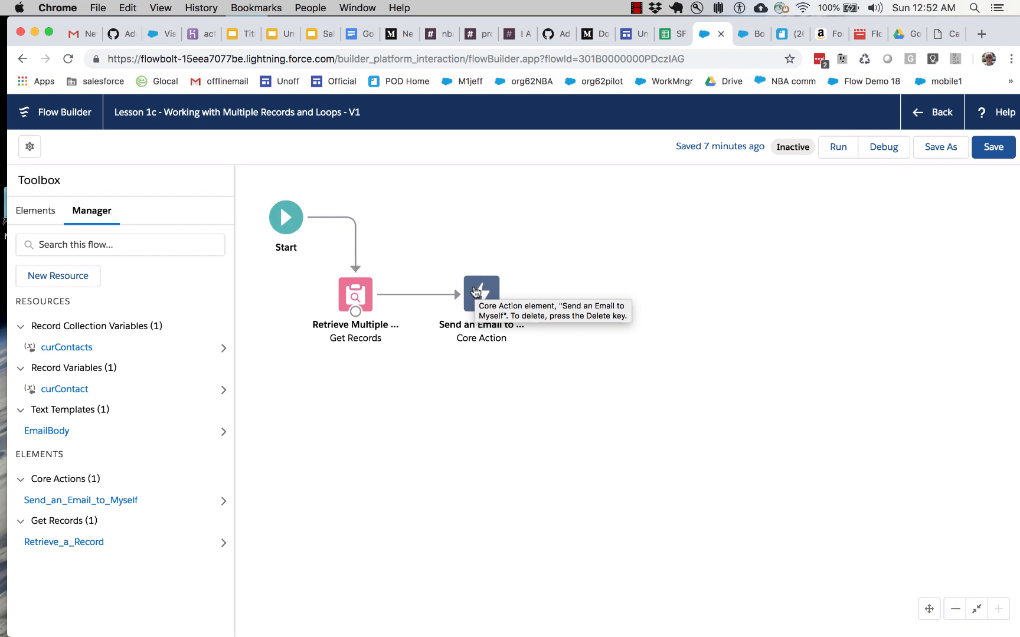
{"action": "mouse_move", "coordinate": [398, 353]}
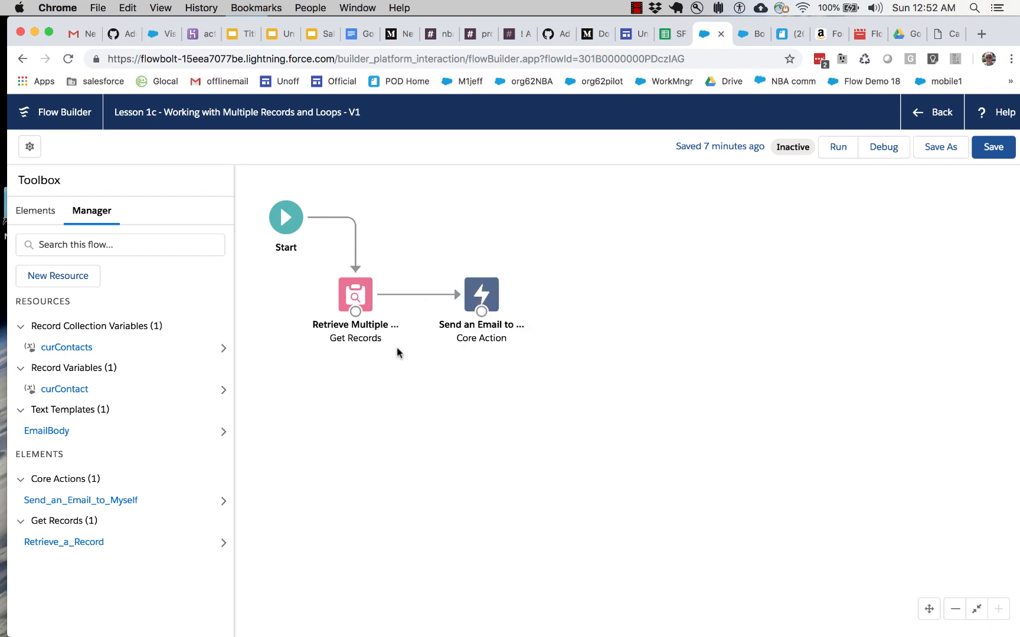
{"action": "mouse_move", "coordinate": [356, 360]}
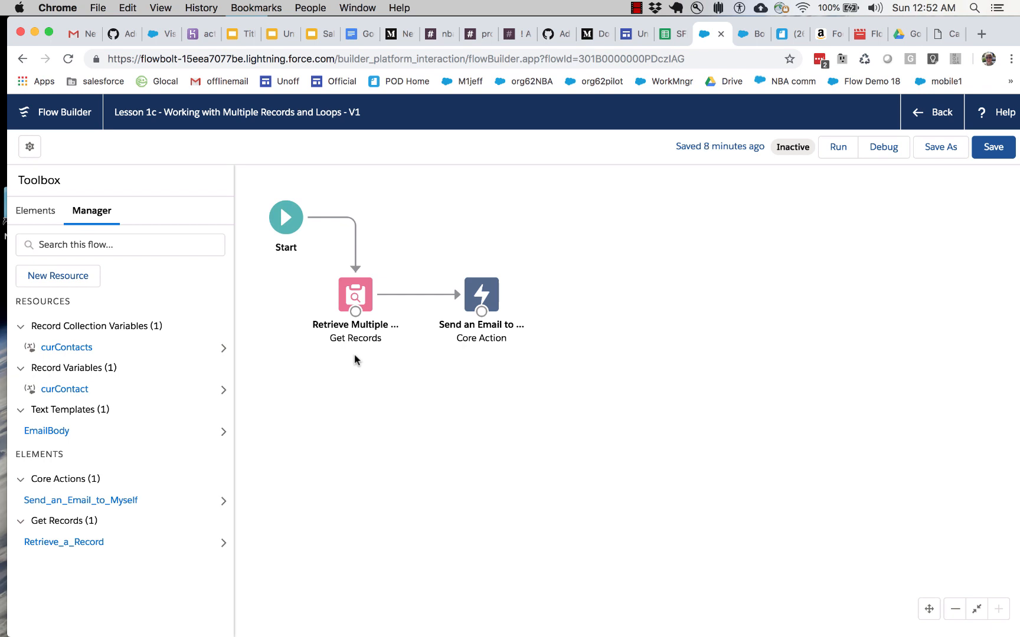
{"action": "mouse_move", "coordinate": [357, 360]}
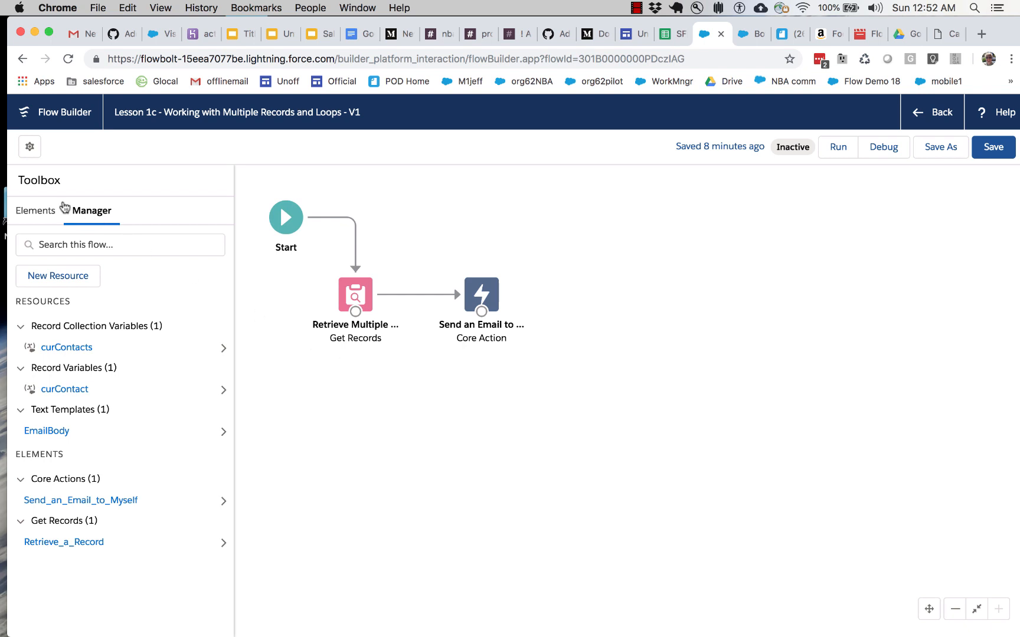
Add a Loop element labelled 'Loop through Contacts' with its API name filled in
{"action": "left_click", "coordinate": [35, 210]}
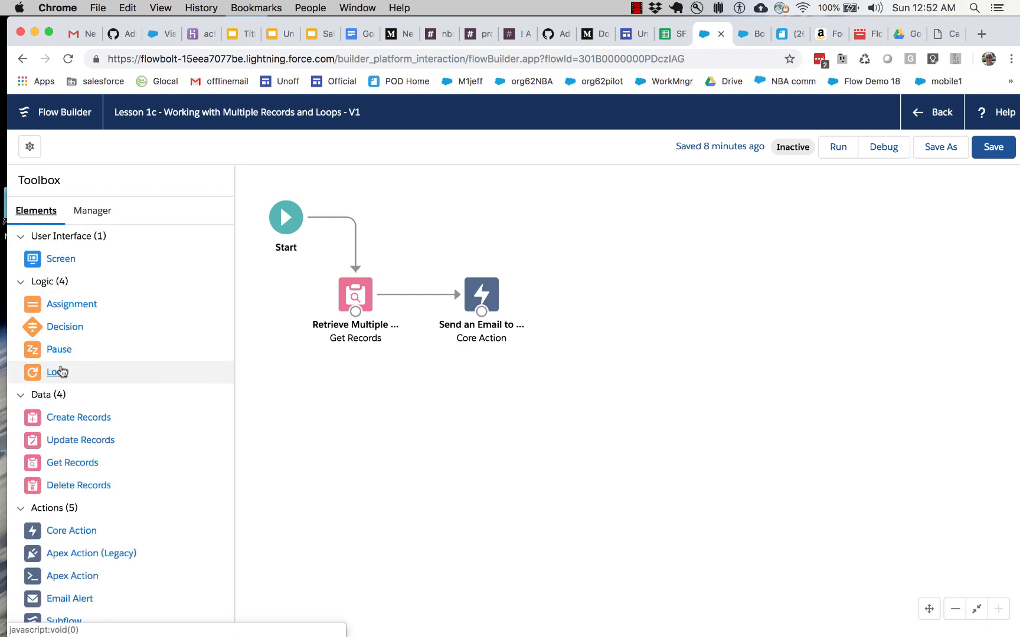
{"action": "left_click", "coordinate": [57, 371]}
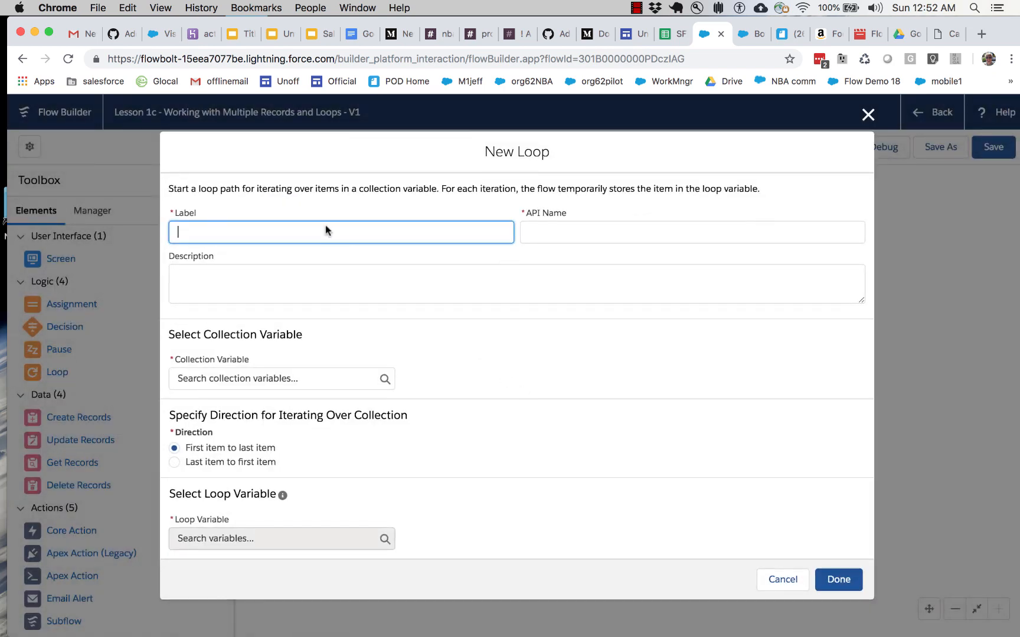
{"action": "type", "text": "L"}
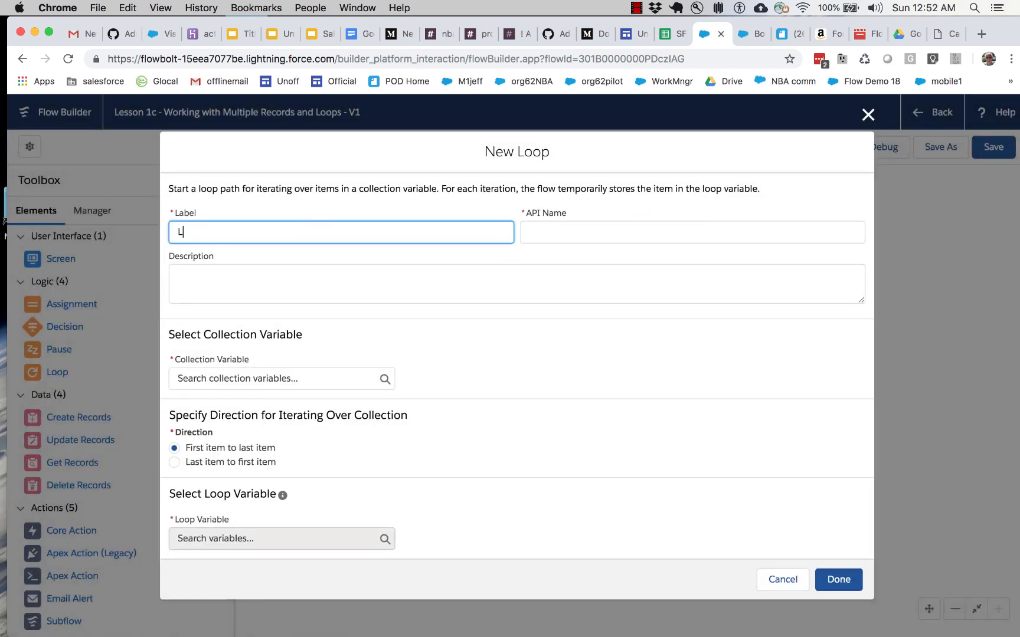
{"action": "type", "text": "Loop through C"}
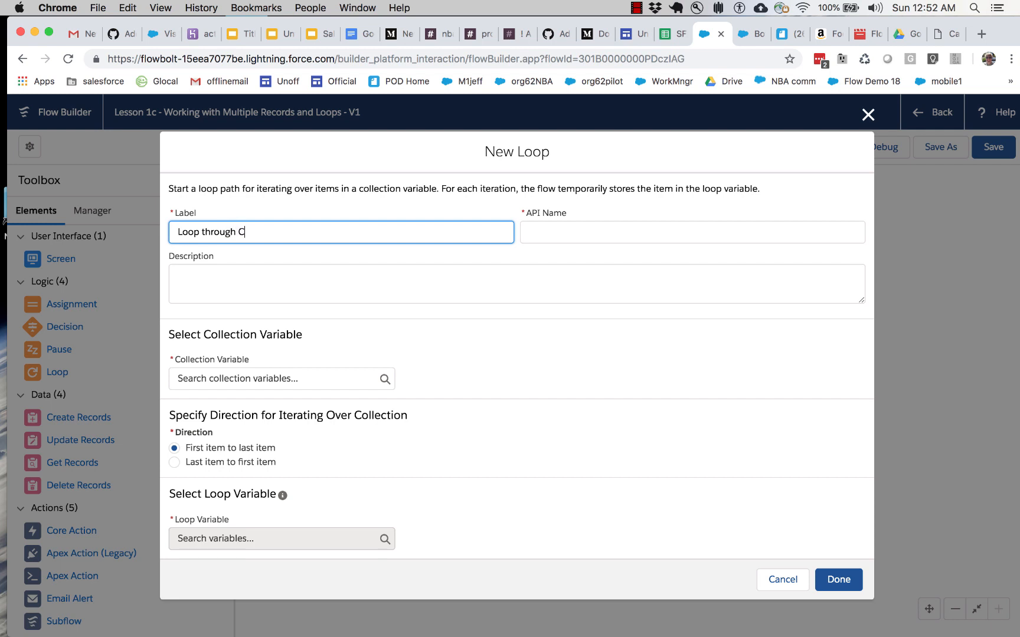
{"action": "type", "text": "ontacts"}
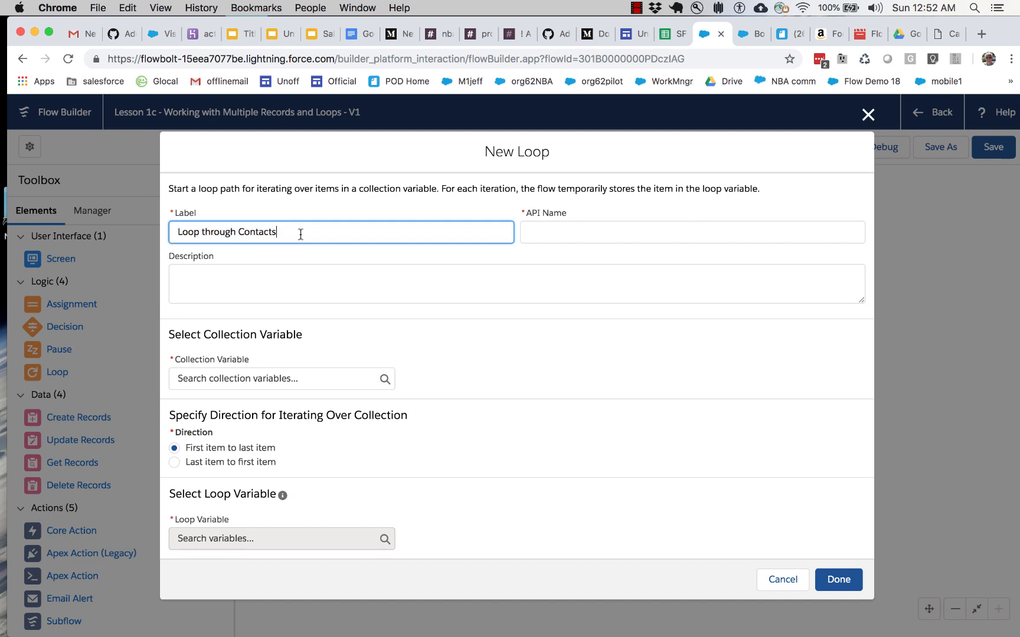
{"action": "key", "text": "Backspace"}
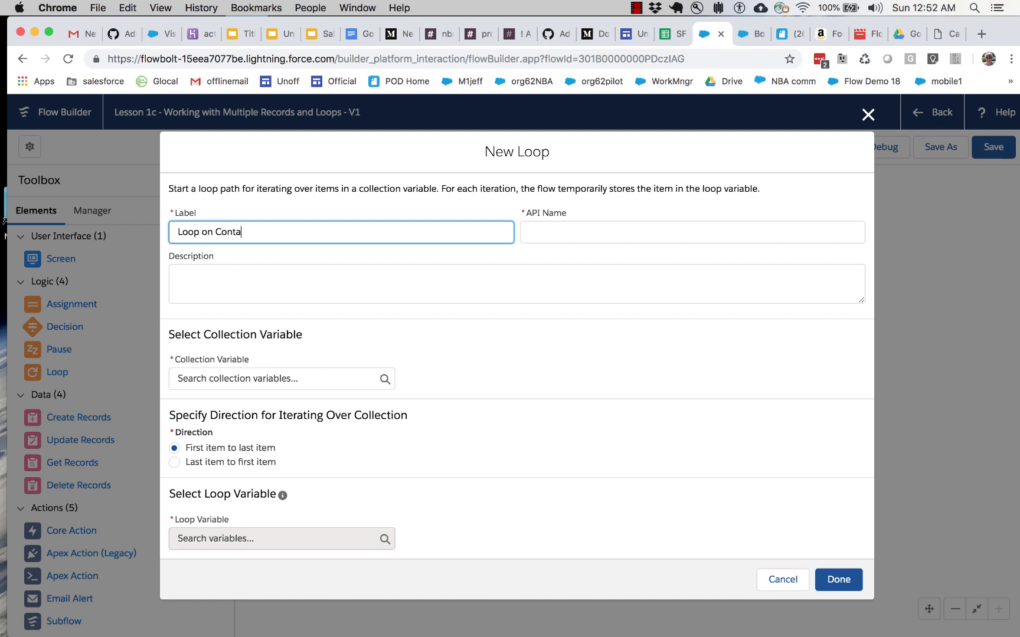
{"action": "type", "text": "cts"}
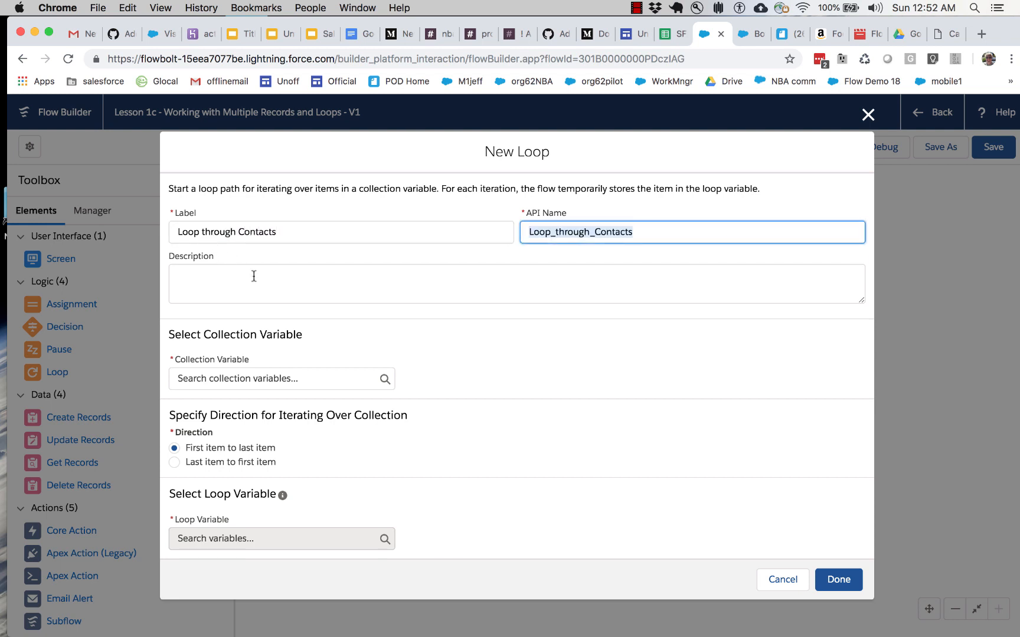
Describe the loop as 'Process each contact and generate an email'
{"action": "left_click", "coordinate": [516, 283]}
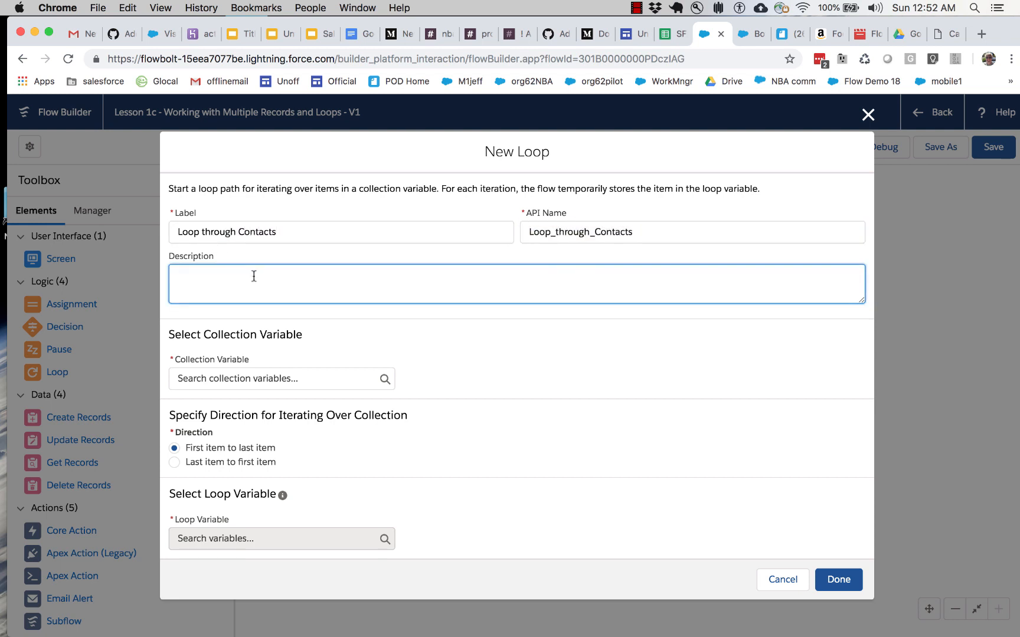
{"action": "type", "text": "Proes"}
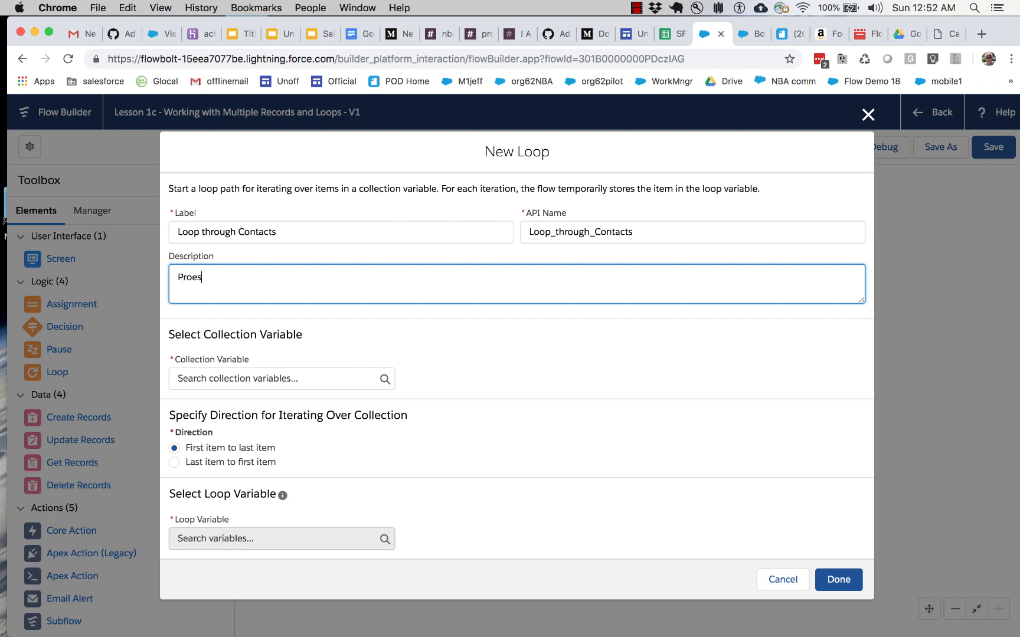
{"action": "type", "text": "Process eac"}
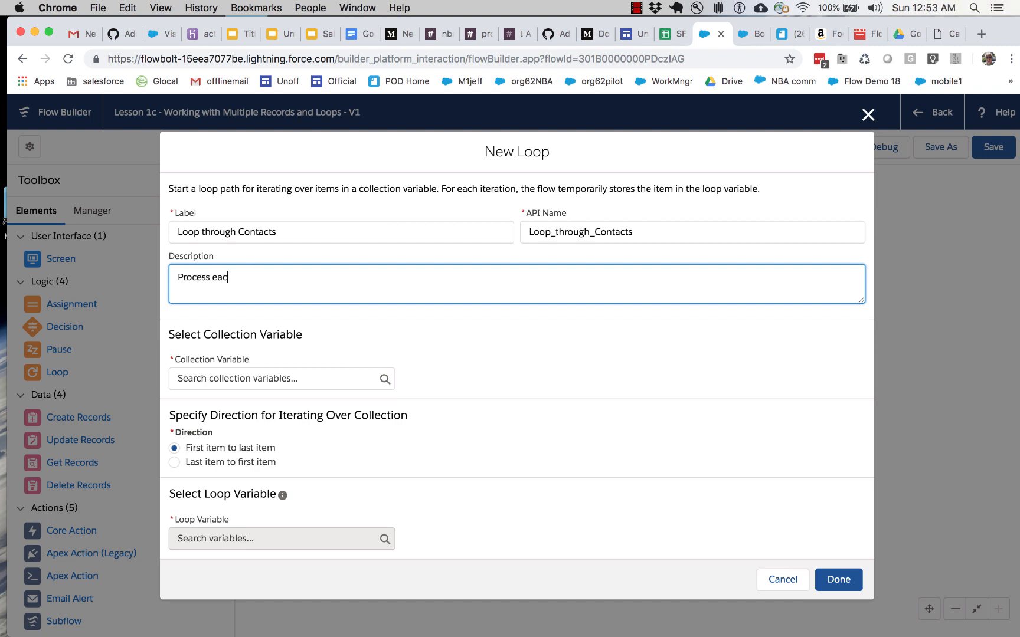
{"action": "type", "text": "h contact"}
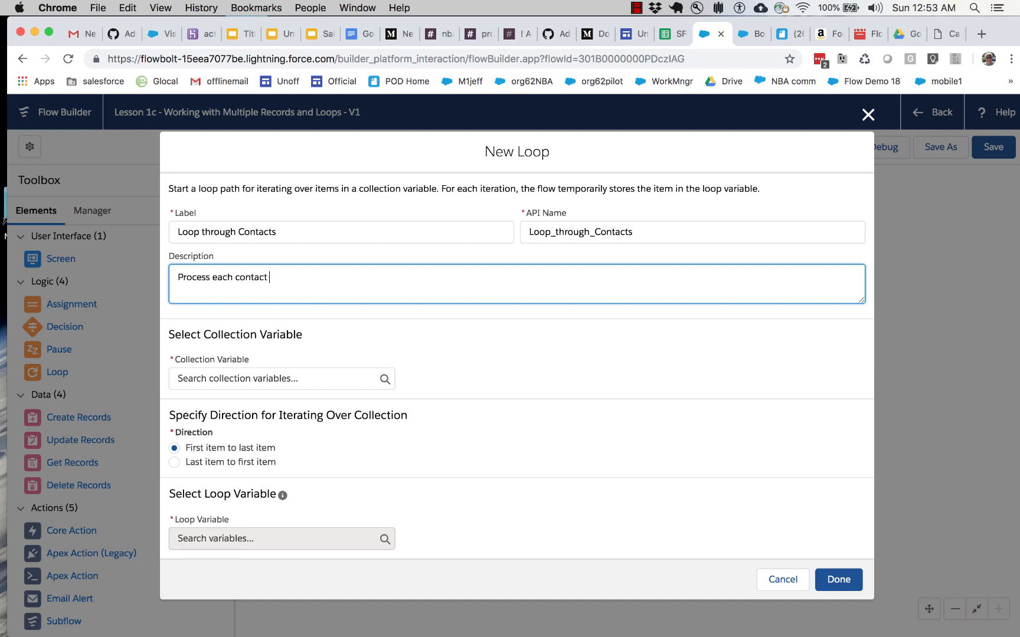
{"action": "type", "text": "and generate an"}
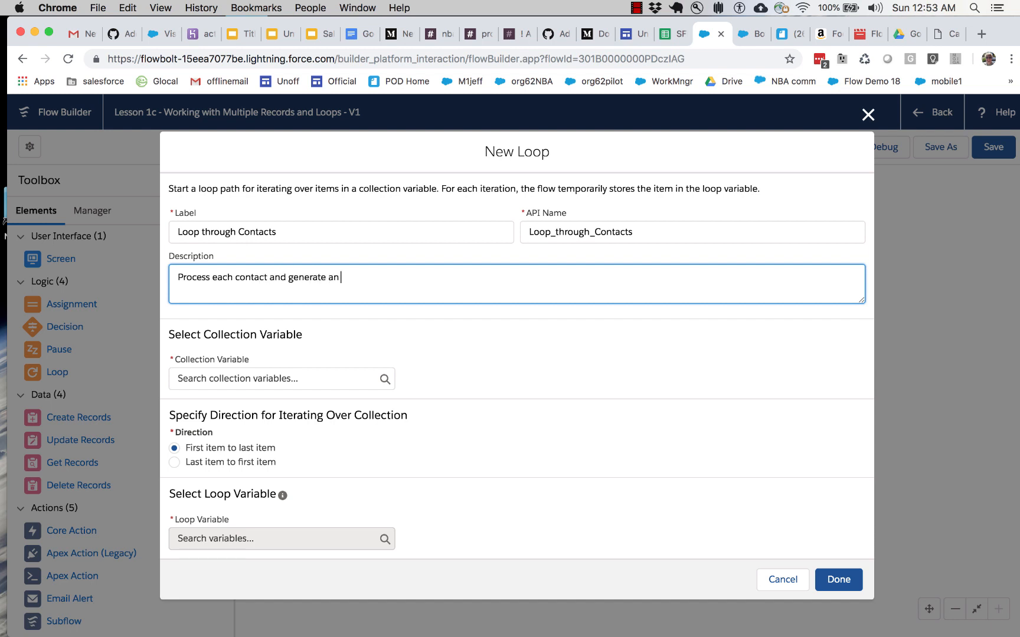
{"action": "type", "text": "email"}
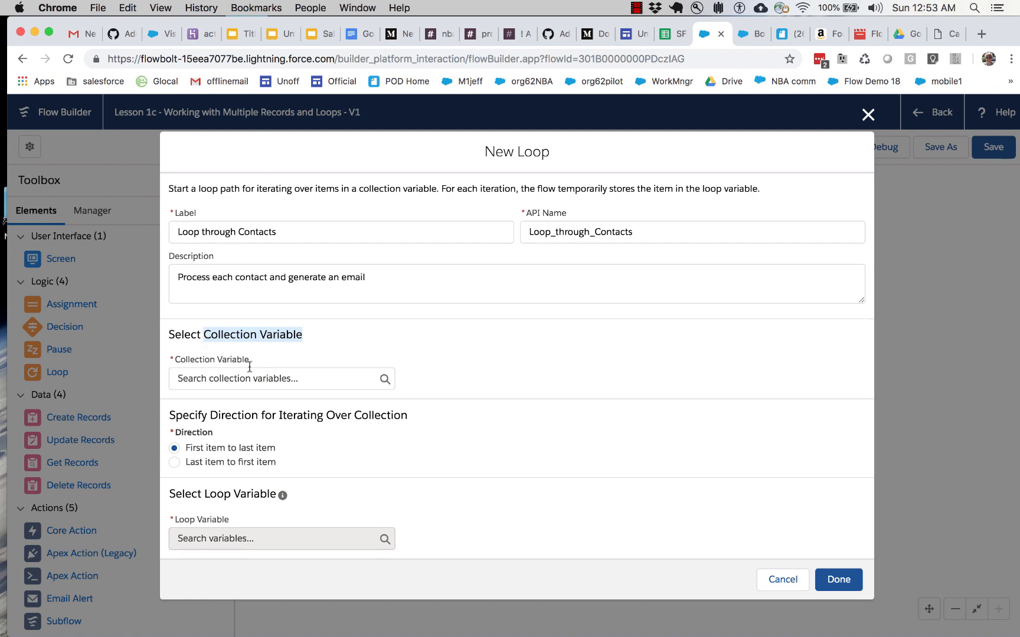
Loop over the curContacts collection, using curContact as the loop variable
{"action": "left_click", "coordinate": [281, 378]}
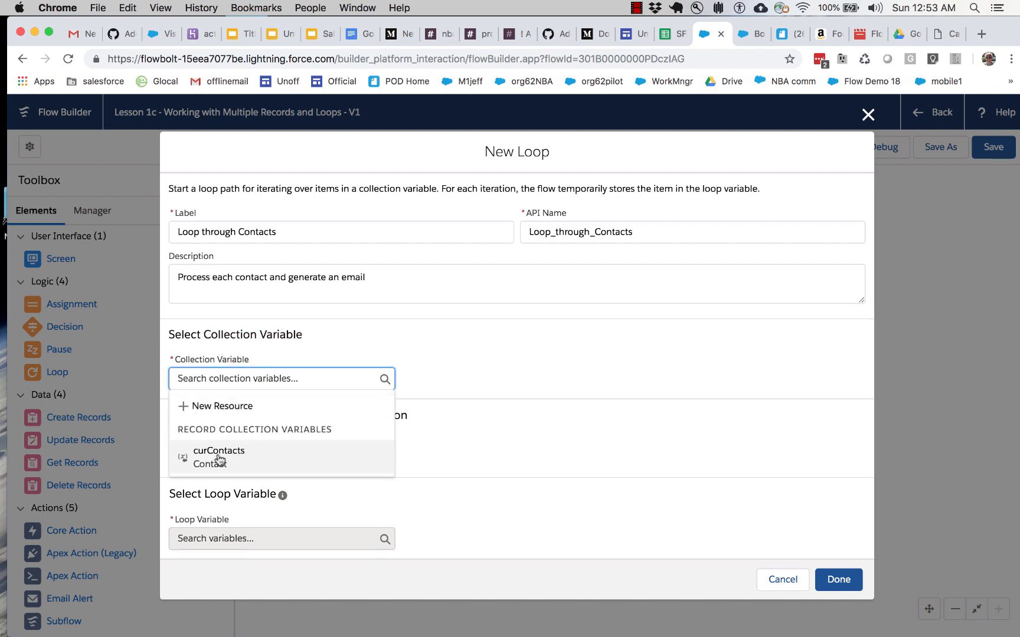
{"action": "left_click", "coordinate": [218, 455]}
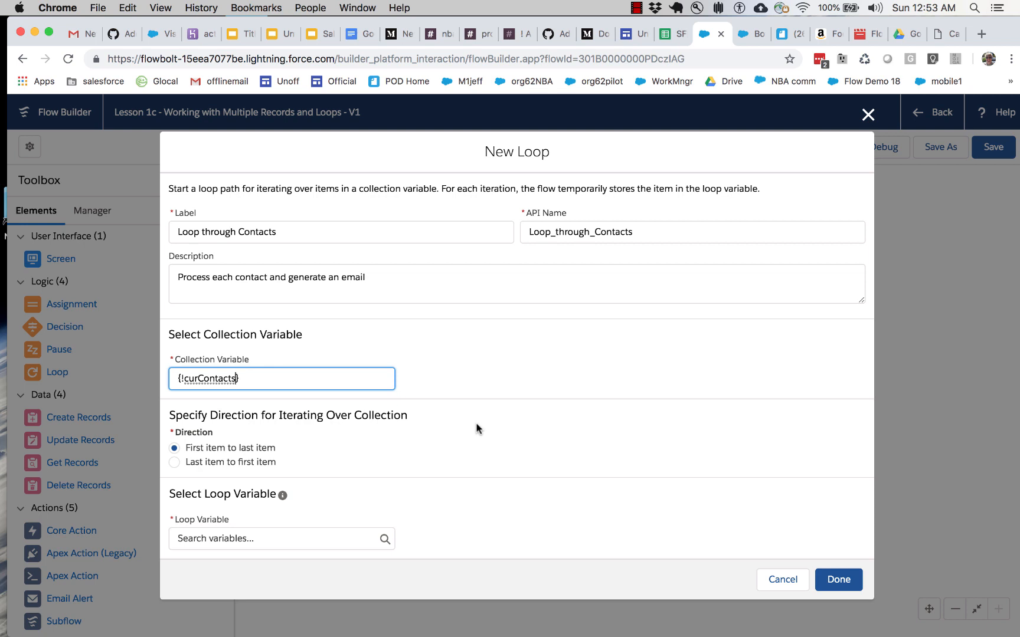
{"action": "mouse_move", "coordinate": [415, 500]}
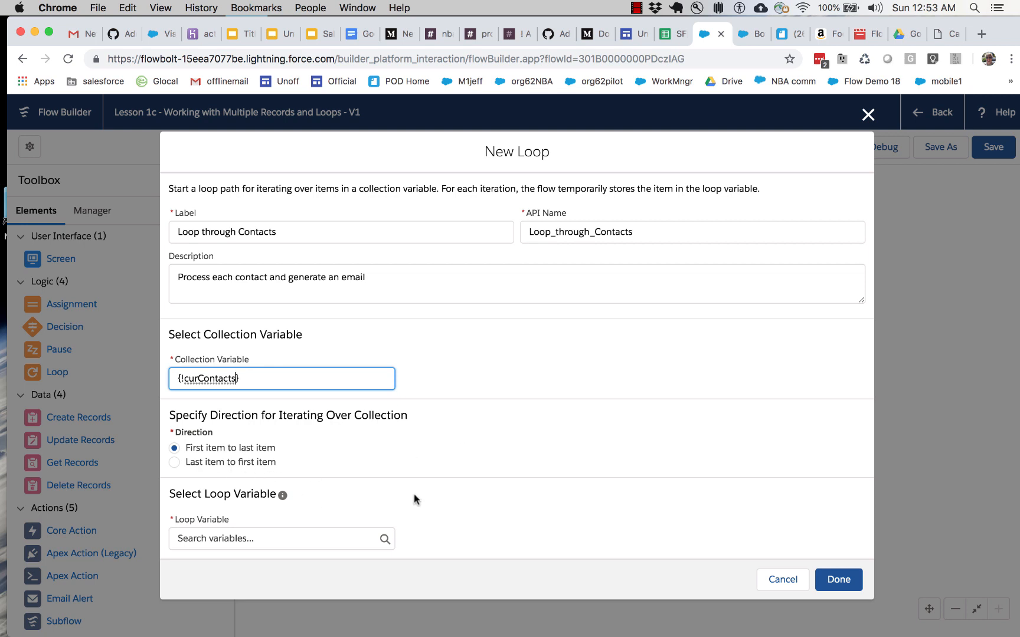
{"action": "mouse_move", "coordinate": [260, 508]}
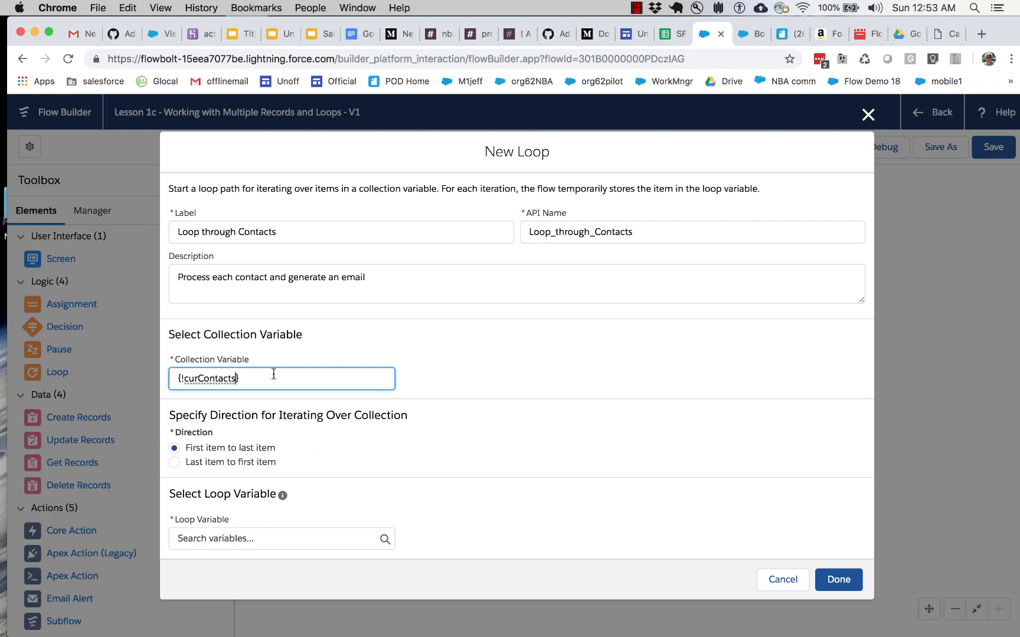
{"action": "mouse_move", "coordinate": [246, 539]}
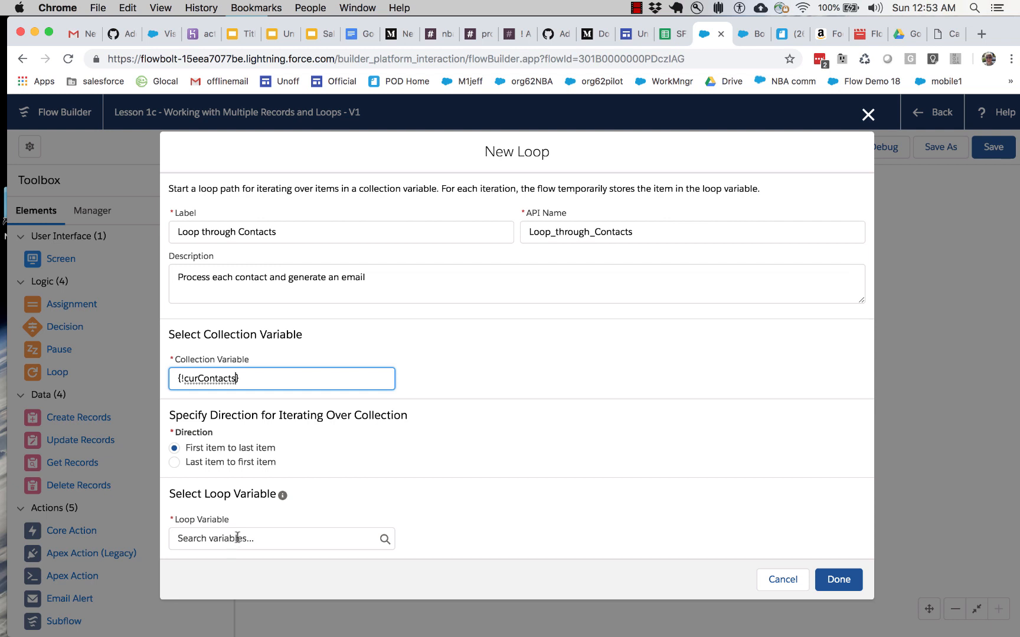
{"action": "left_click", "coordinate": [280, 538]}
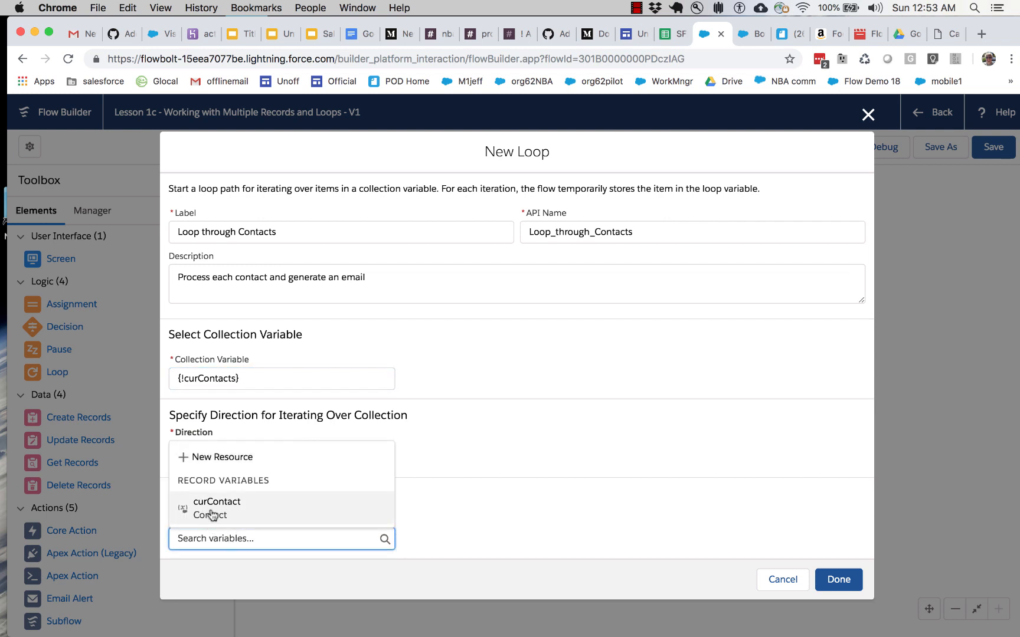
{"action": "mouse_move", "coordinate": [209, 514]}
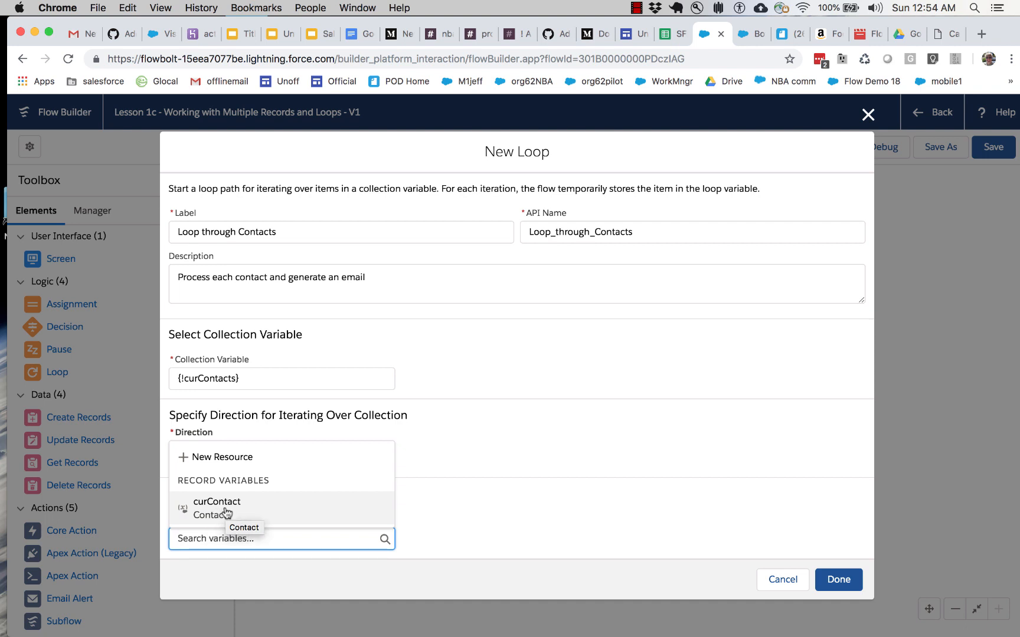
{"action": "left_click", "coordinate": [216, 507]}
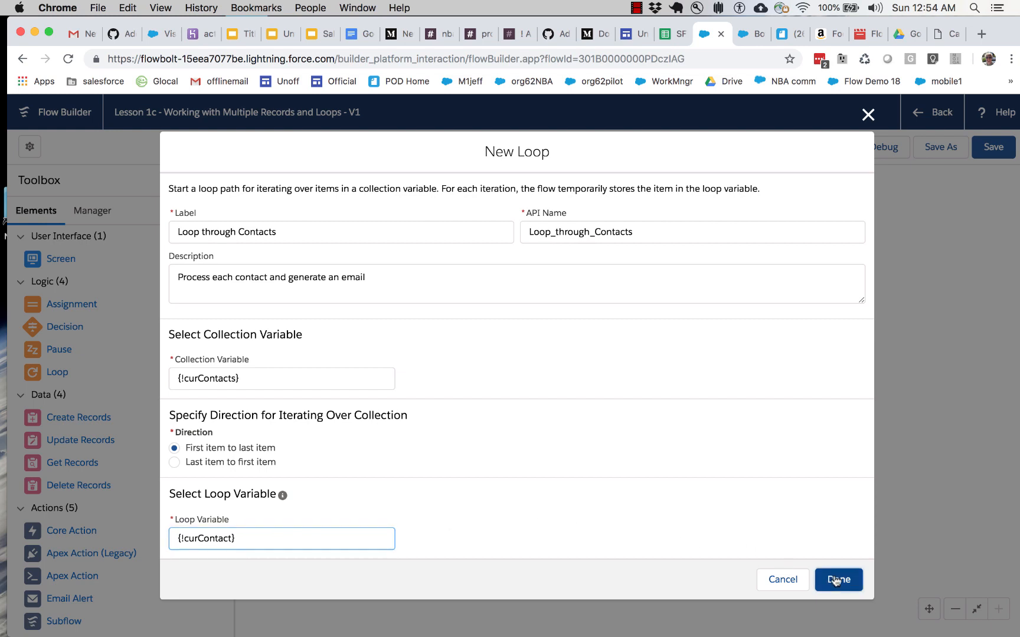
Place Loop through Contacts on the canvas and connect Retrieve Multiple Contacts to it
{"action": "left_click", "coordinate": [837, 580]}
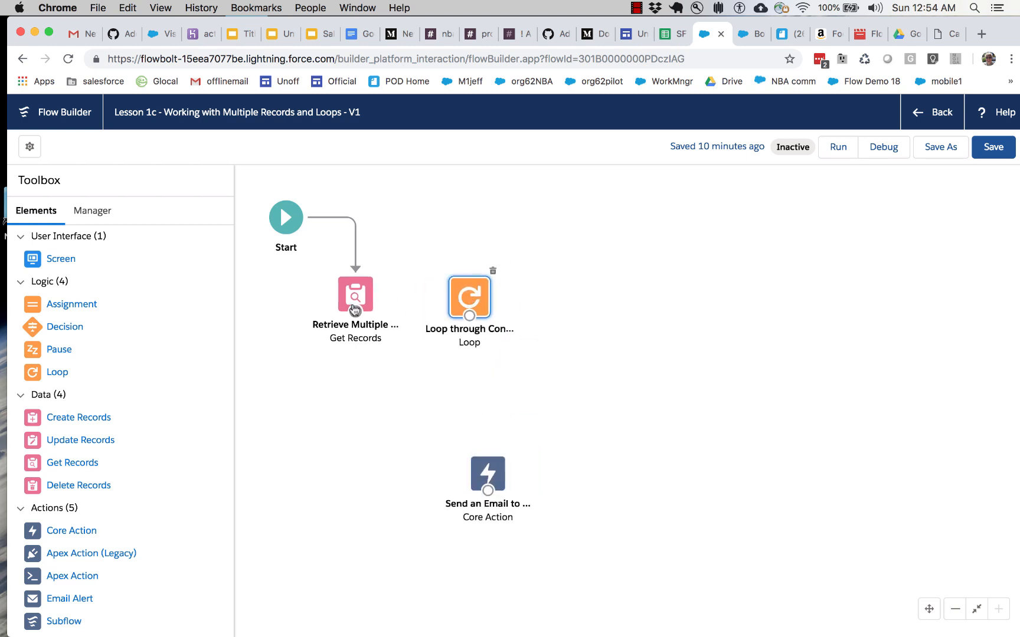
{"action": "left_click_drag", "start_coordinate": [356, 318], "coordinate": [467, 297]}
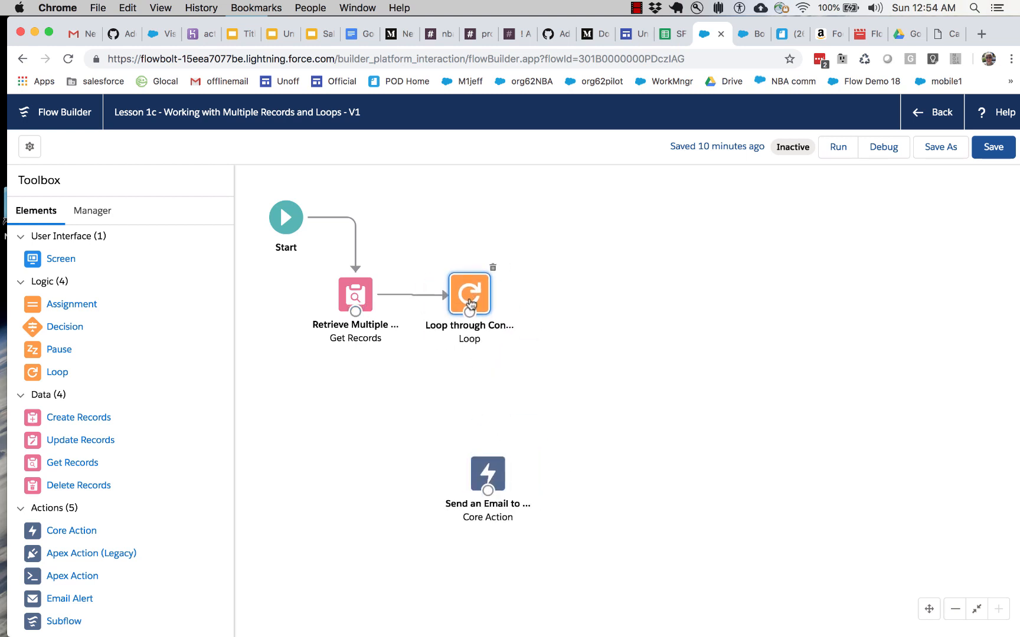
{"action": "mouse_move", "coordinate": [369, 293]}
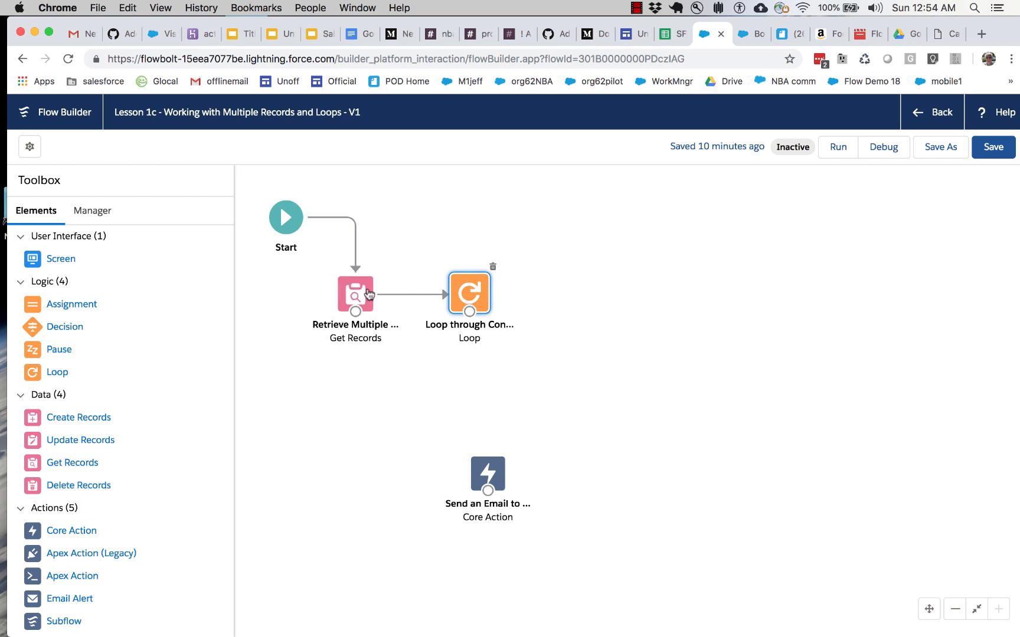
{"action": "mouse_move", "coordinate": [469, 292]}
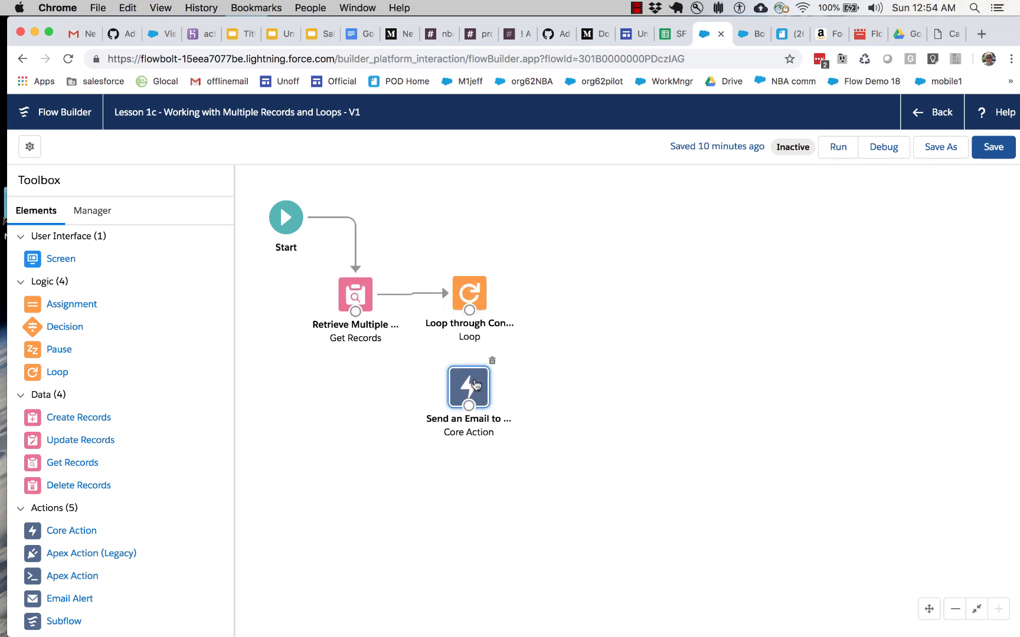
{"action": "left_click", "coordinate": [468, 294]}
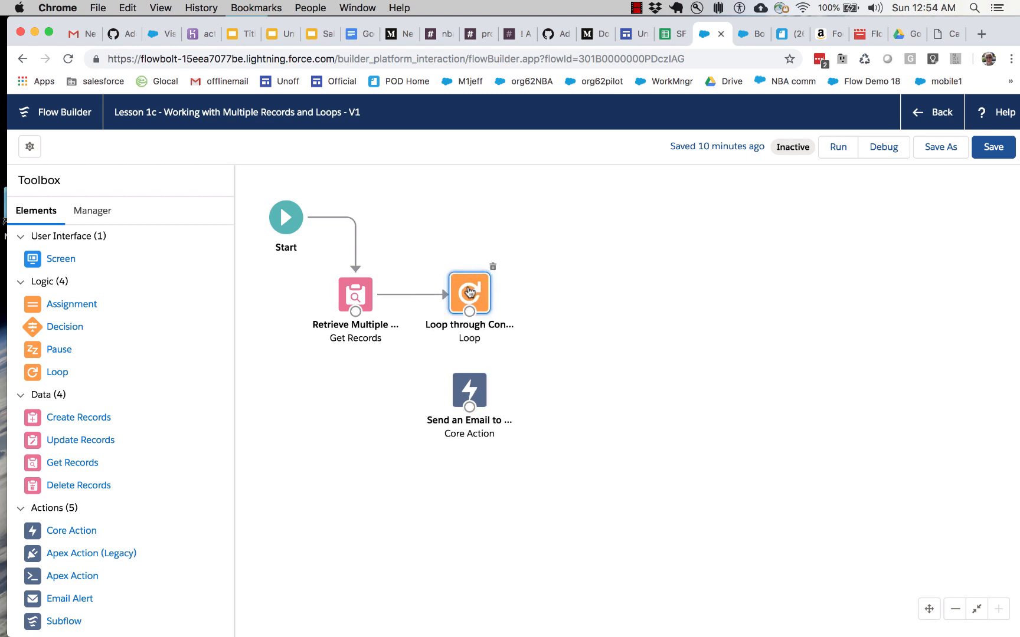
{"action": "mouse_move", "coordinate": [469, 315]}
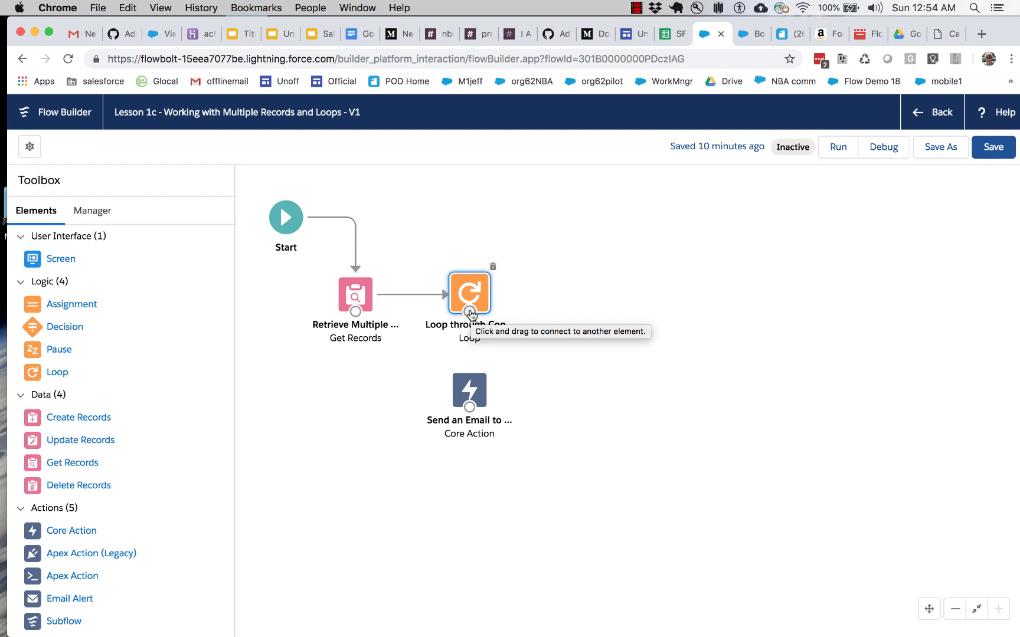
Connect the loop to Send an Email to Myself via 'For each item in the collection'
{"action": "left_click_drag", "start_coordinate": [469, 315], "coordinate": [469, 391]}
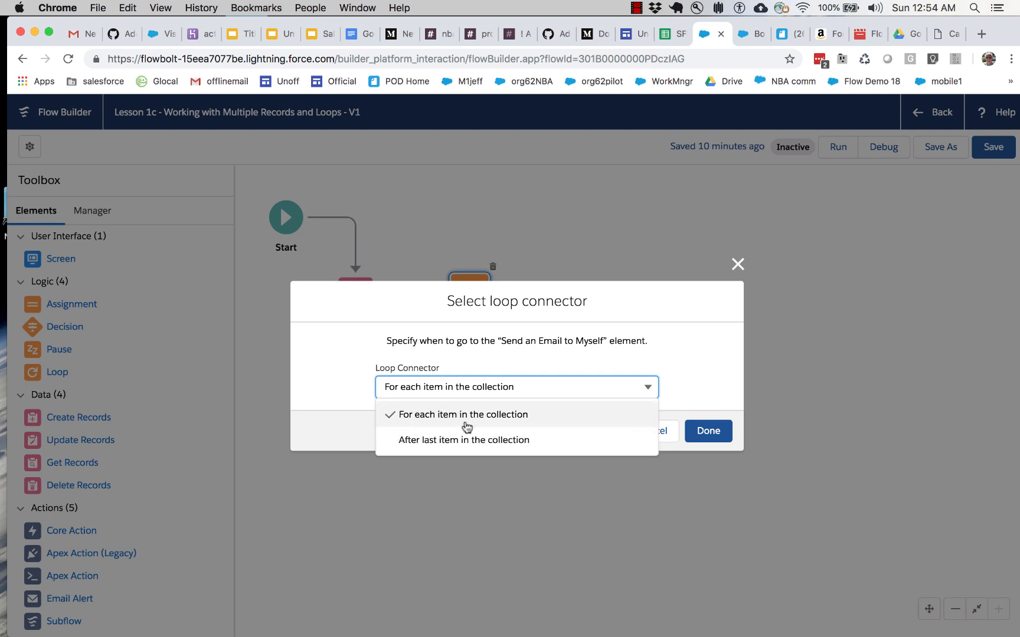
{"action": "mouse_move", "coordinate": [431, 449]}
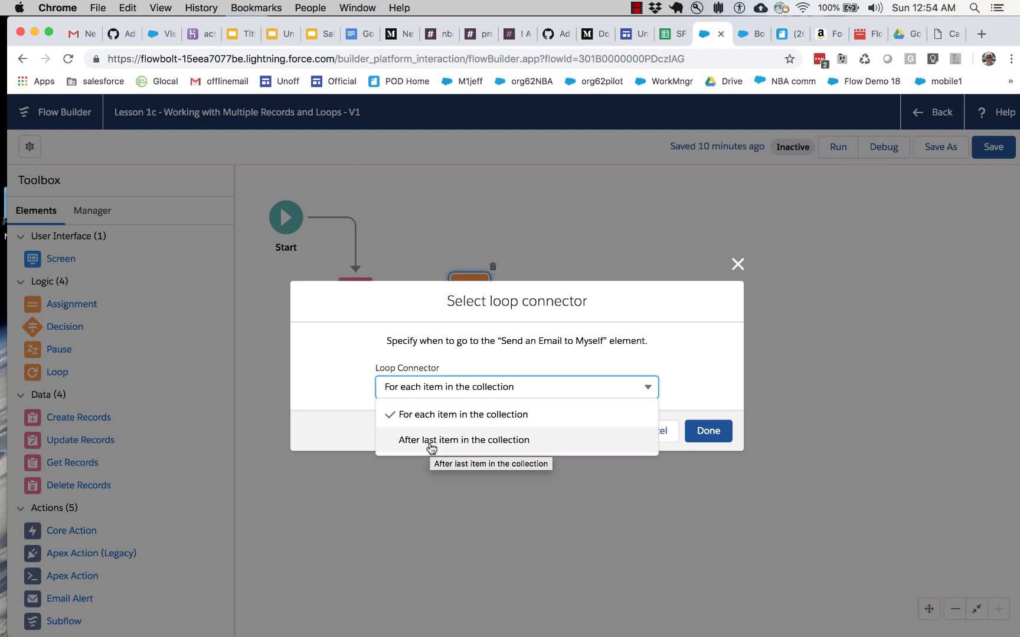
{"action": "left_click", "coordinate": [456, 415]}
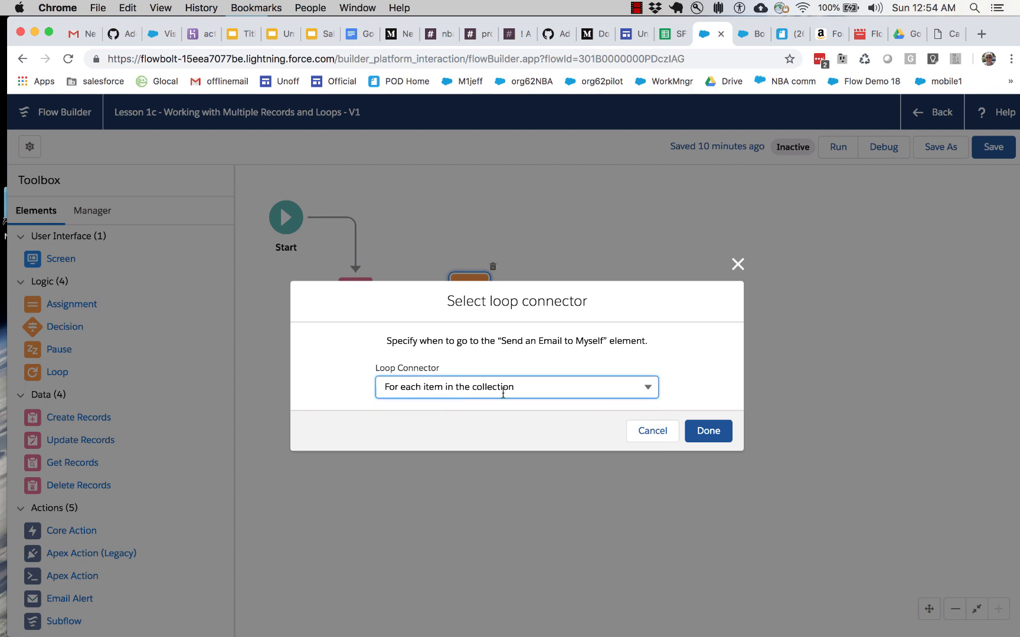
{"action": "mouse_move", "coordinate": [427, 406]}
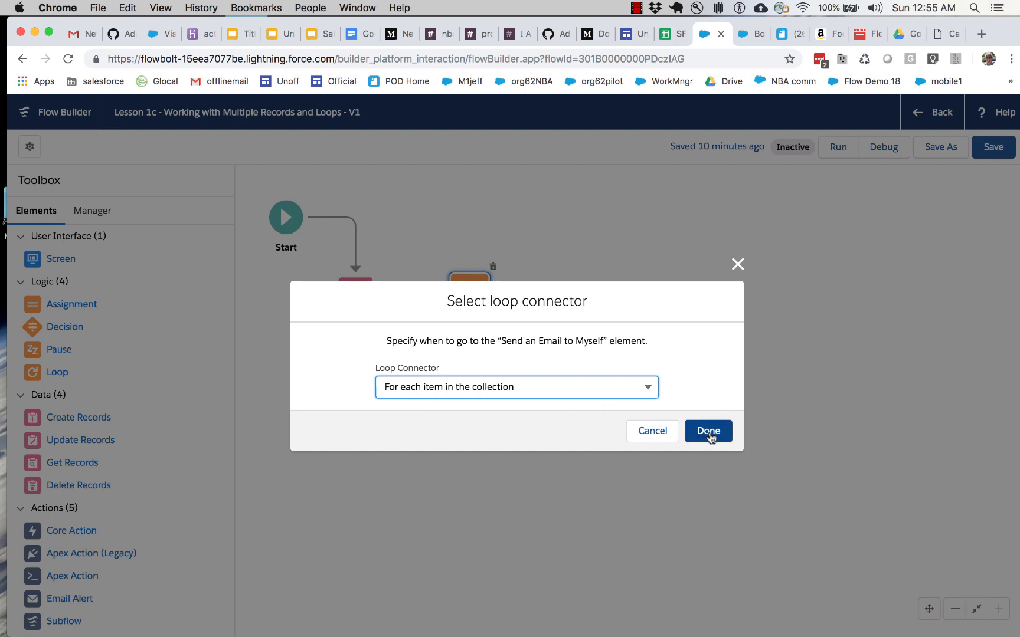
{"action": "left_click", "coordinate": [707, 430]}
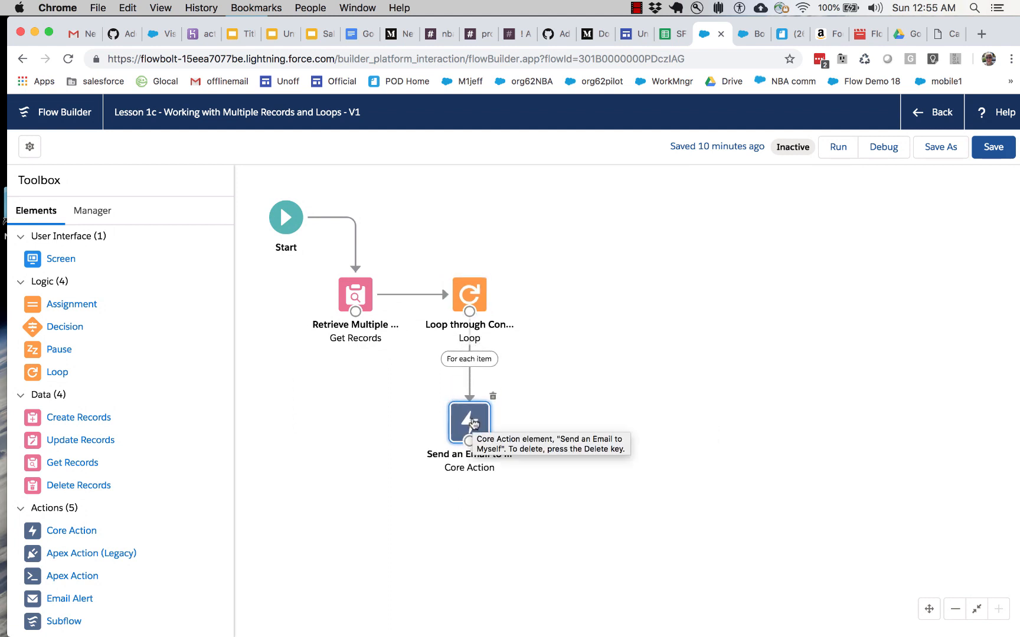
{"action": "mouse_move", "coordinate": [493, 355]}
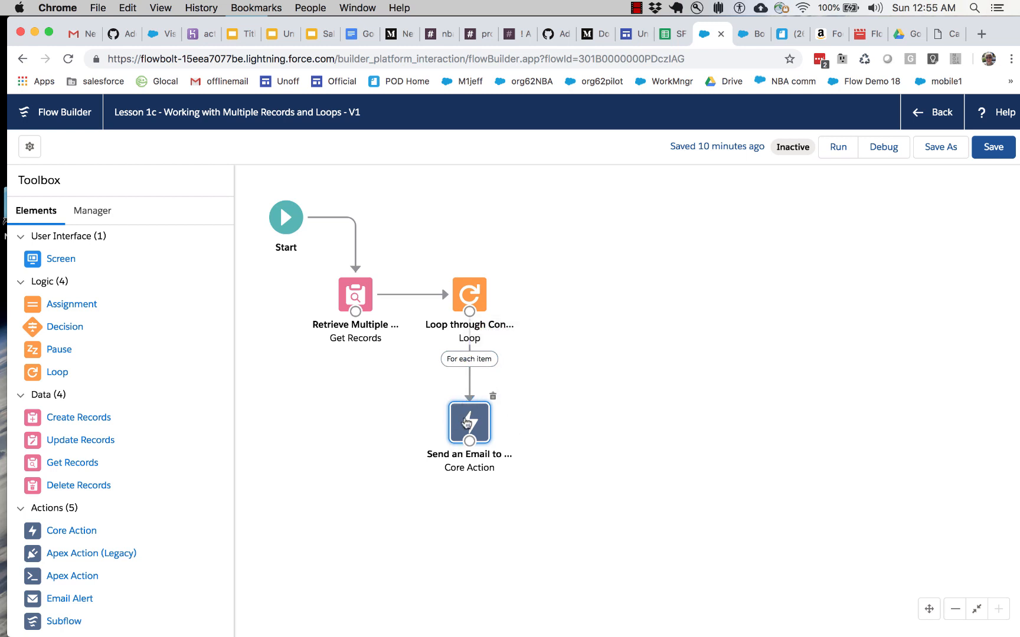
{"action": "mouse_move", "coordinate": [468, 424]}
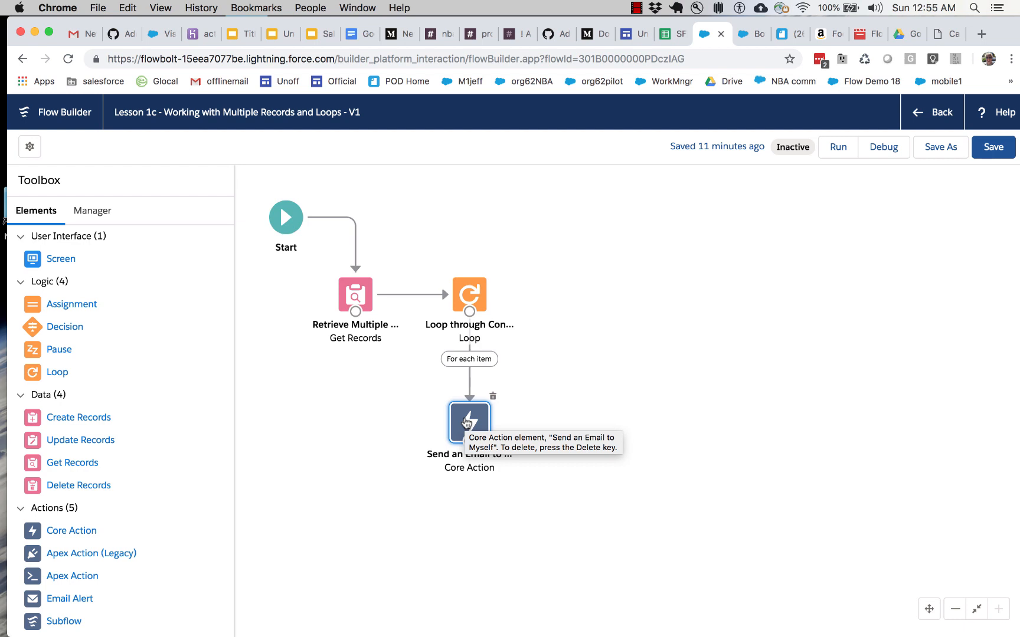
{"action": "mouse_move", "coordinate": [548, 429]}
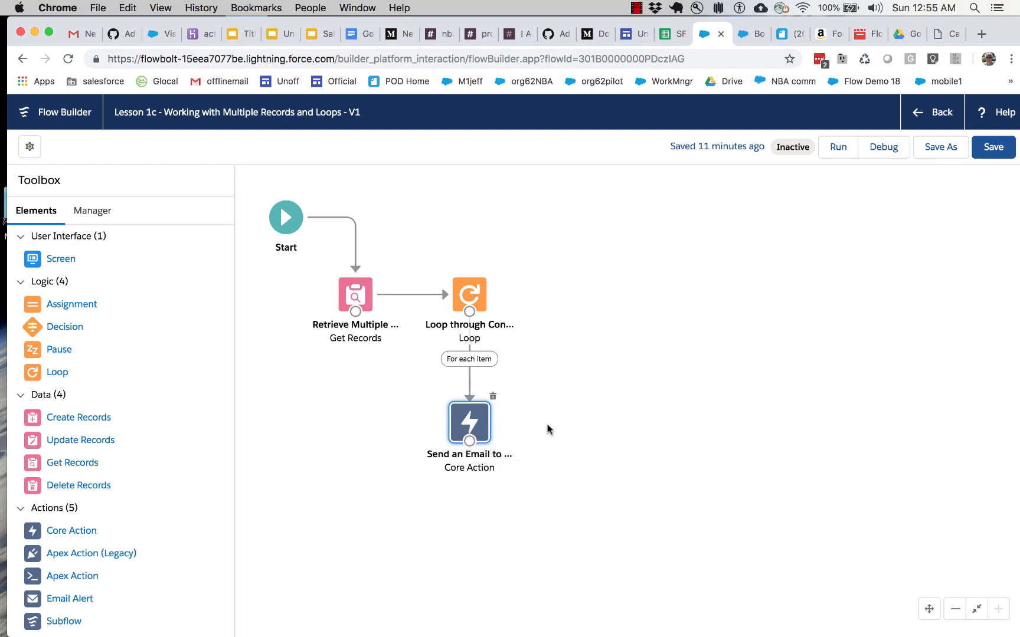
{"action": "mouse_move", "coordinate": [471, 447]}
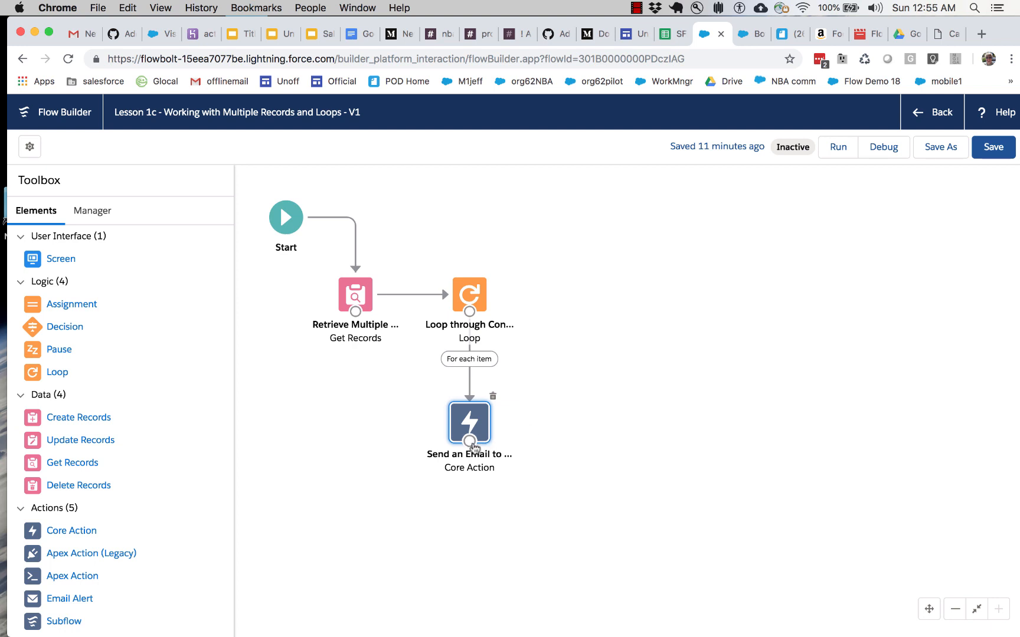
{"action": "mouse_move", "coordinate": [468, 441]}
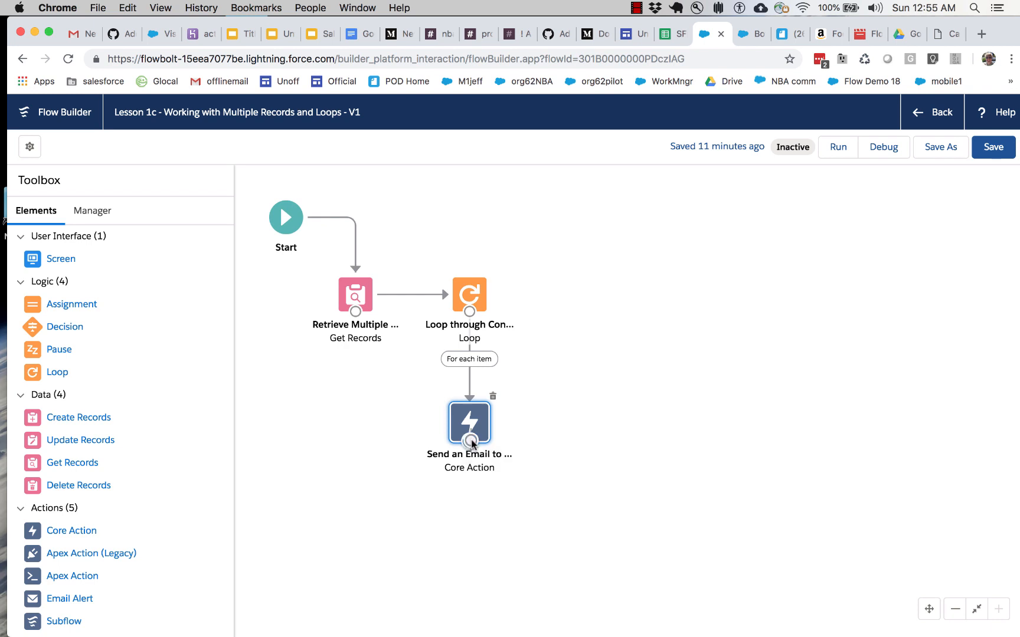
Draw a connector from Send an Email to Myself back to Loop through Contacts
{"action": "left_click", "coordinate": [468, 293]}
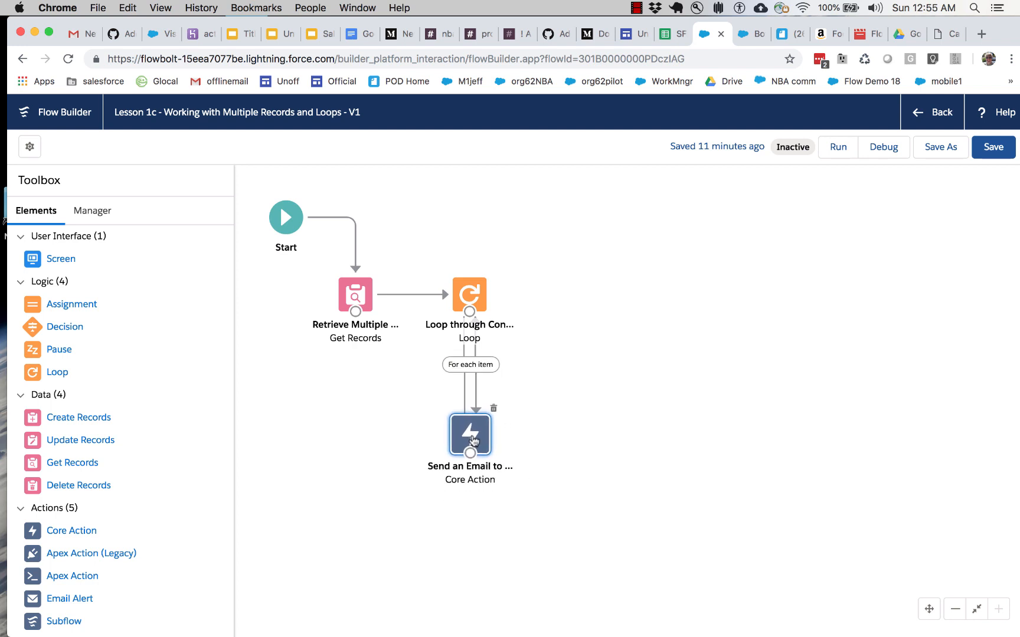
{"action": "mouse_move", "coordinate": [214, 404]}
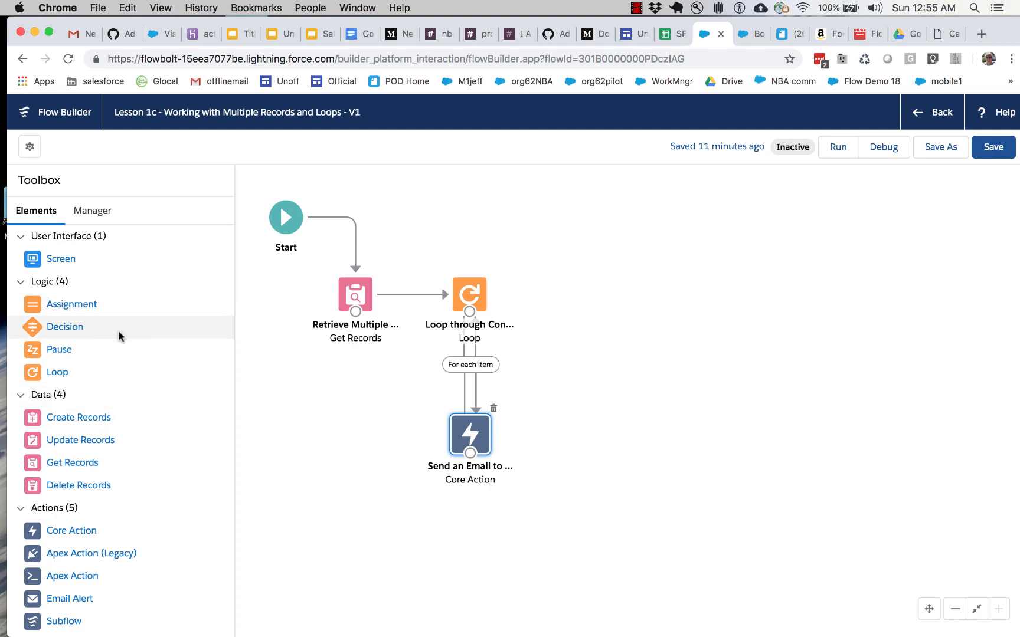
{"action": "mouse_move", "coordinate": [71, 576]}
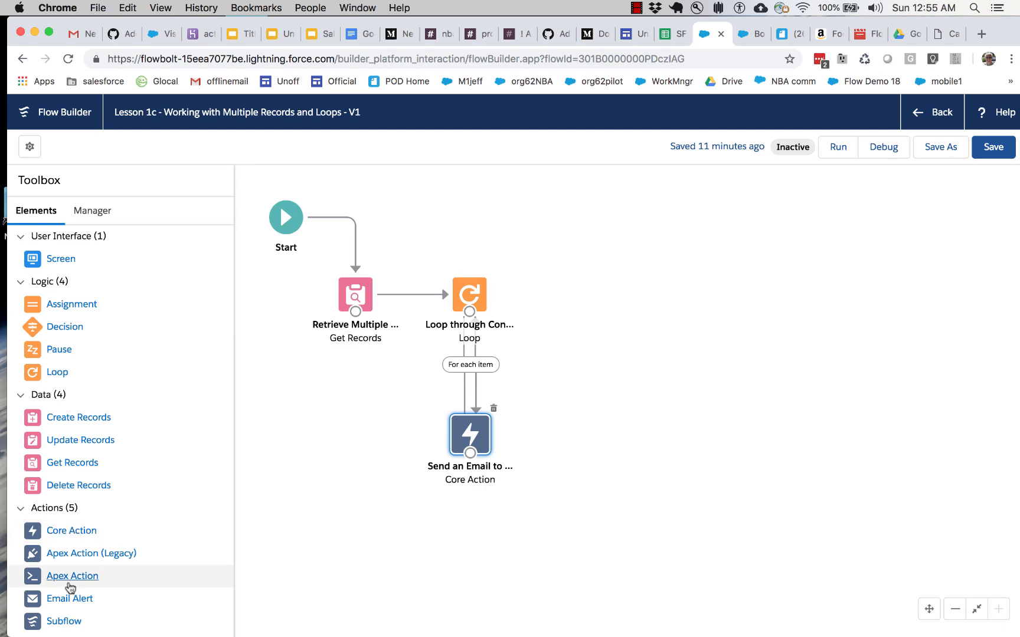
Add a Send Email core action labelled 'sdf', with 'sdf' as body and subject
{"action": "left_click", "coordinate": [72, 576]}
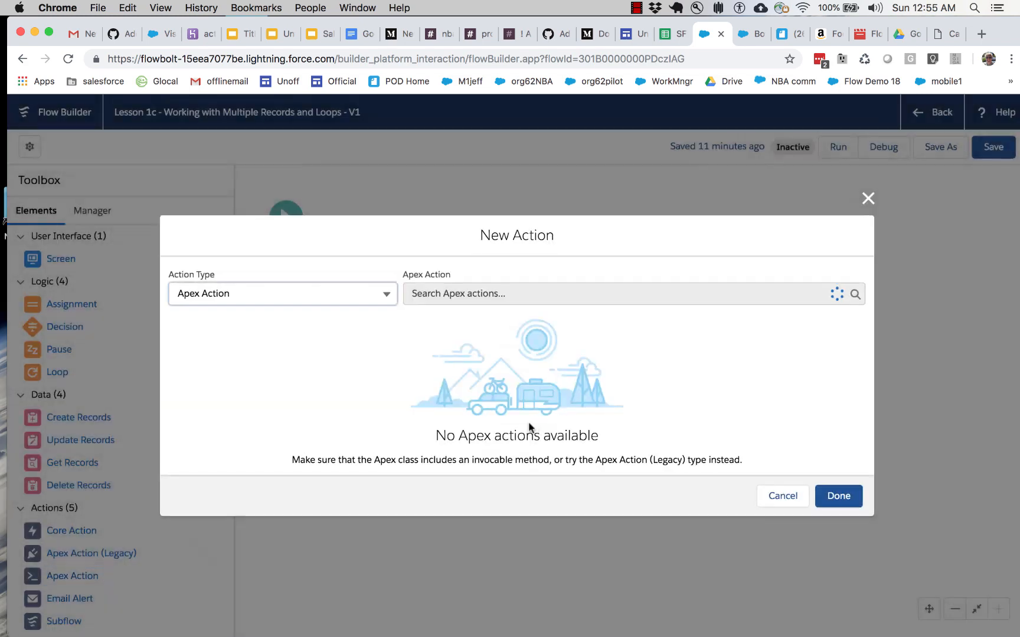
{"action": "left_click", "coordinate": [630, 293]}
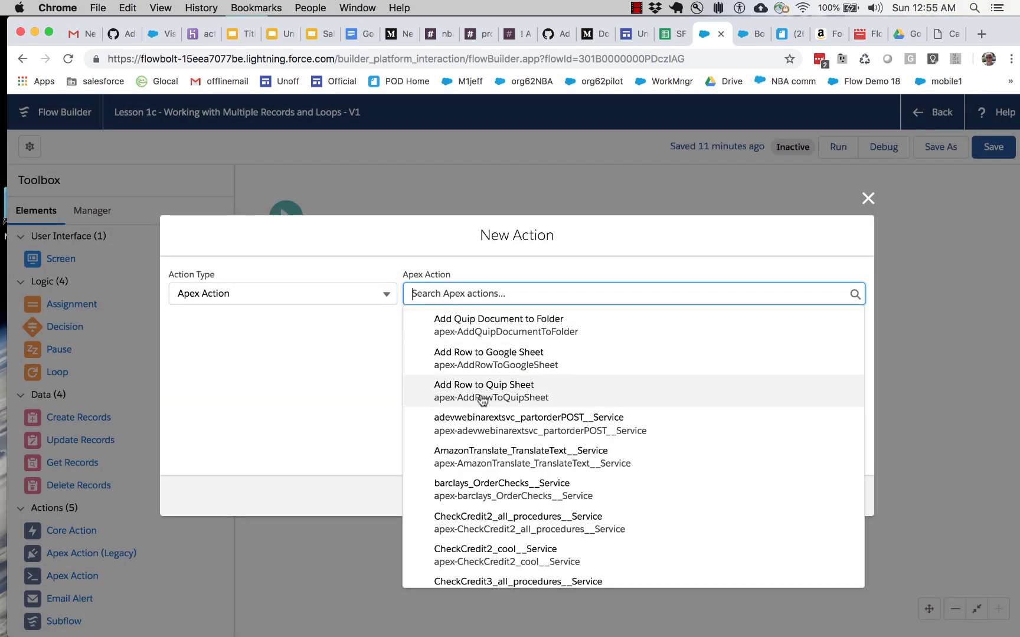
{"action": "type", "text": "e"}
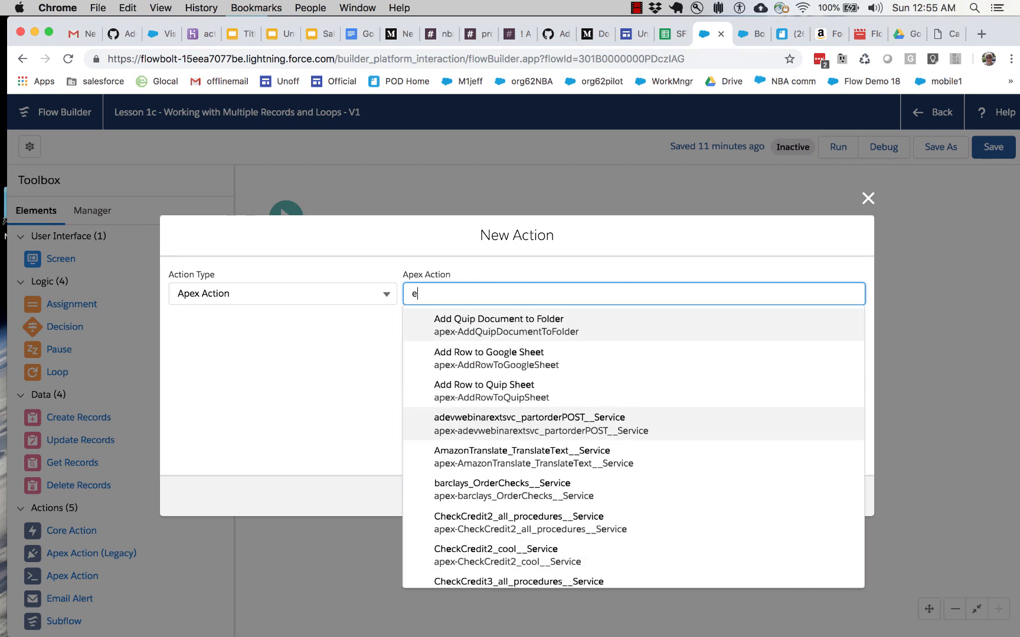
{"action": "type", "text": "mail"}
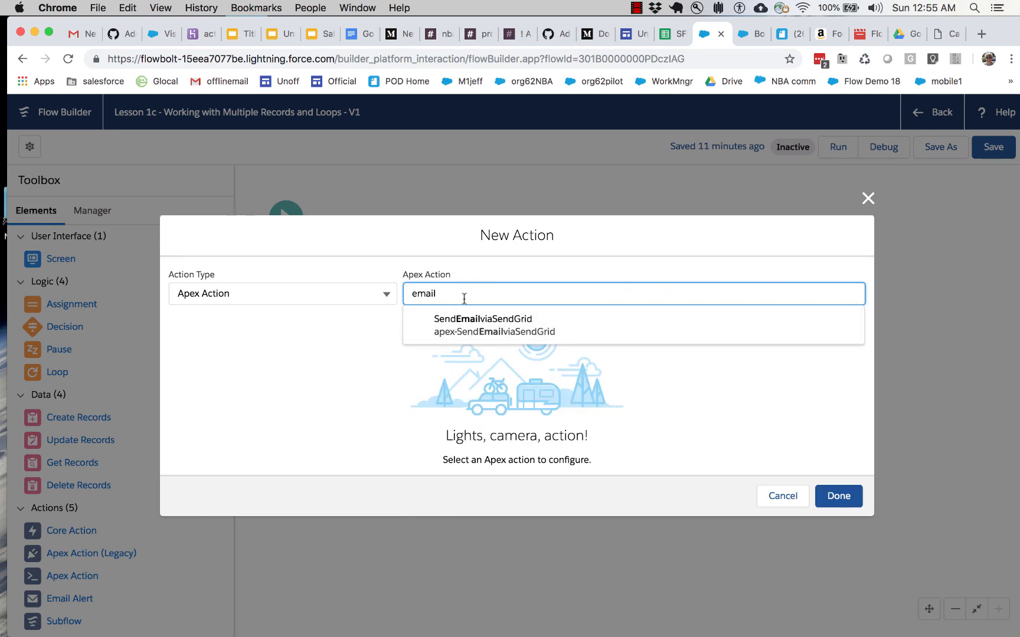
{"action": "left_click", "coordinate": [633, 293]}
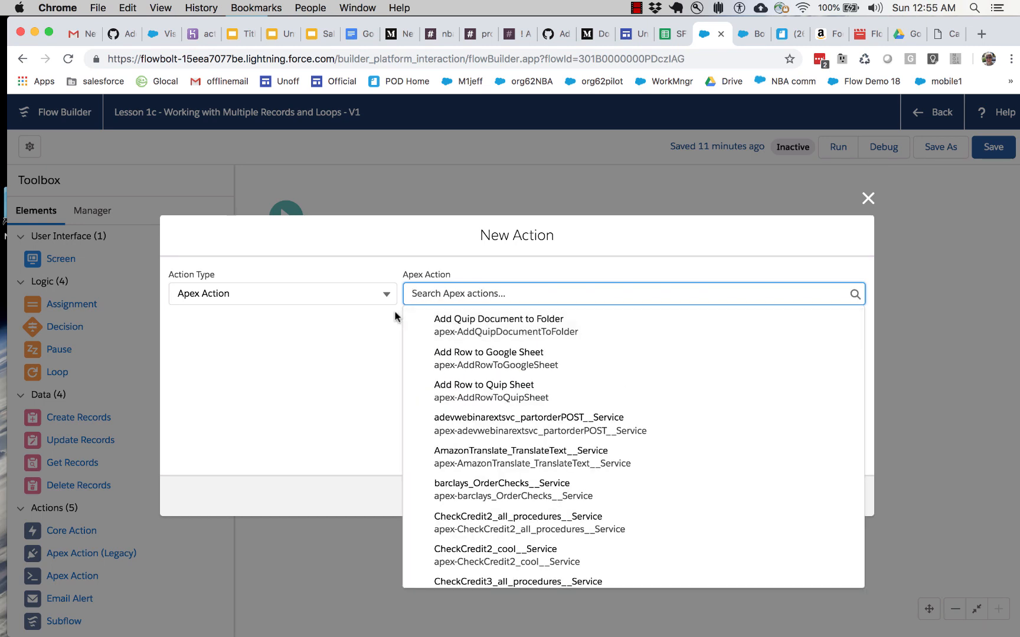
{"action": "left_click", "coordinate": [282, 293]}
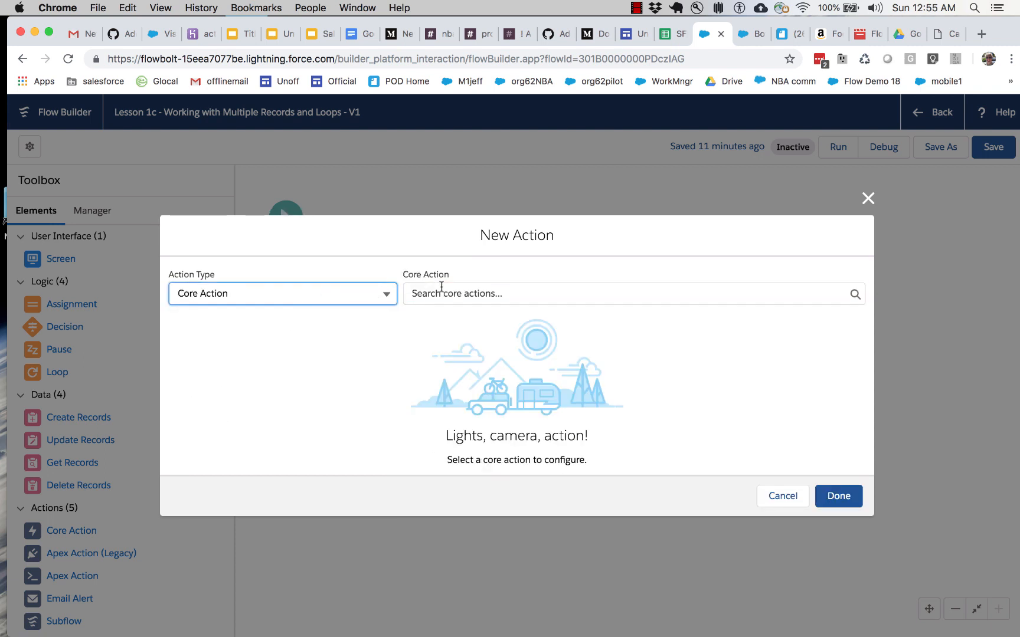
{"action": "left_click", "coordinate": [631, 293]}
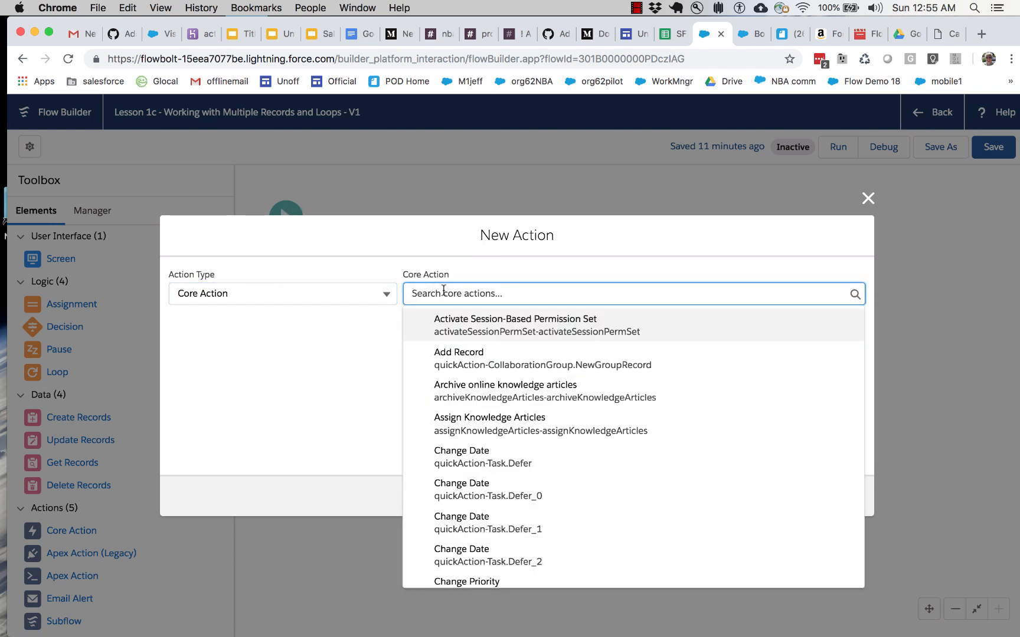
{"action": "type", "text": "email"}
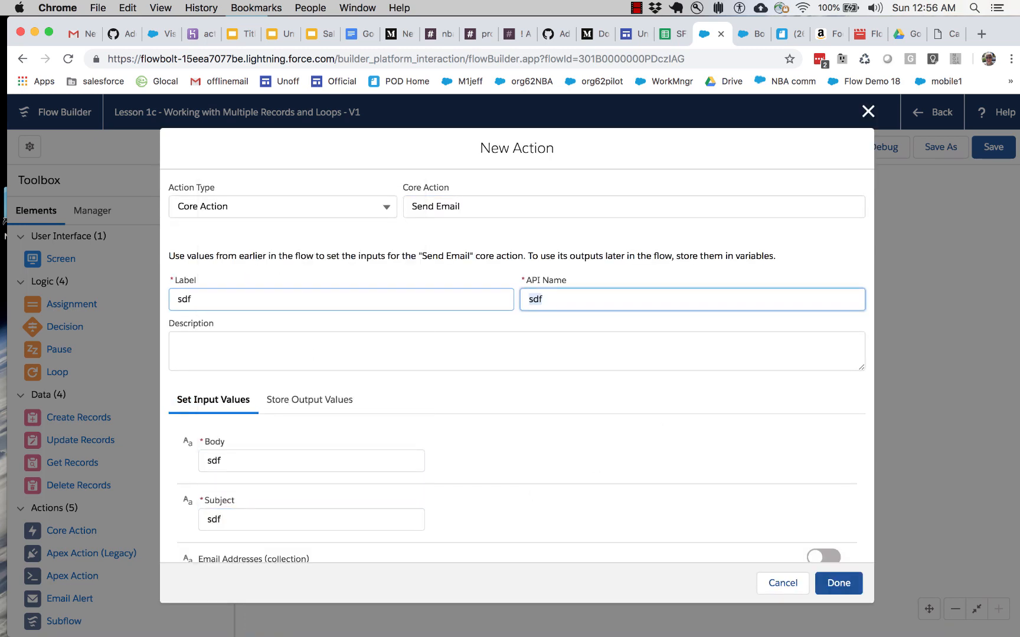
{"action": "scroll", "scroll_direction": "down", "scroll_amount": 3}
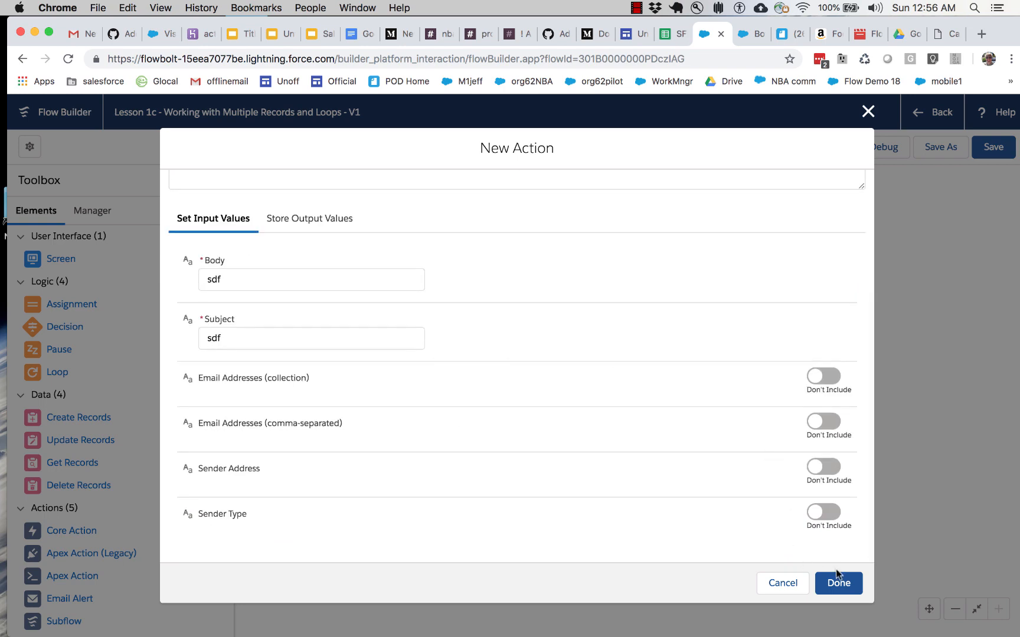
{"action": "left_click", "coordinate": [838, 583]}
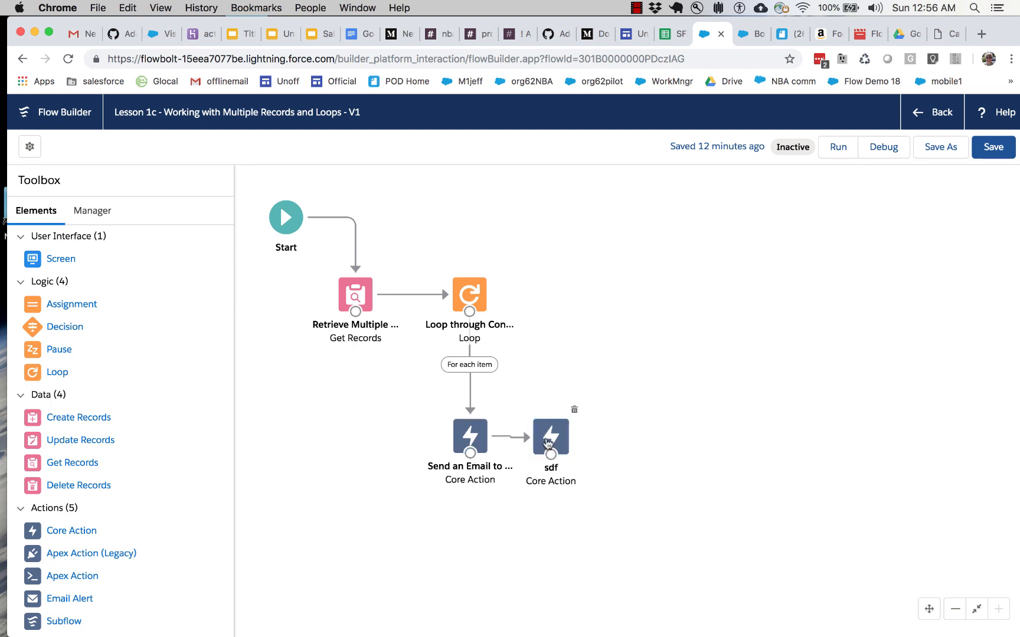
Select the sdf Send Email action on the canvas
{"action": "left_click", "coordinate": [550, 433]}
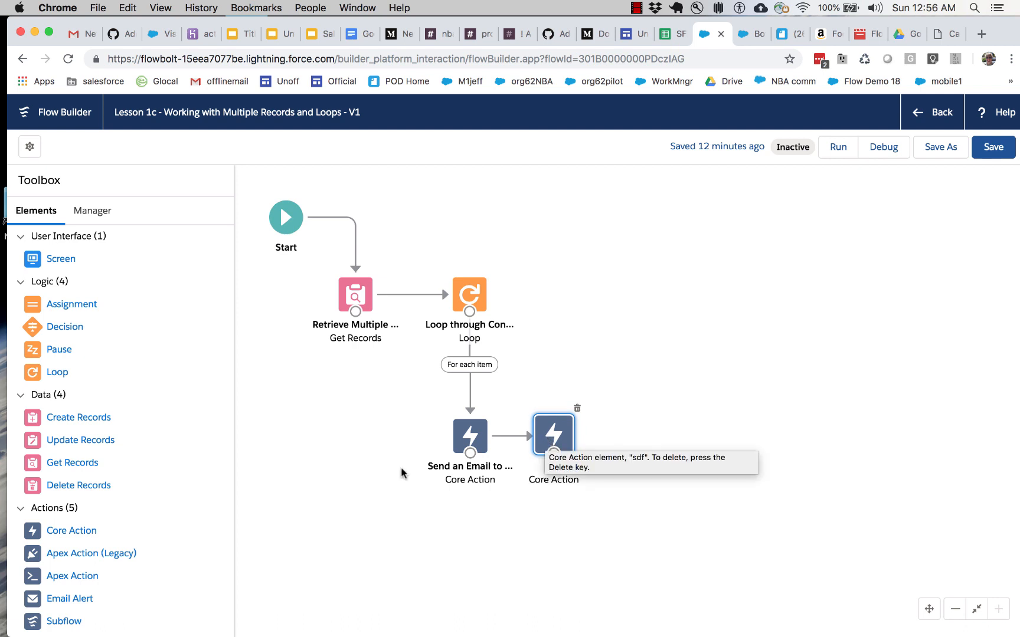
{"action": "mouse_move", "coordinate": [165, 450]}
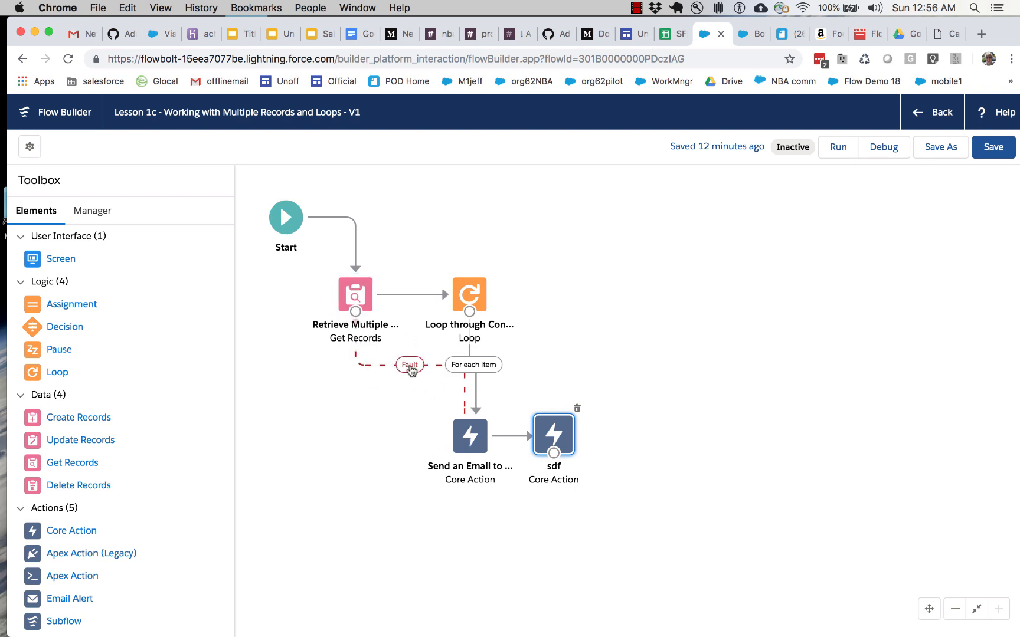
{"action": "mouse_move", "coordinate": [410, 364]}
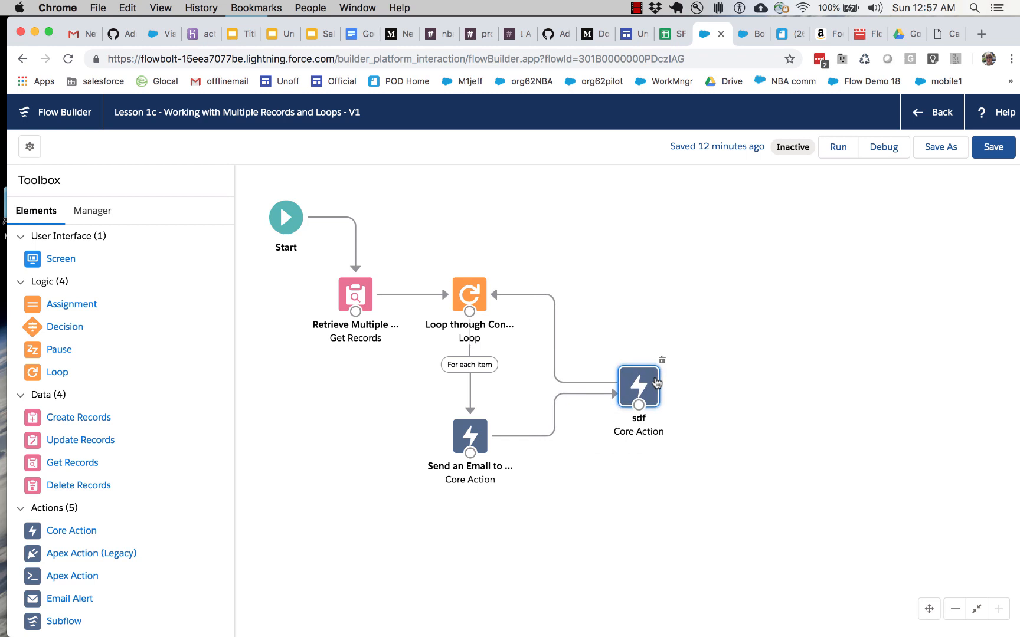
{"action": "mouse_move", "coordinate": [619, 489]}
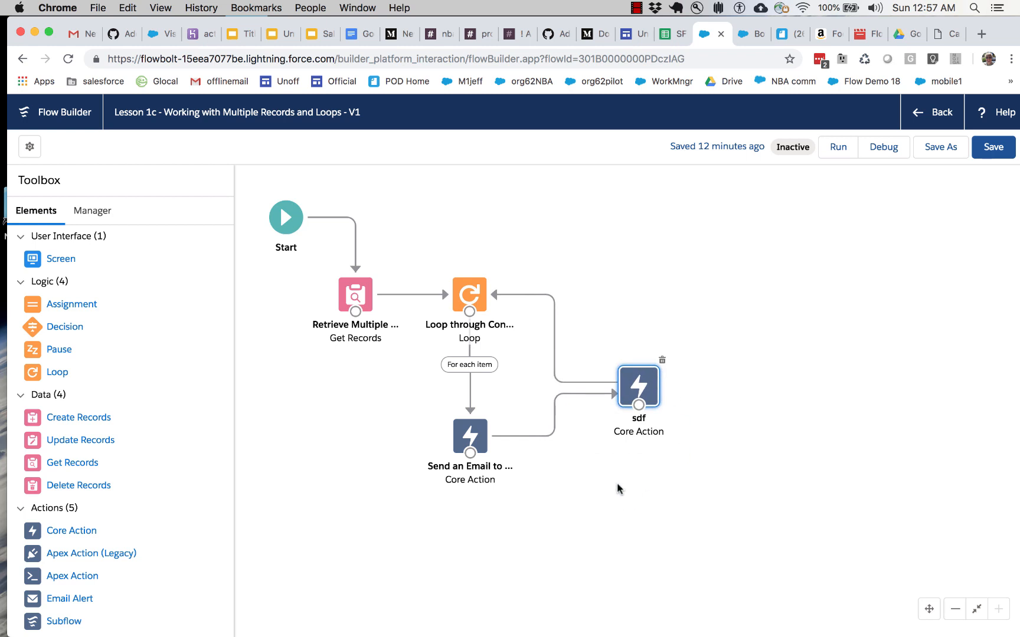
{"action": "mouse_move", "coordinate": [592, 425]}
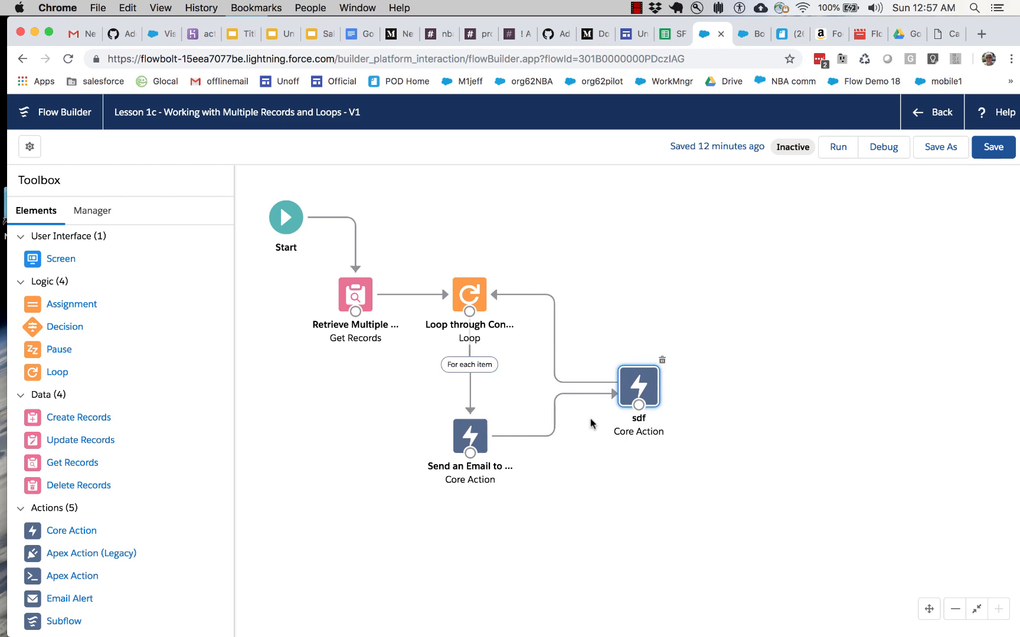
{"action": "mouse_move", "coordinate": [661, 361]}
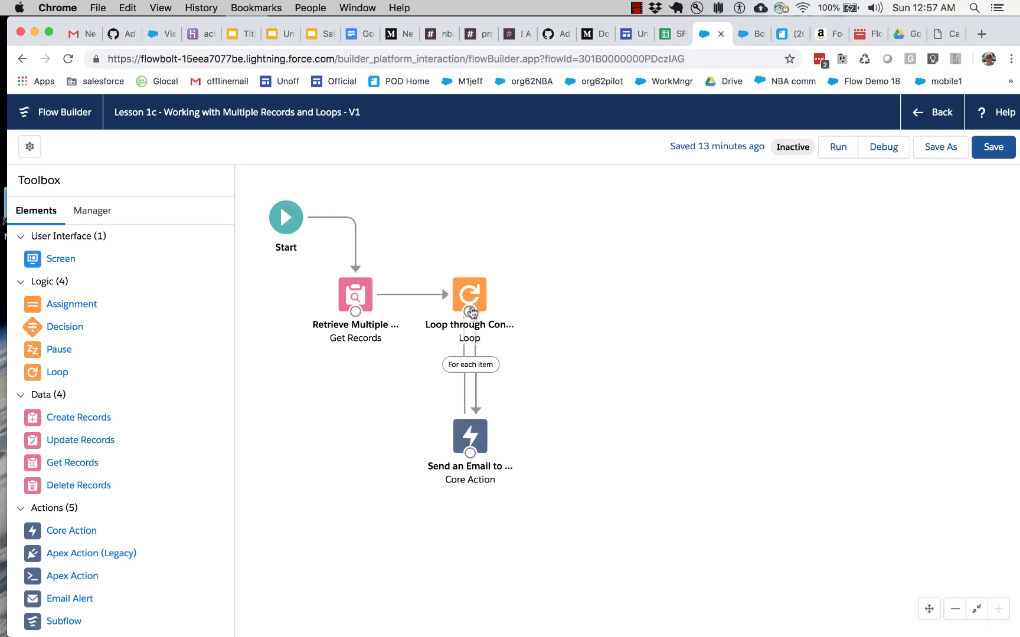
{"action": "mouse_move", "coordinate": [524, 391]}
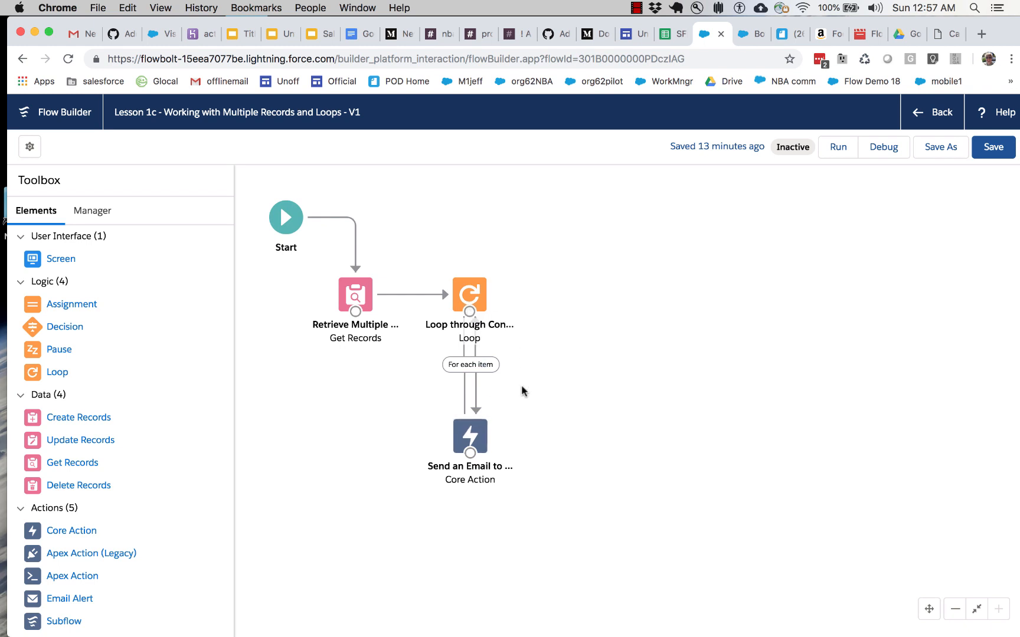
Save the Lesson 1c flow from the toolbar
{"action": "left_click", "coordinate": [992, 146]}
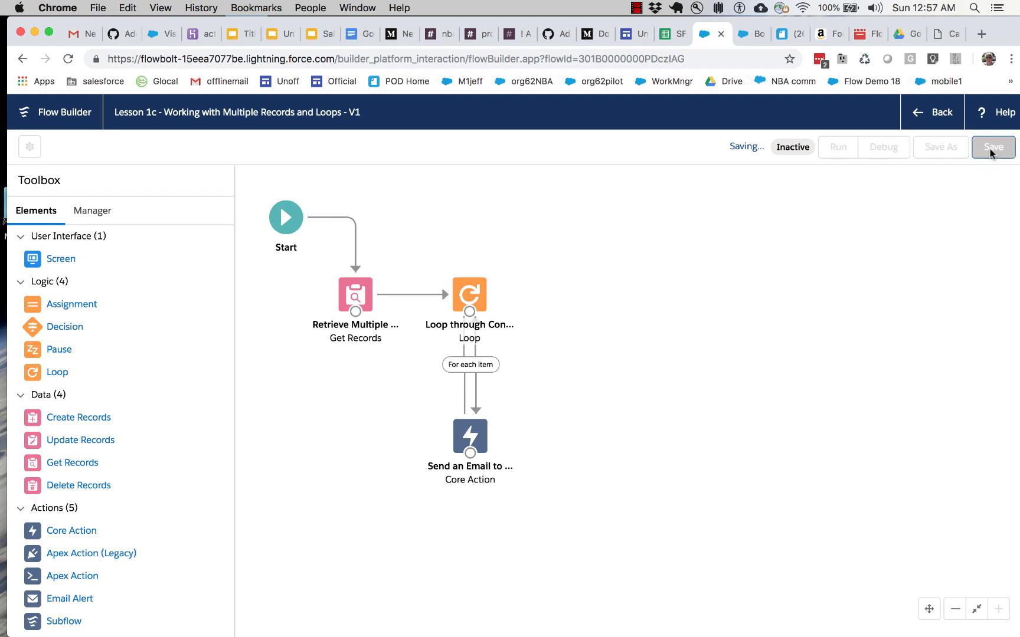
{"action": "left_click", "coordinate": [993, 147]}
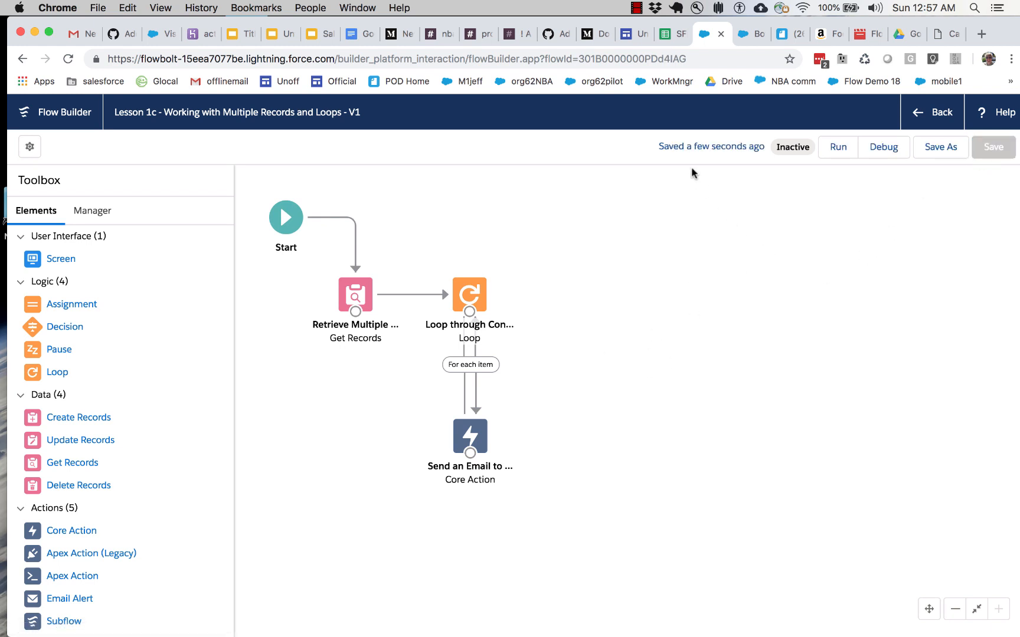
{"action": "mouse_move", "coordinate": [702, 174]}
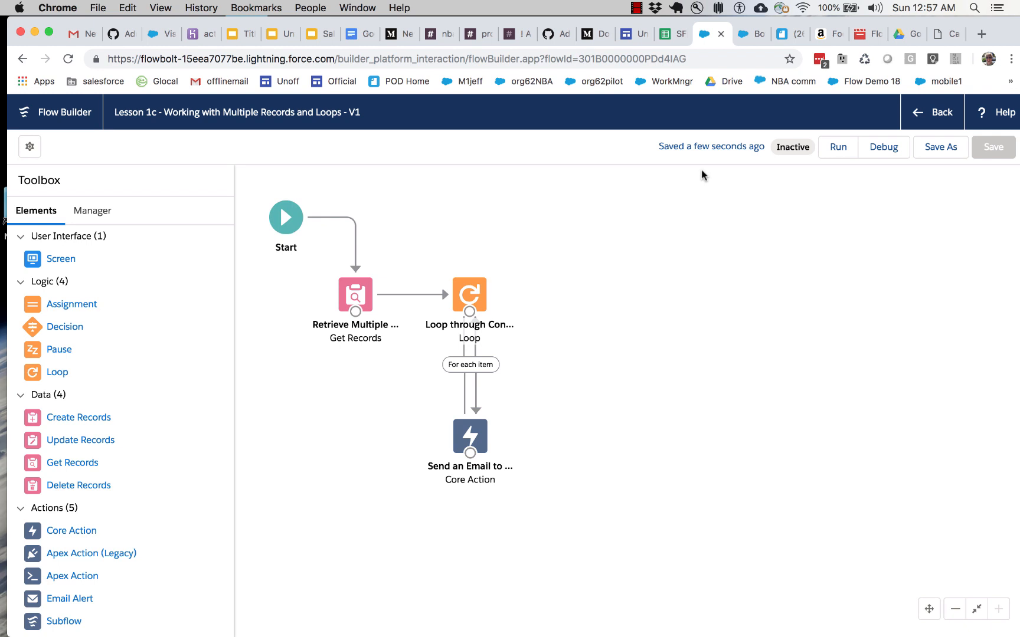
{"action": "mouse_move", "coordinate": [719, 173]}
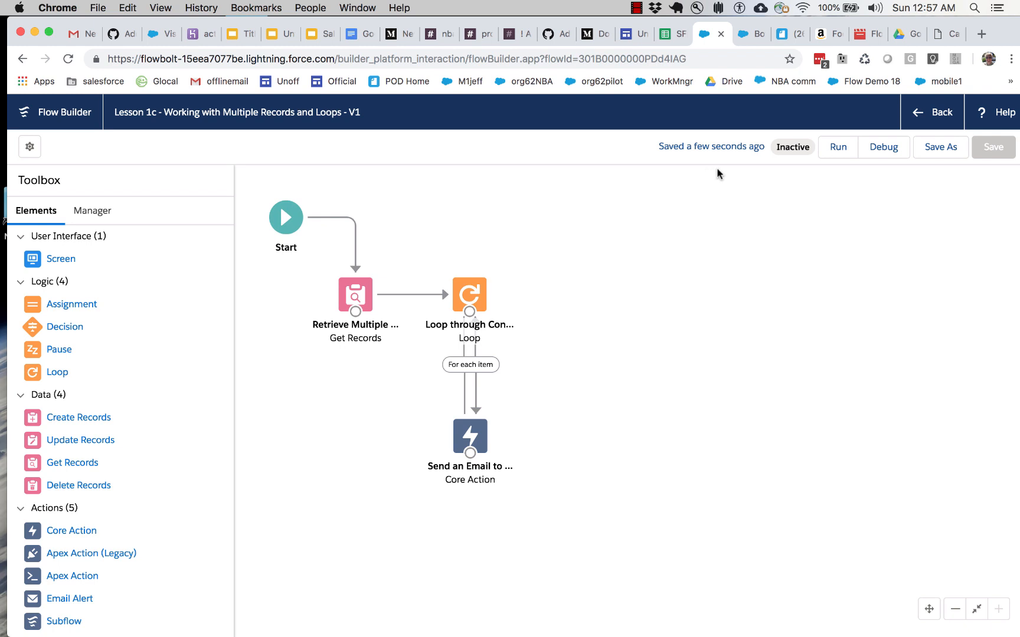
{"action": "mouse_move", "coordinate": [657, 332]}
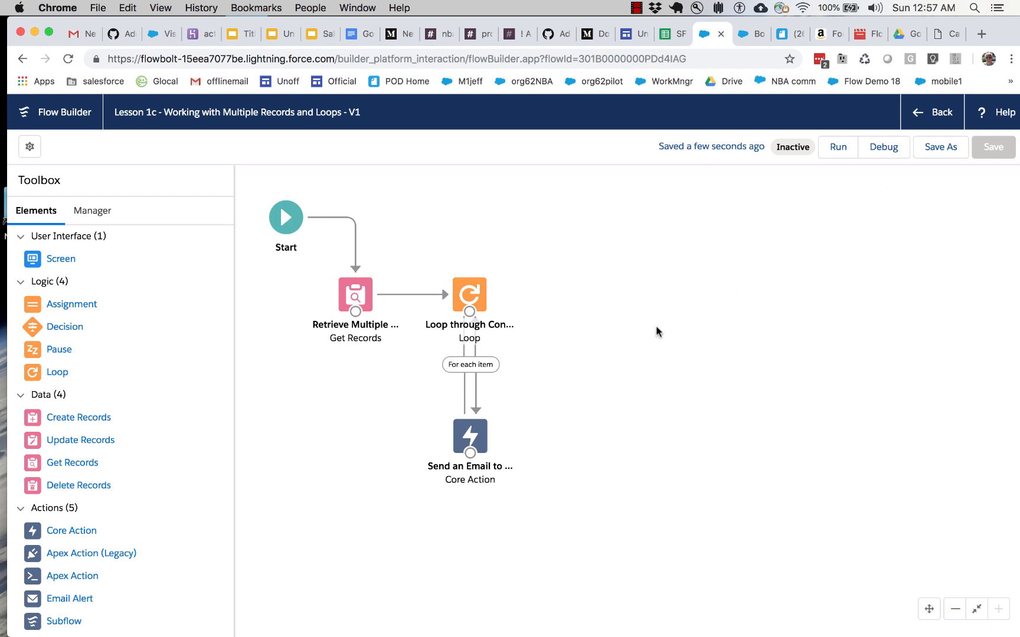
{"action": "mouse_move", "coordinate": [520, 436]}
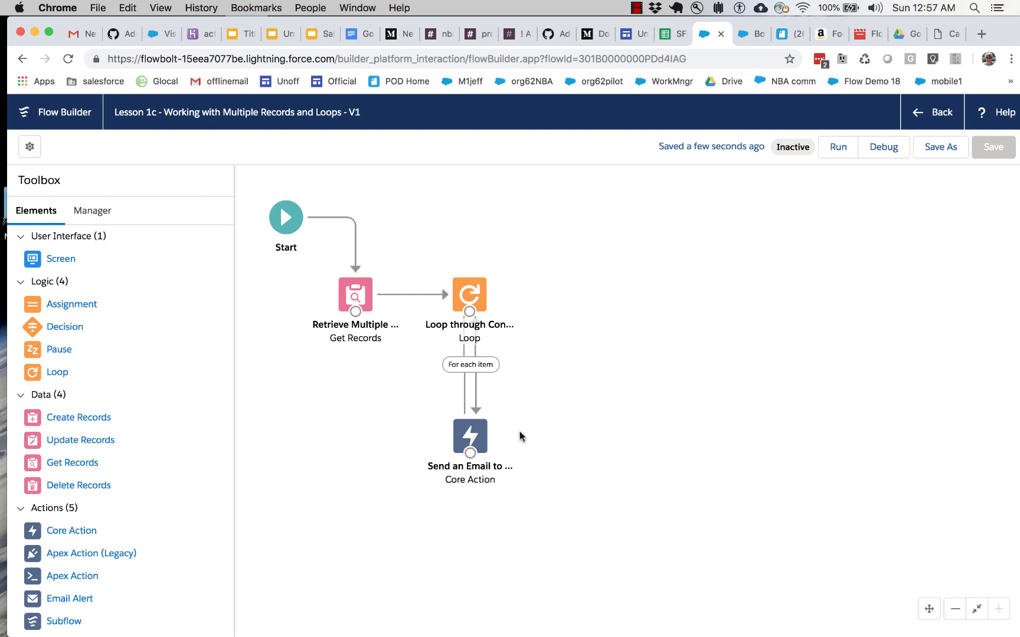
{"action": "mouse_move", "coordinate": [485, 452]}
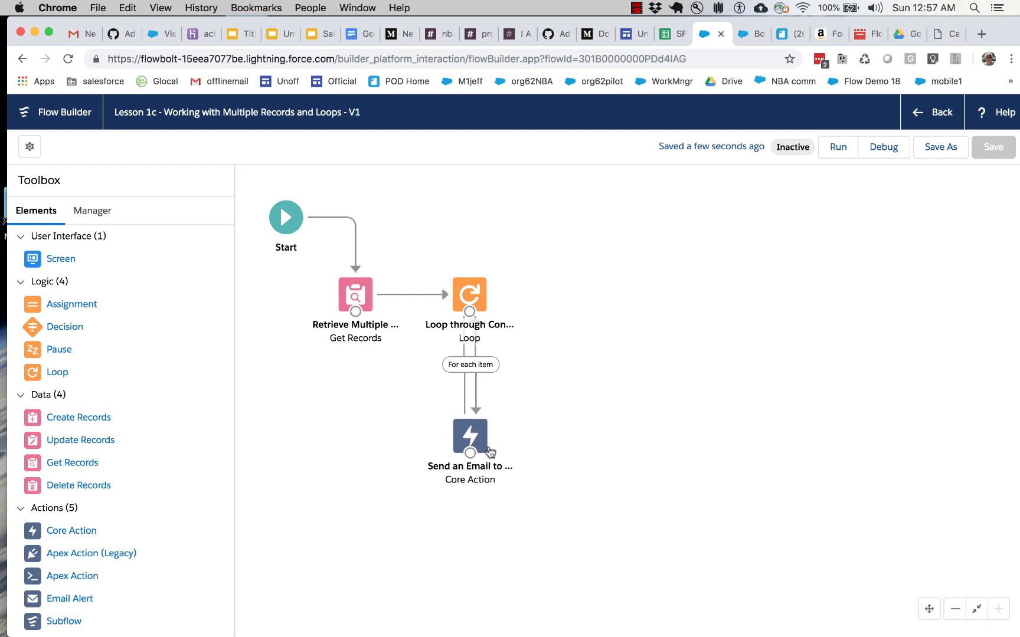
{"action": "mouse_move", "coordinate": [469, 438]}
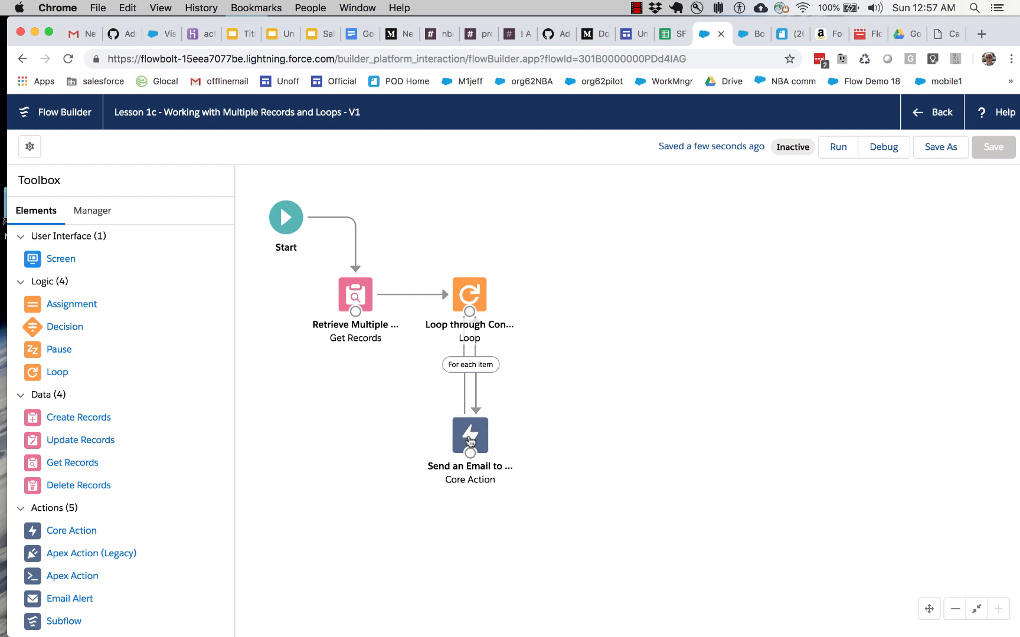
{"action": "mouse_move", "coordinate": [470, 437]}
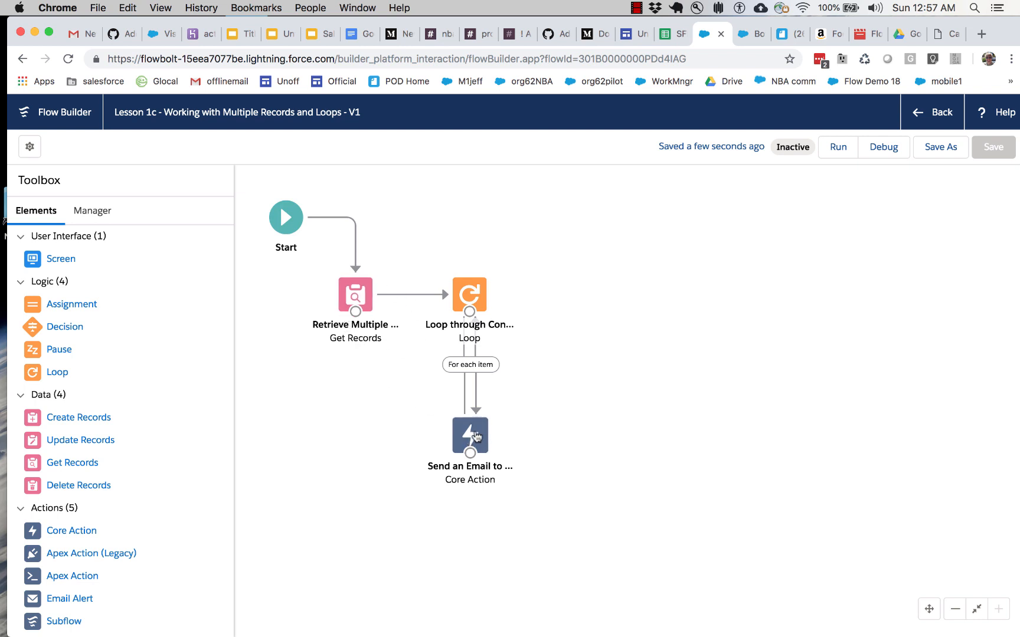
{"action": "mouse_move", "coordinate": [469, 438]}
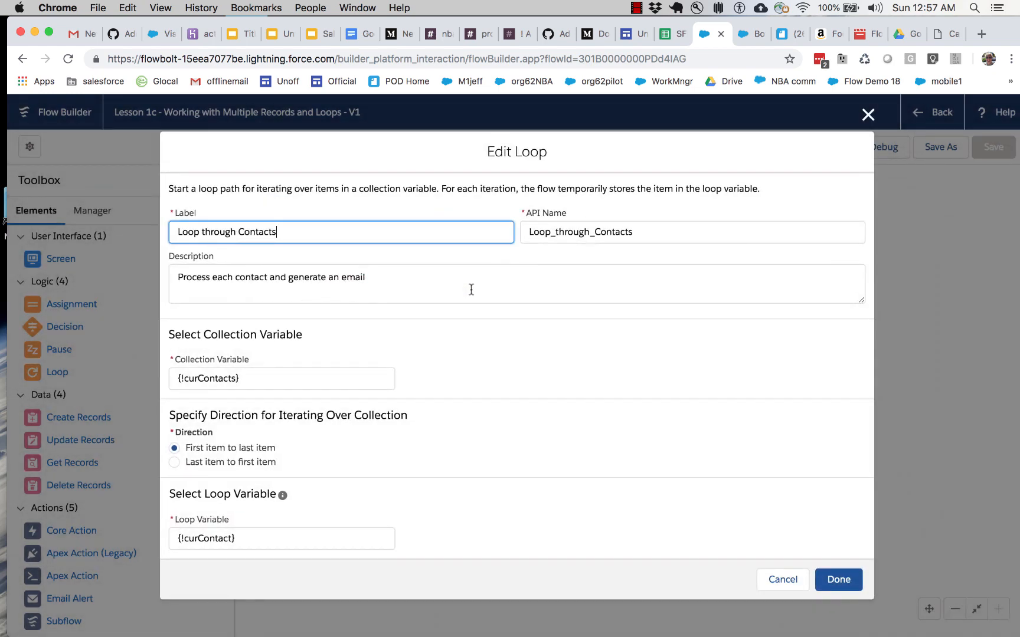
{"action": "mouse_move", "coordinate": [462, 363]}
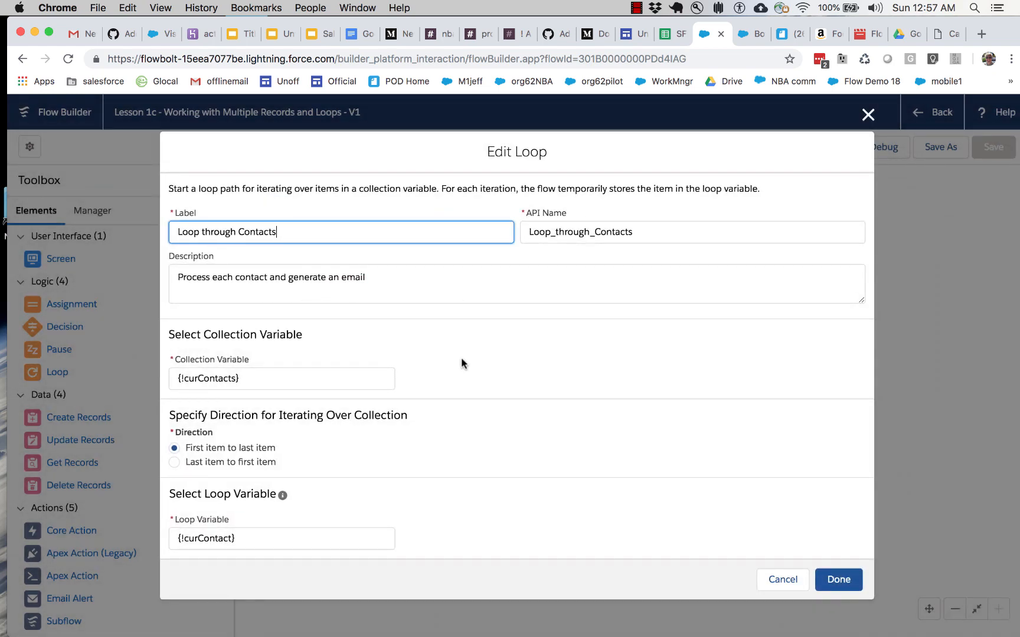
{"action": "left_click", "coordinate": [281, 537]}
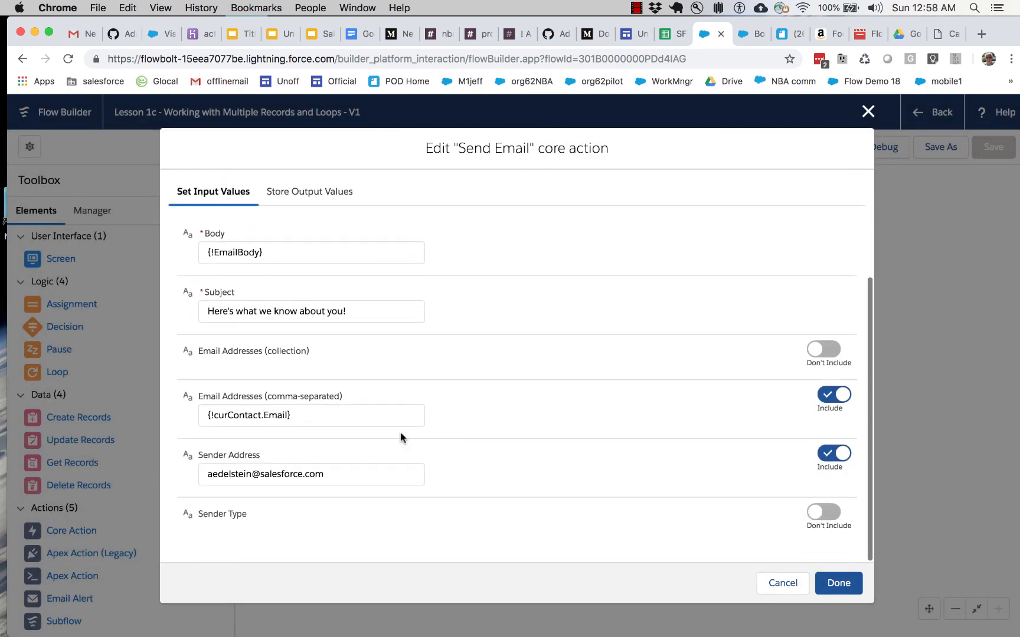
Inspect the contact recipient addresses and EmailBody template in Send an Email to Myself
{"action": "left_click", "coordinate": [311, 415]}
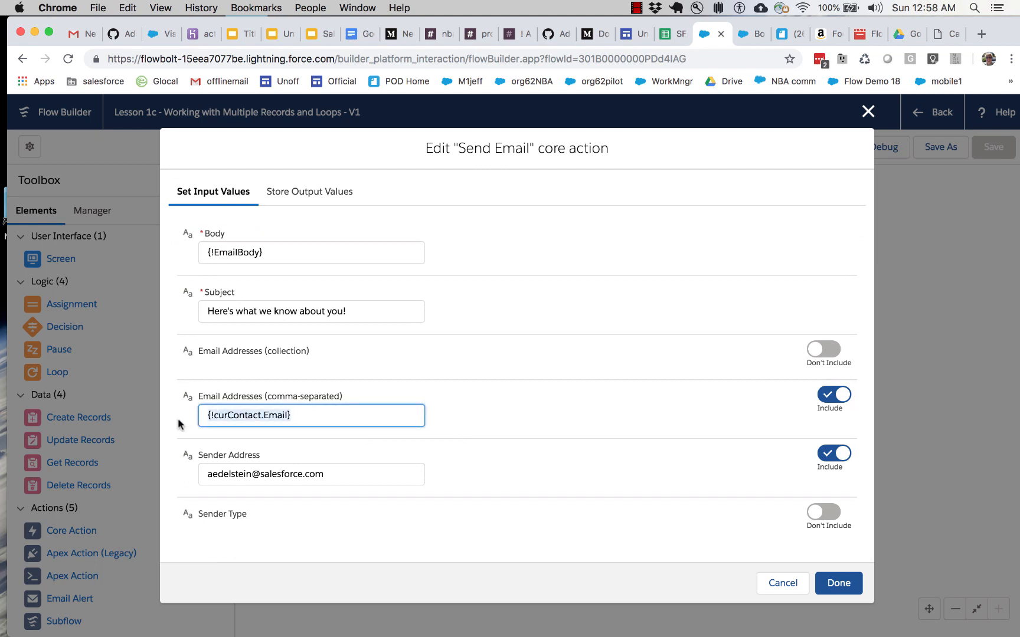
{"action": "left_click", "coordinate": [311, 415]}
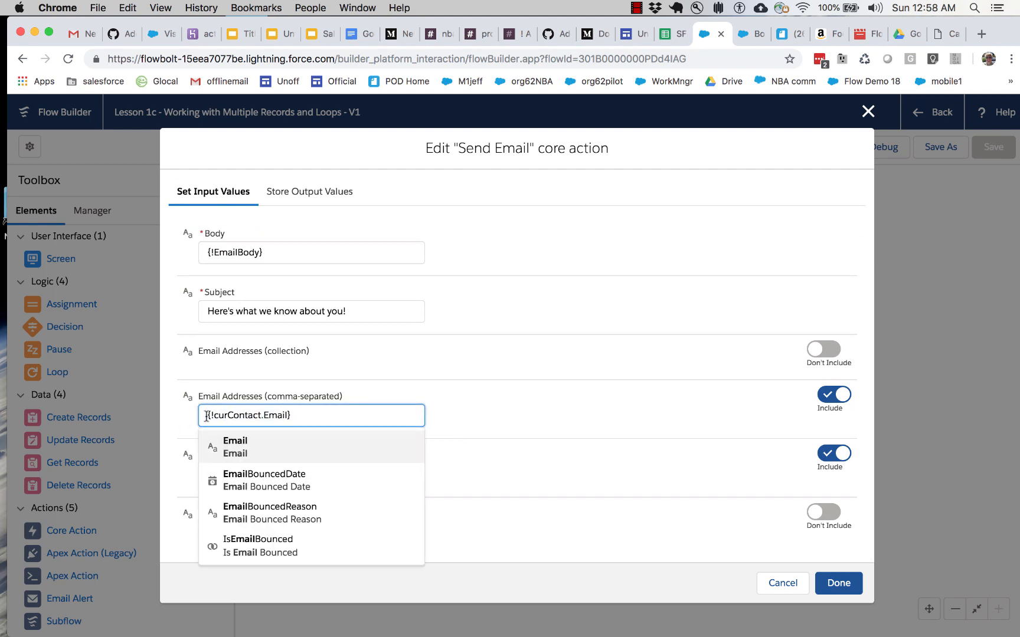
{"action": "left_click", "coordinate": [471, 387]}
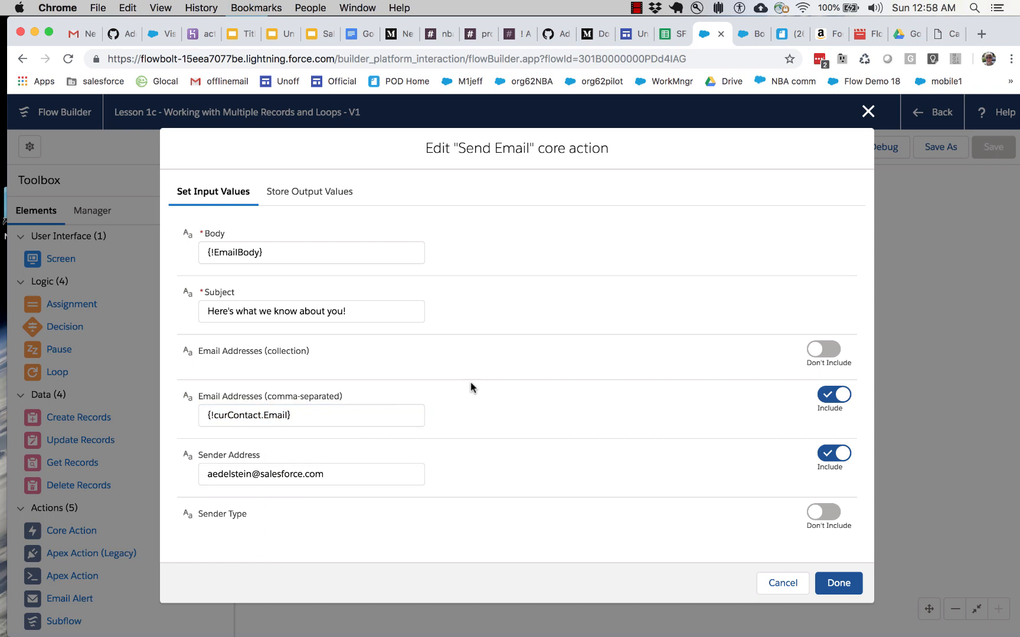
{"action": "mouse_move", "coordinate": [228, 447]}
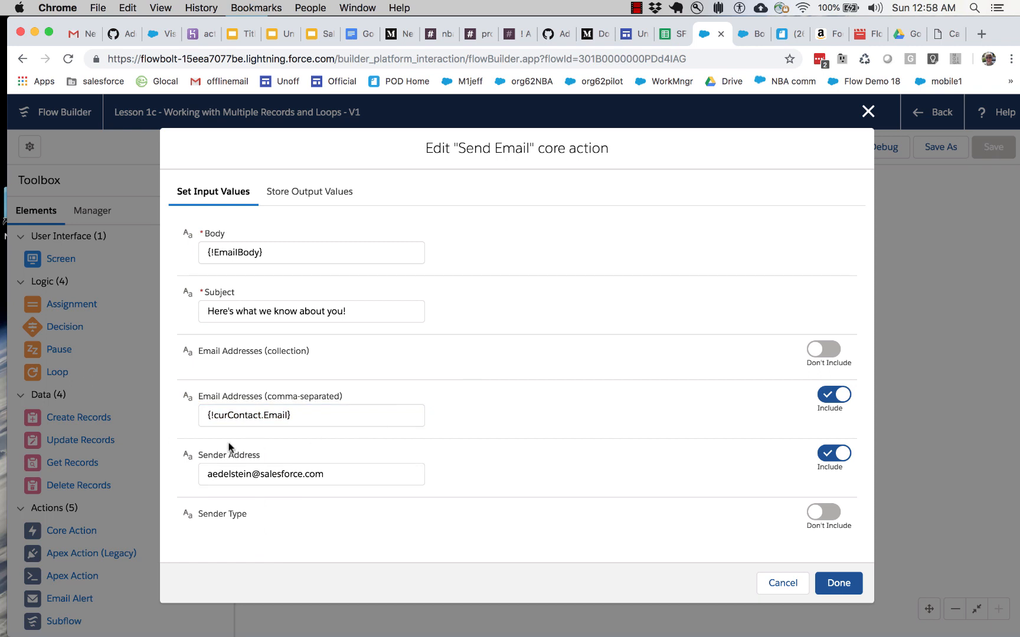
{"action": "left_click", "coordinate": [311, 415]}
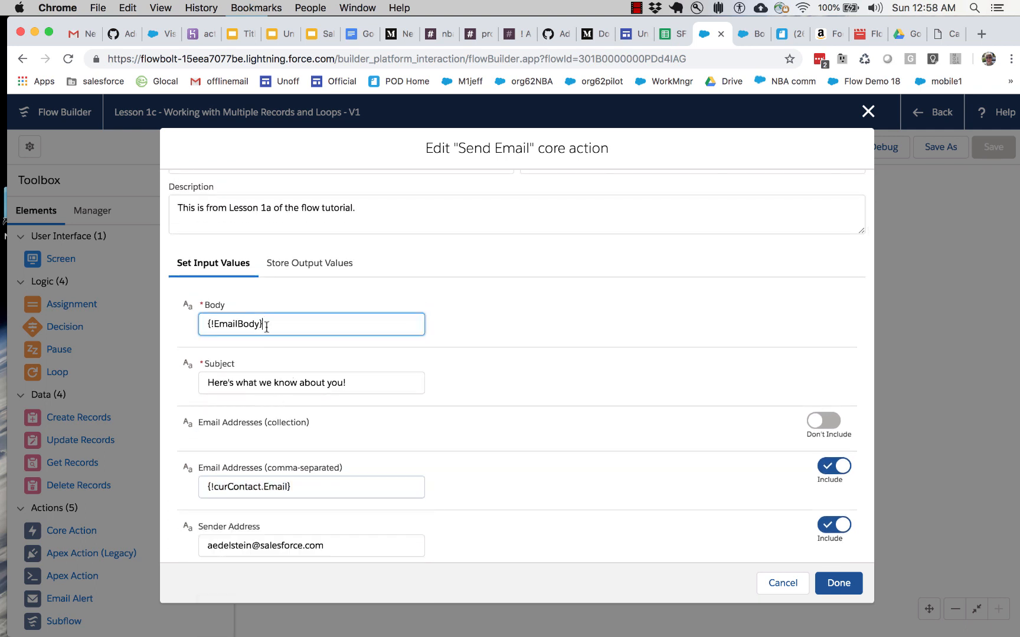
{"action": "left_click", "coordinate": [311, 324]}
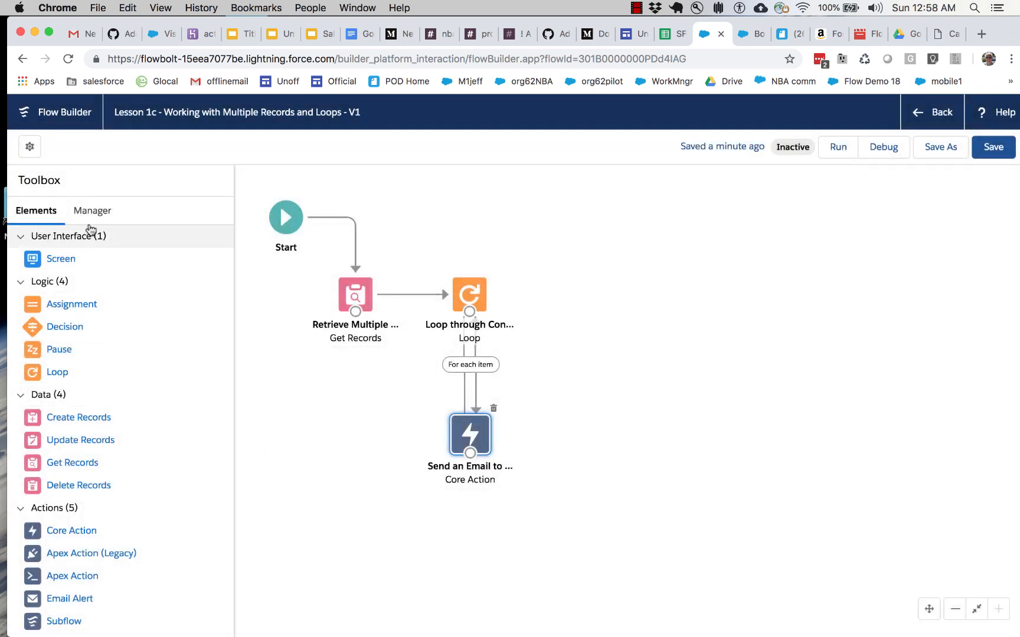
Review the EmailBody text template's curContact merge fields and close it unchanged
{"action": "left_click", "coordinate": [91, 210]}
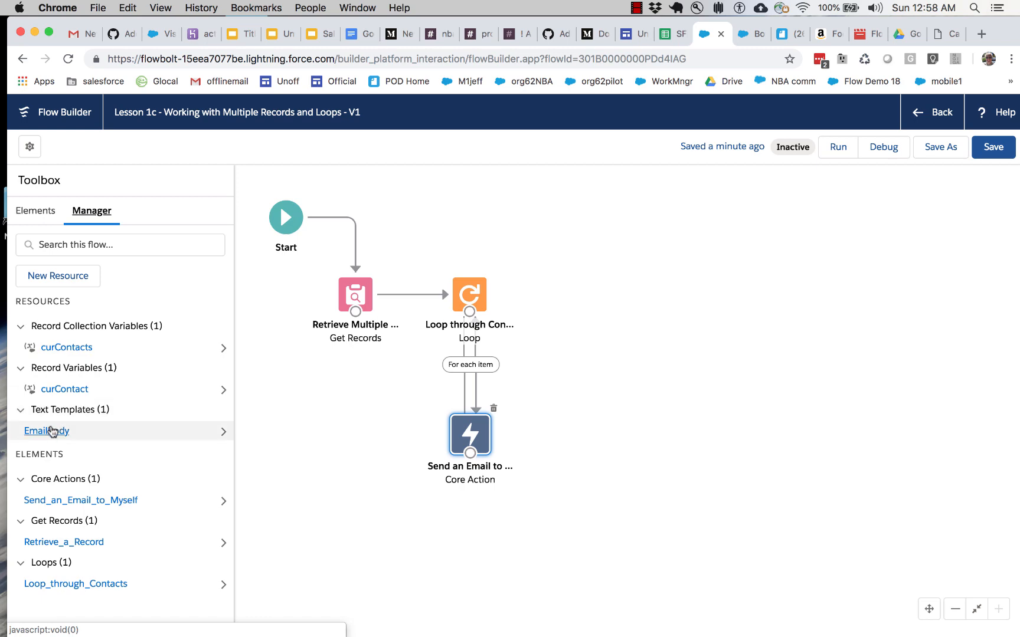
{"action": "left_click", "coordinate": [46, 431]}
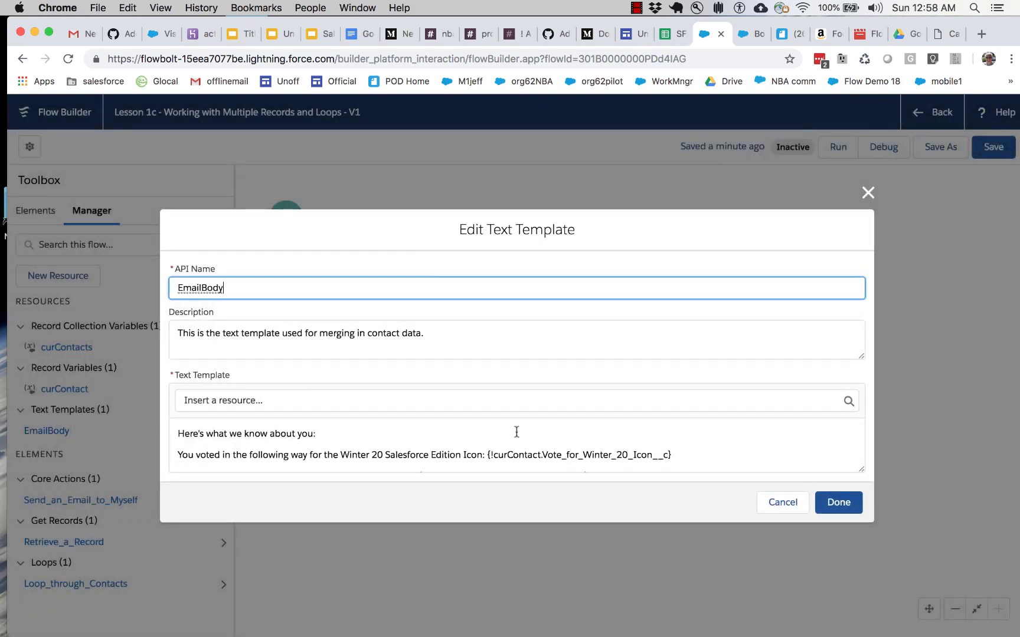
{"action": "scroll", "scroll_direction": "down", "scroll_amount": 3}
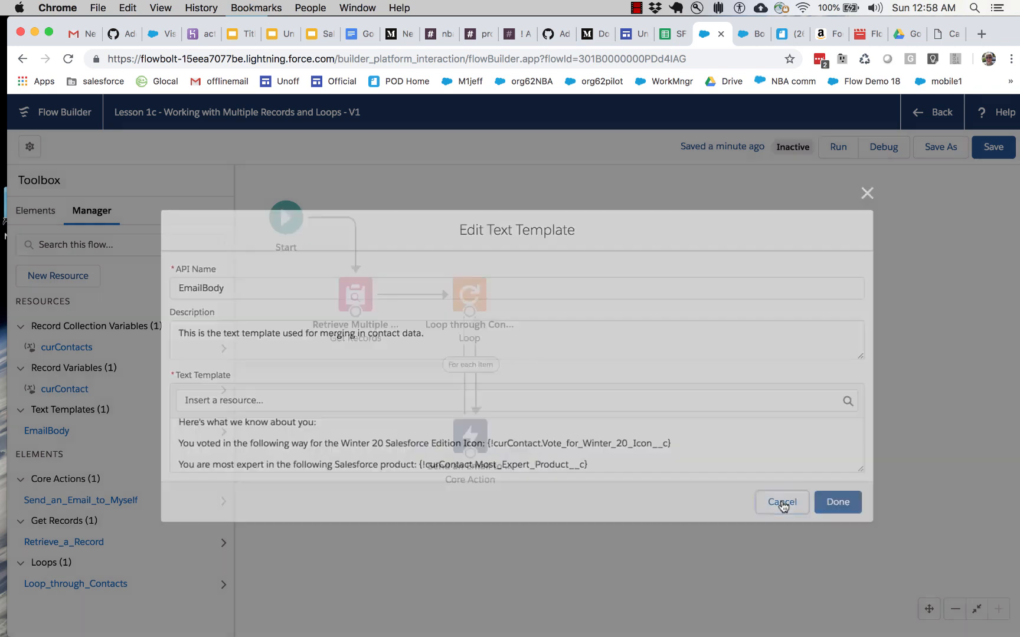
{"action": "left_click", "coordinate": [782, 502]}
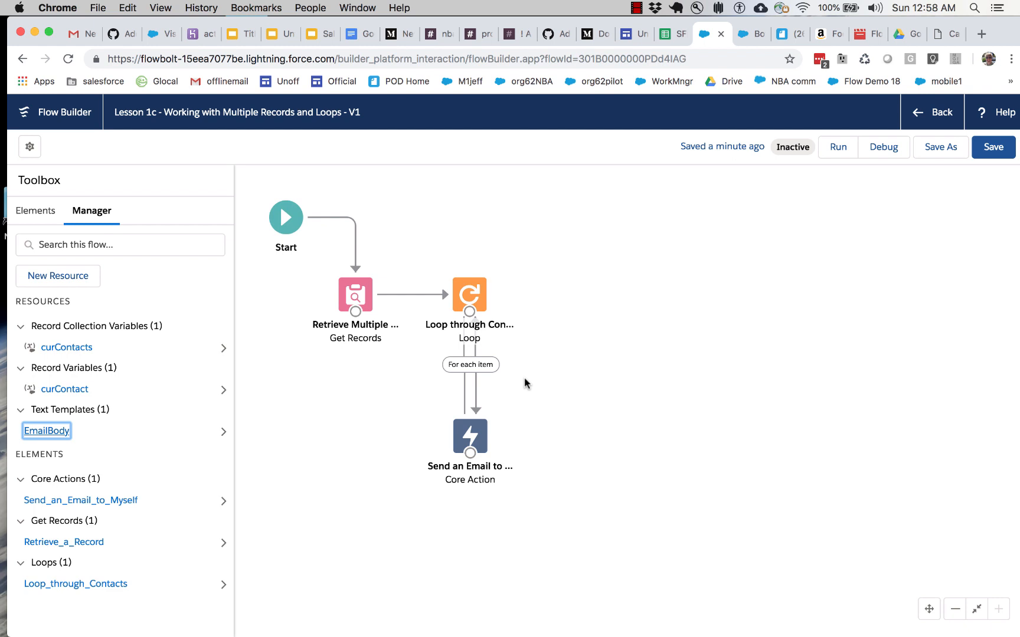
{"action": "mouse_move", "coordinate": [637, 259]}
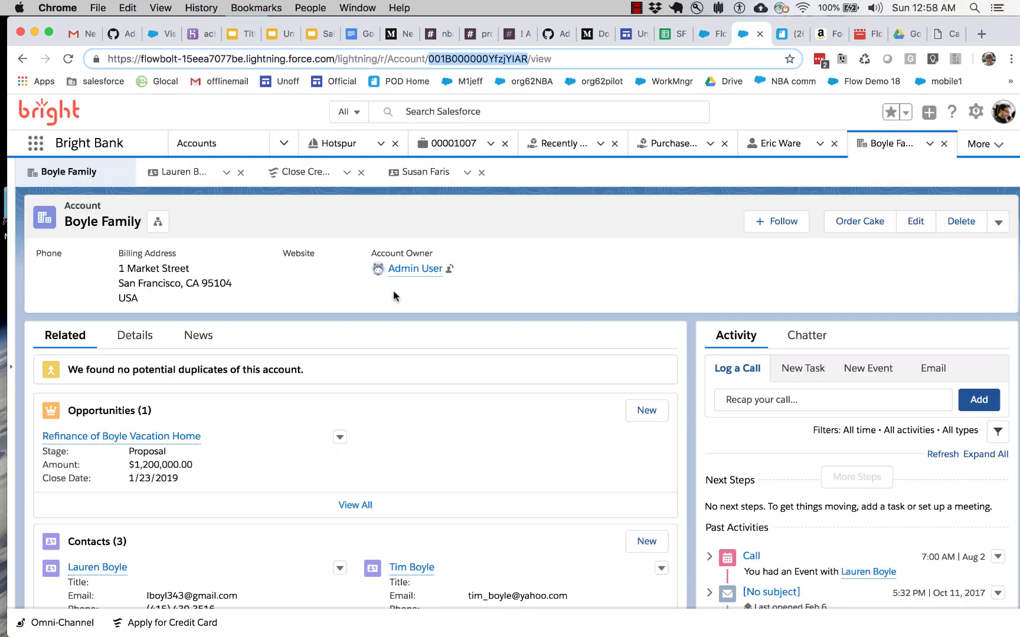
{"action": "scroll", "scroll_direction": "down", "scroll_amount": 3}
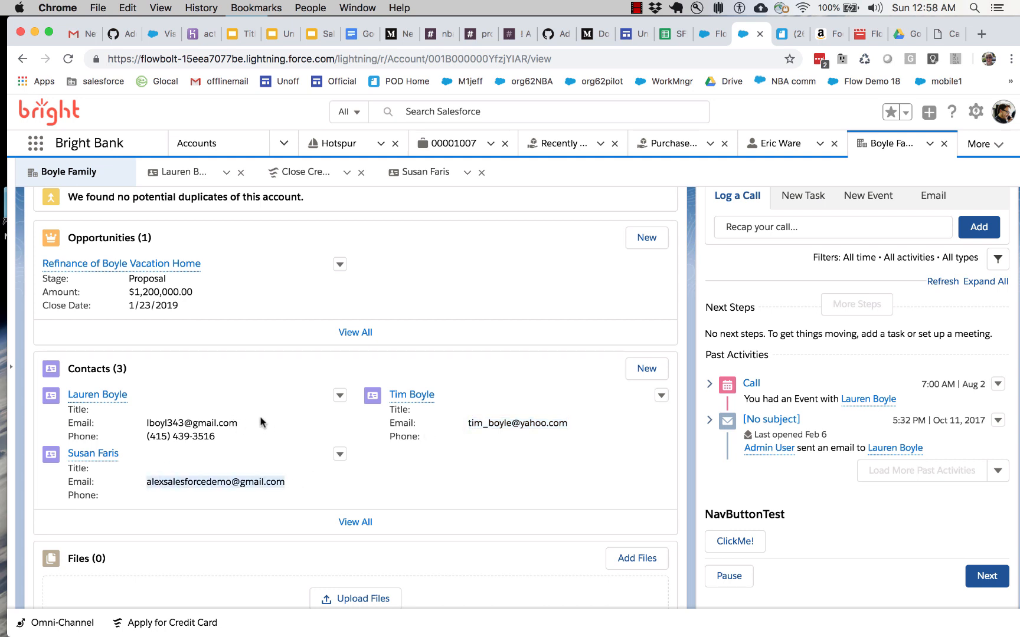
{"action": "left_click", "coordinate": [340, 395]}
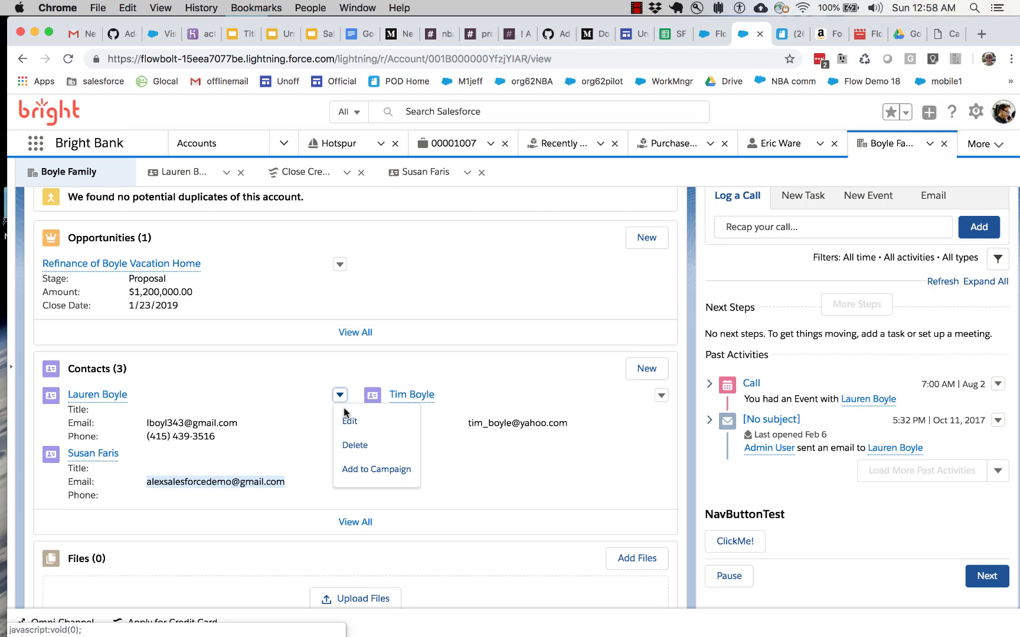
{"action": "left_click", "coordinate": [350, 422]}
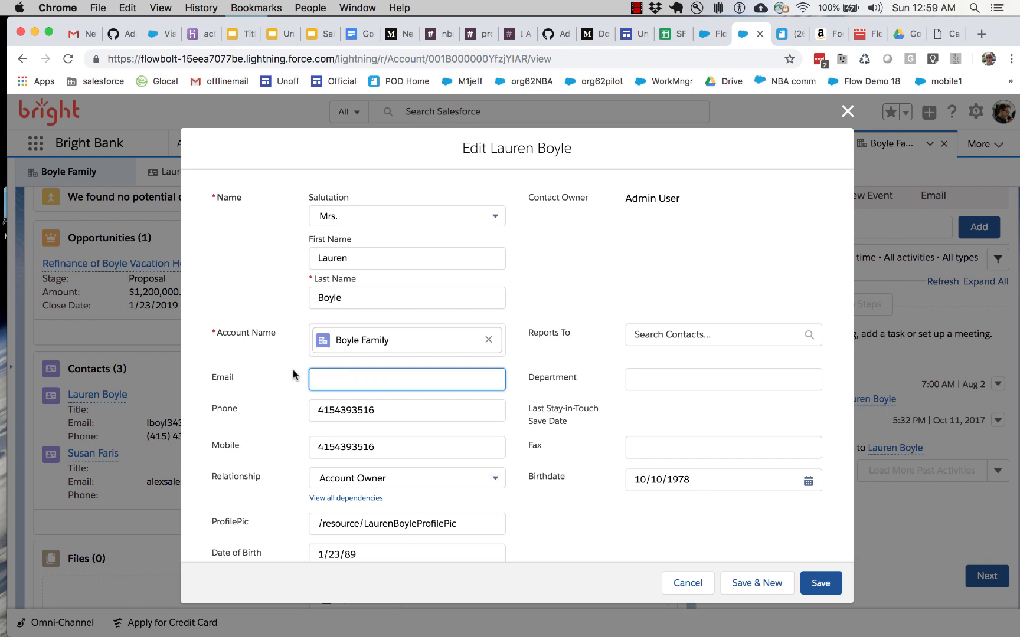
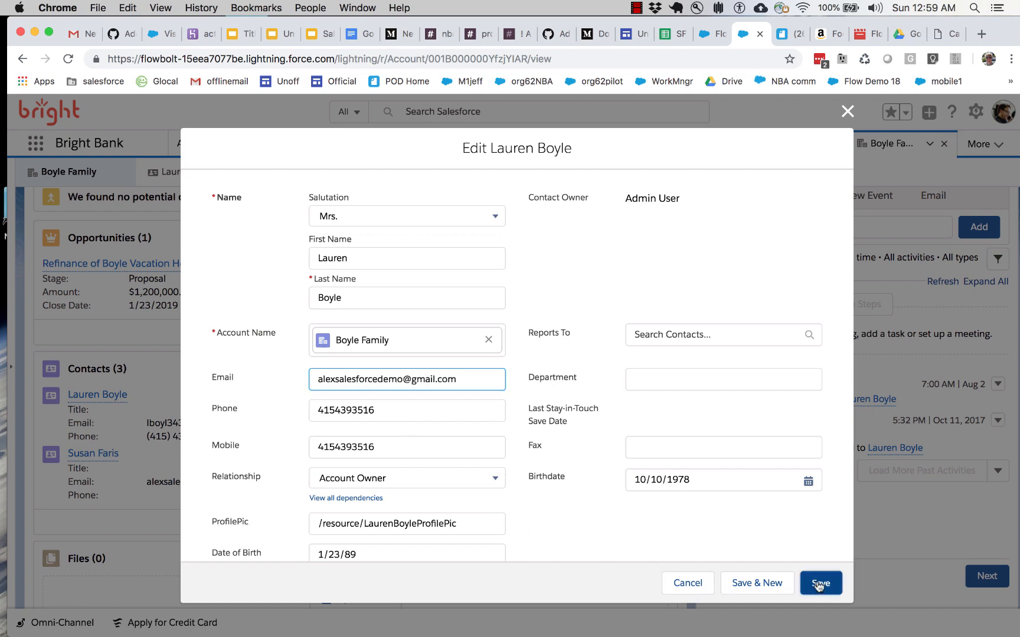
{"action": "left_click", "coordinate": [821, 583]}
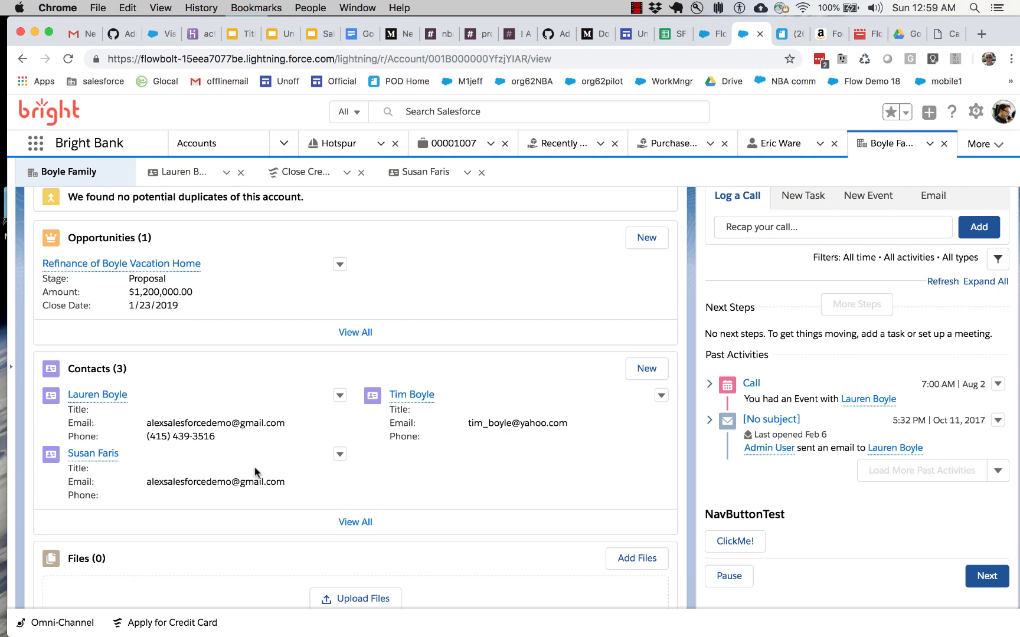
{"action": "mouse_move", "coordinate": [247, 461]}
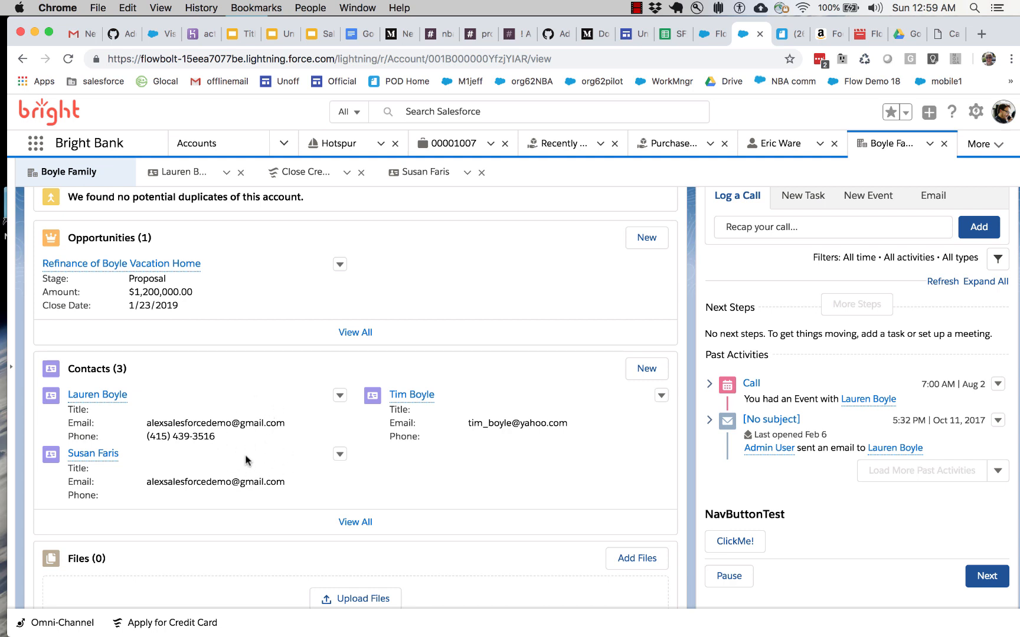
{"action": "mouse_move", "coordinate": [248, 461]}
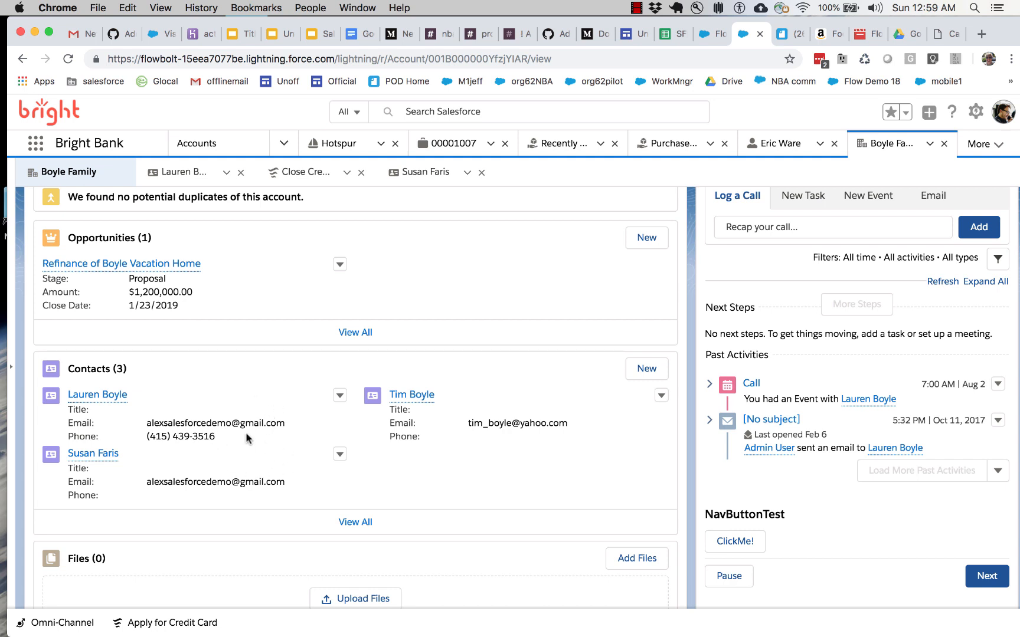
{"action": "mouse_move", "coordinate": [610, 120]}
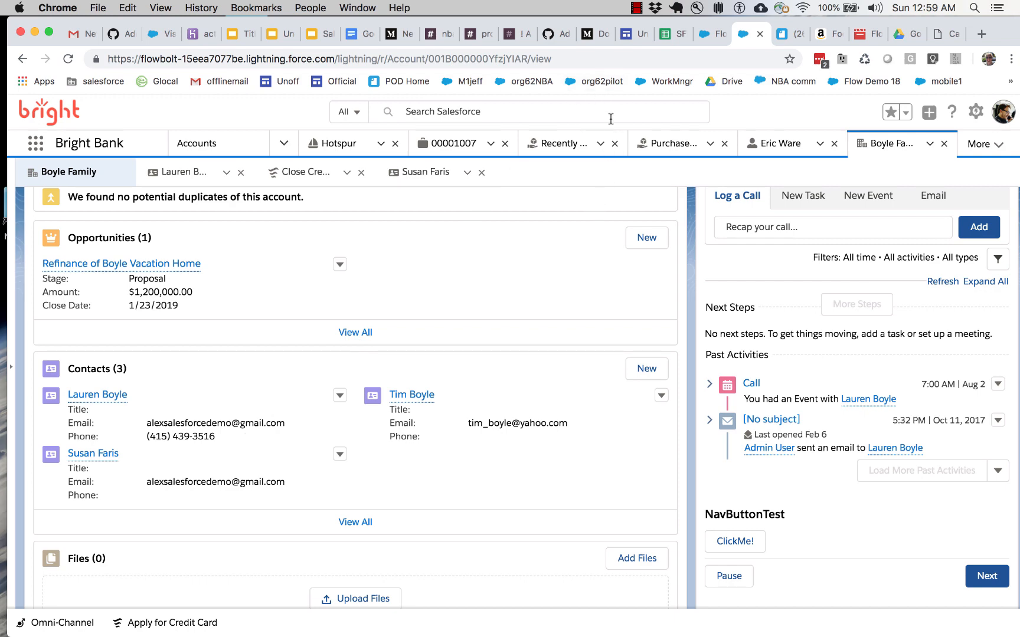
Run the loop flow from its Flow Builder tab to email each contact
{"action": "left_click", "coordinate": [702, 33]}
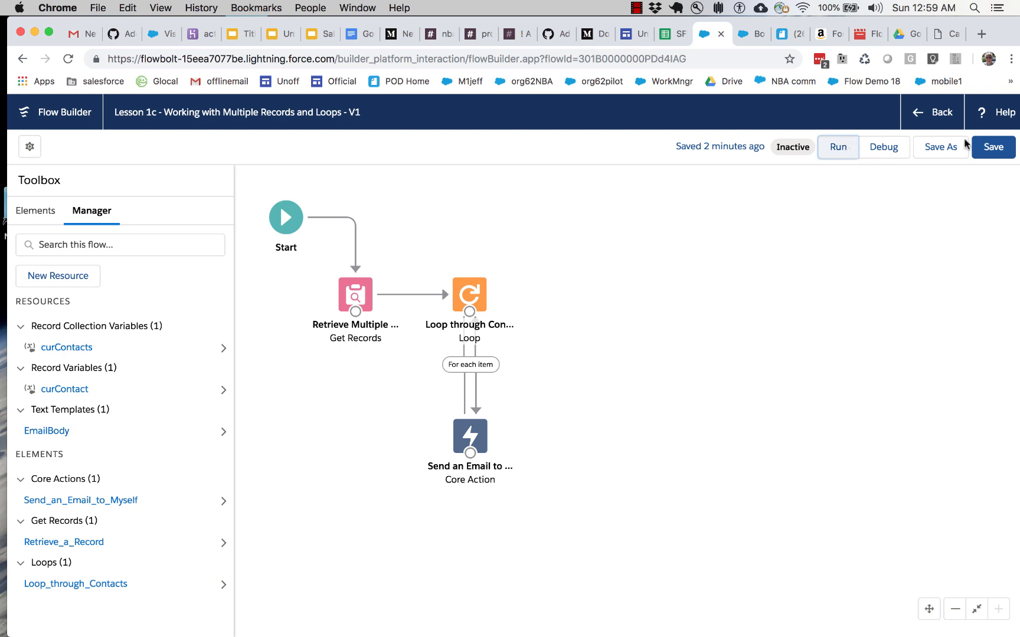
{"action": "left_click", "coordinate": [992, 146]}
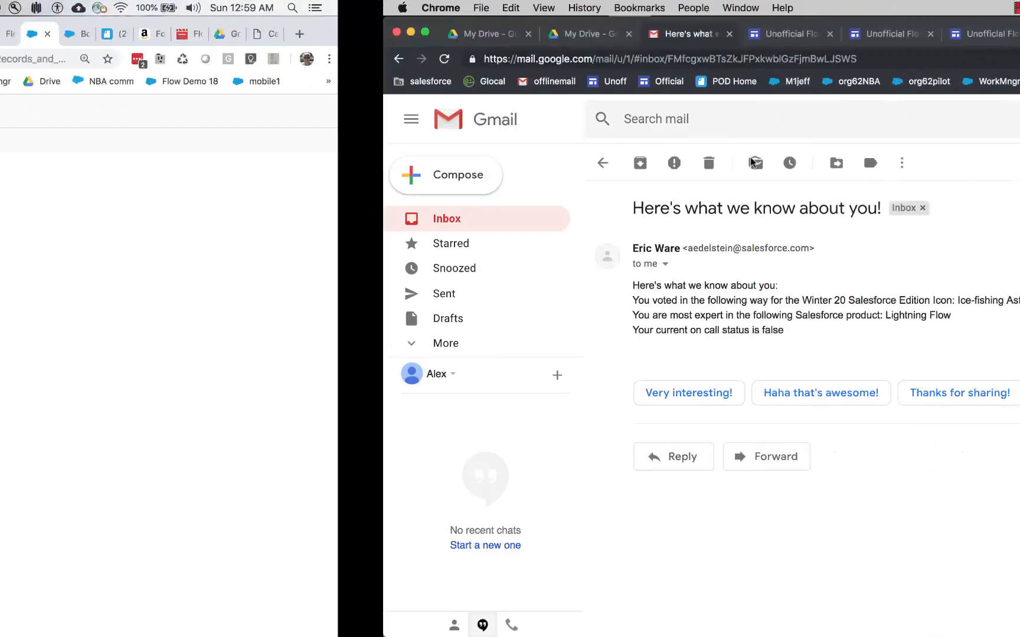
Open the newest 'Here's what we know about you!' thread from the Gmail inbox
{"action": "left_click", "coordinate": [601, 163]}
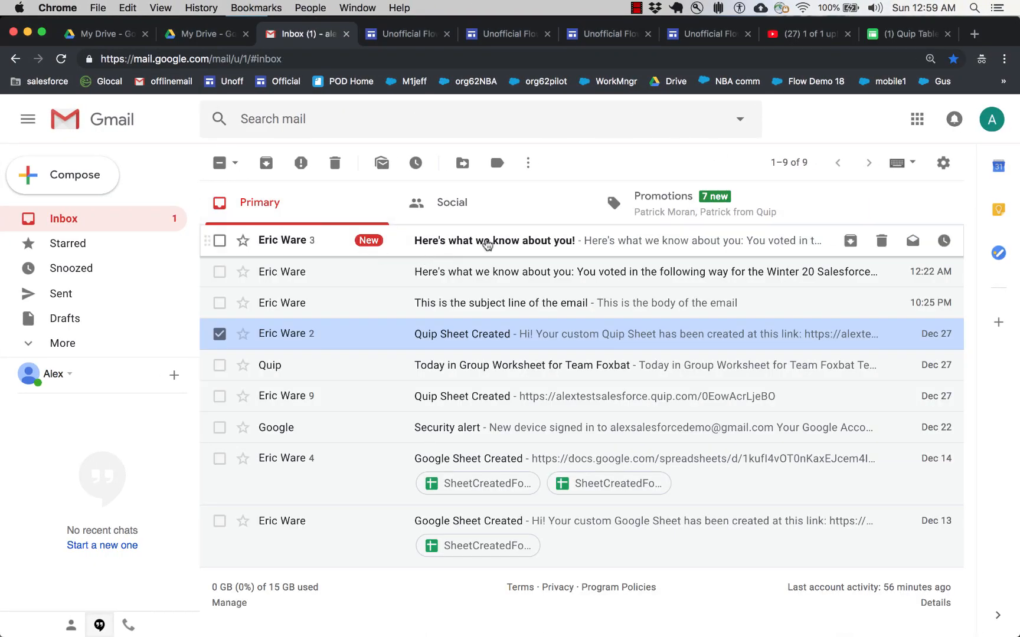
{"action": "left_click", "coordinate": [495, 241]}
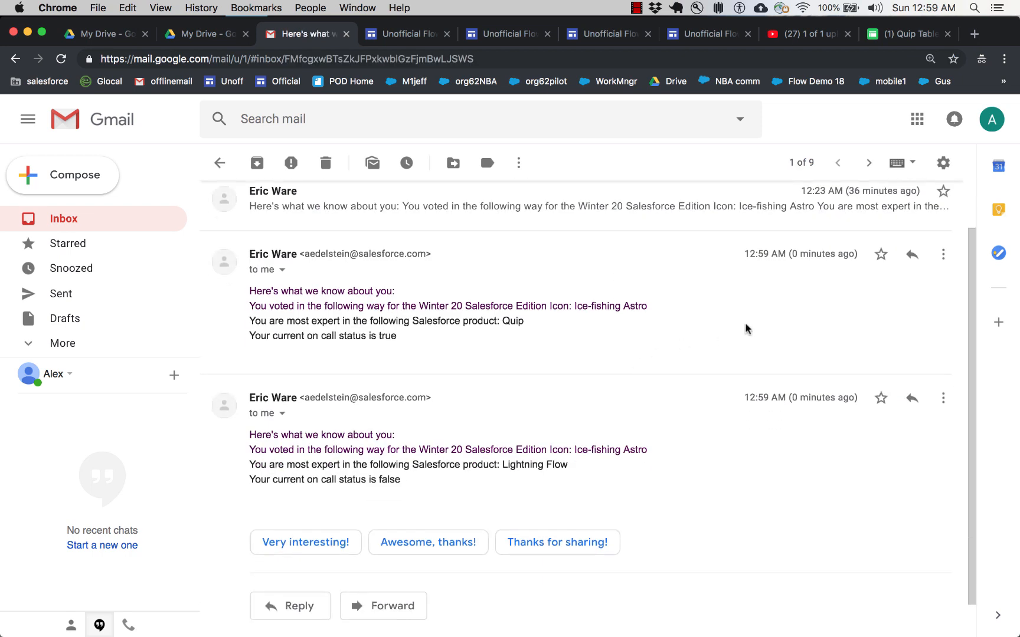
{"action": "mouse_move", "coordinate": [245, 291]}
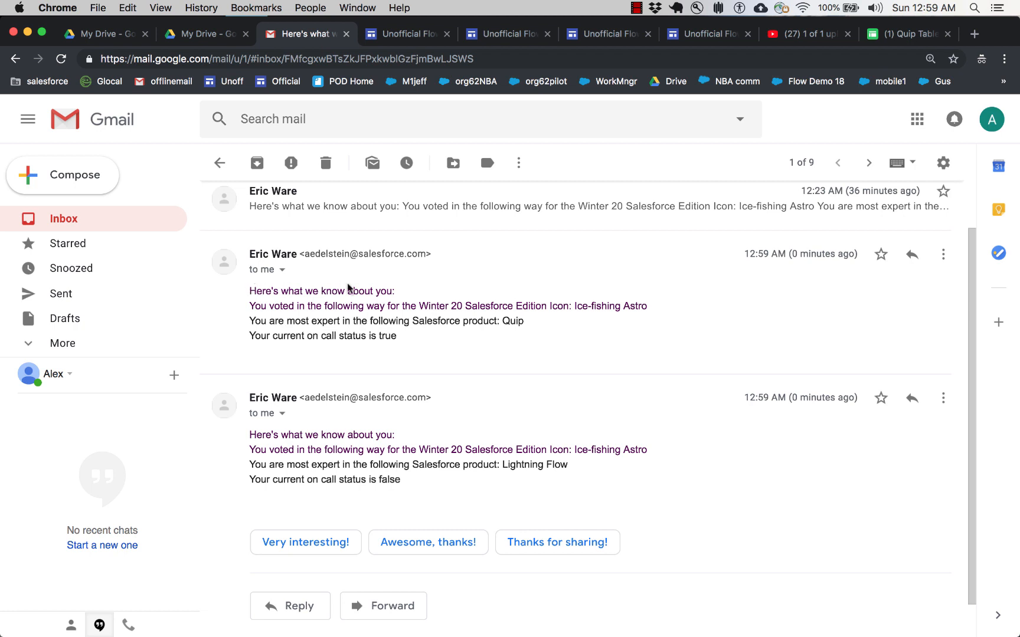
{"action": "mouse_move", "coordinate": [248, 436]}
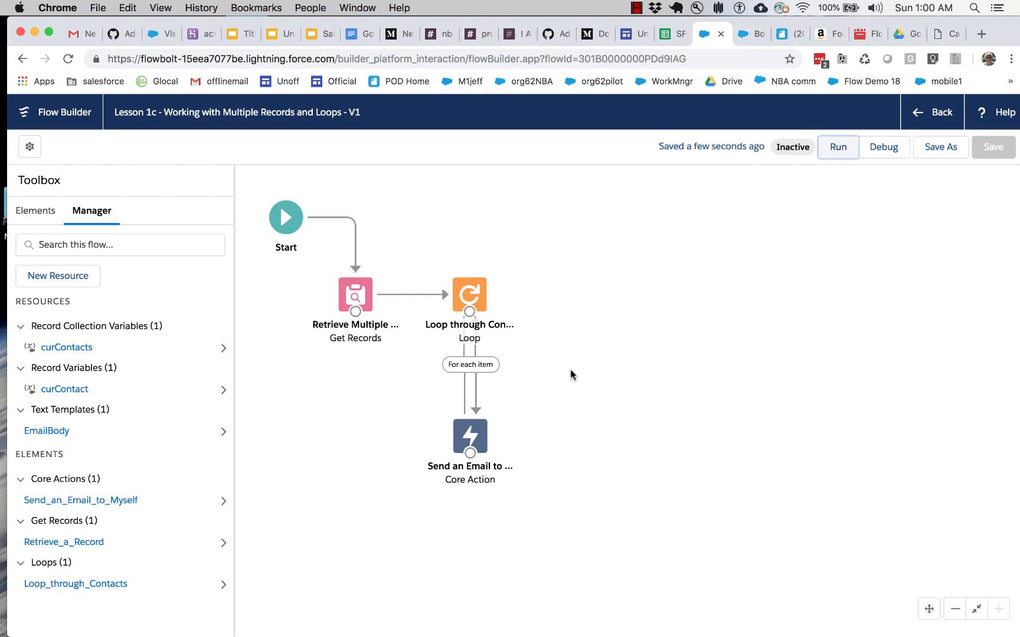
{"action": "mouse_move", "coordinate": [387, 301]}
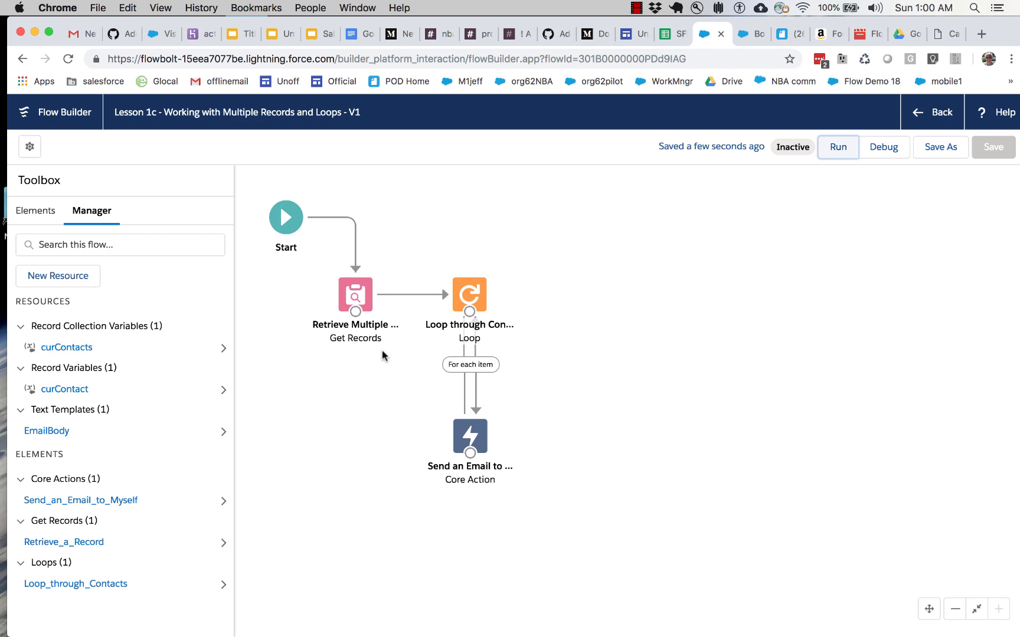
{"action": "mouse_move", "coordinate": [841, 236]}
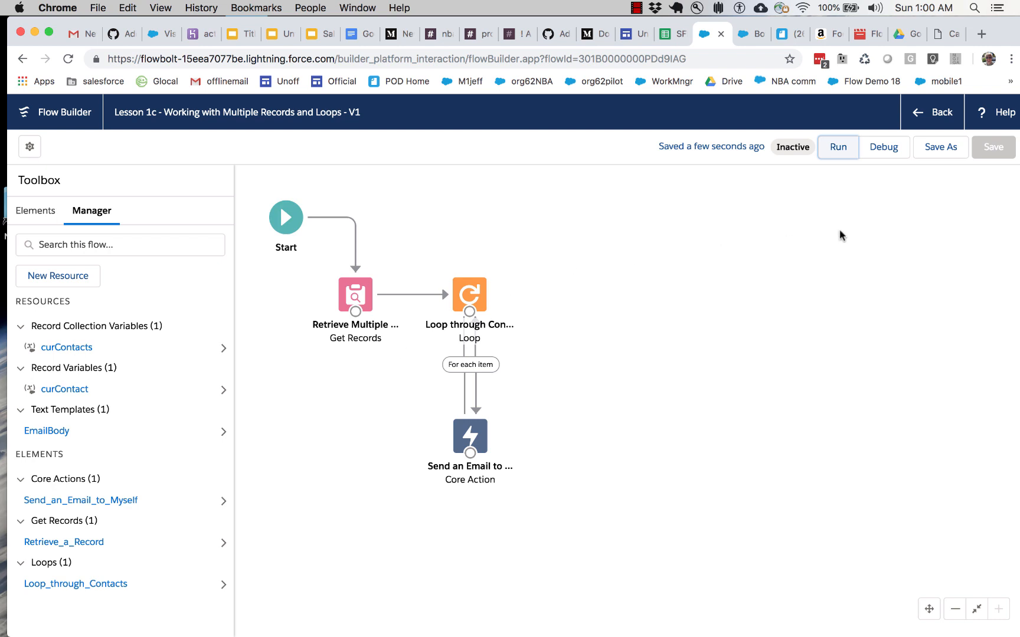
Return to the Lesson 1c flow's Flow Builder tab to save it
{"action": "left_click", "coordinate": [636, 8]}
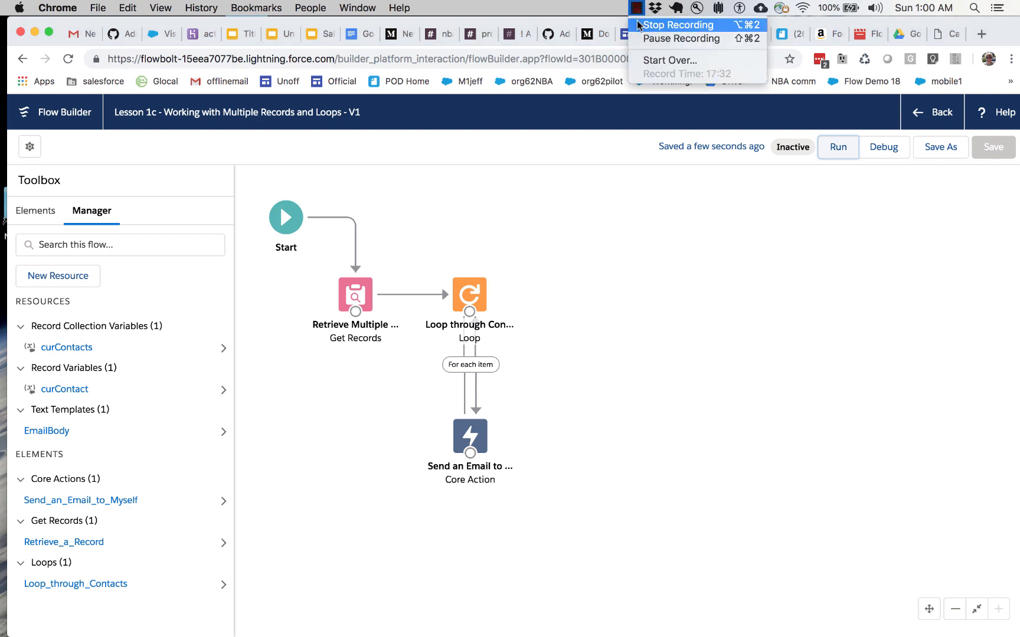